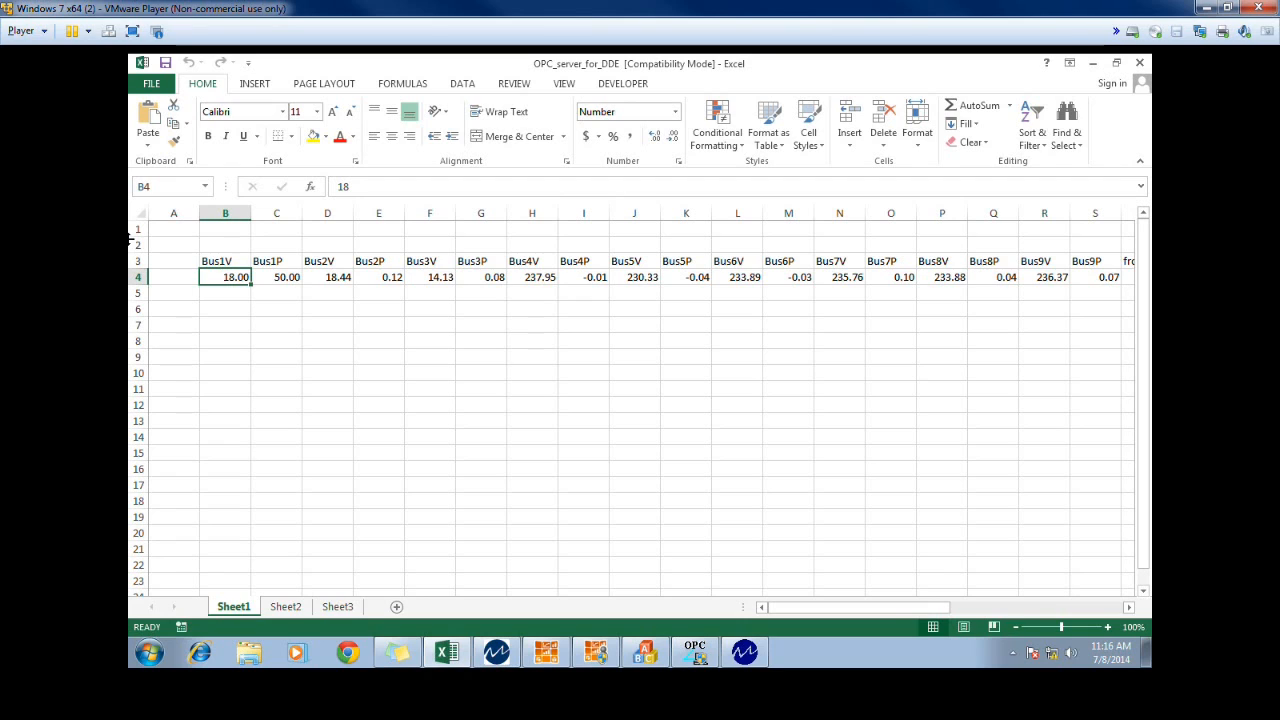
{"action": "mouse_move", "coordinate": [276, 246]}
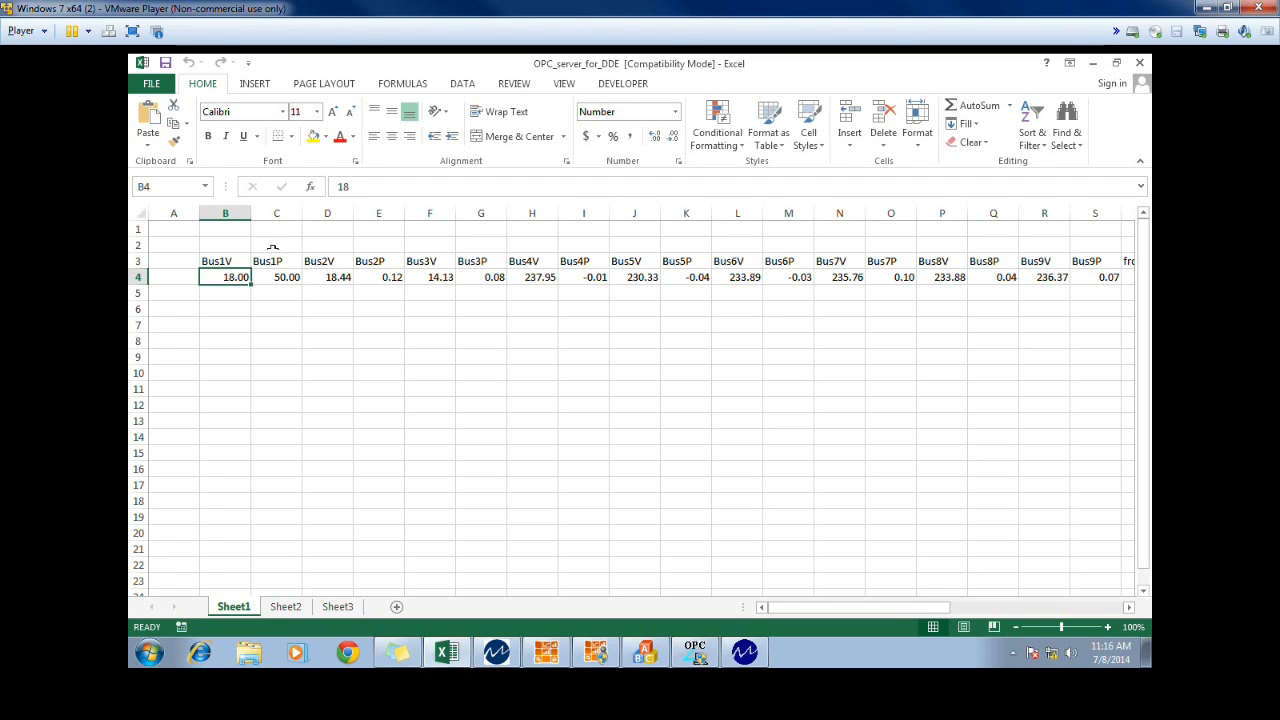
Inspect the Bus1V, Bus2V and later bus heading cells, then bring up the OPC DDE server configuration
{"action": "left_click", "coordinate": [224, 260]}
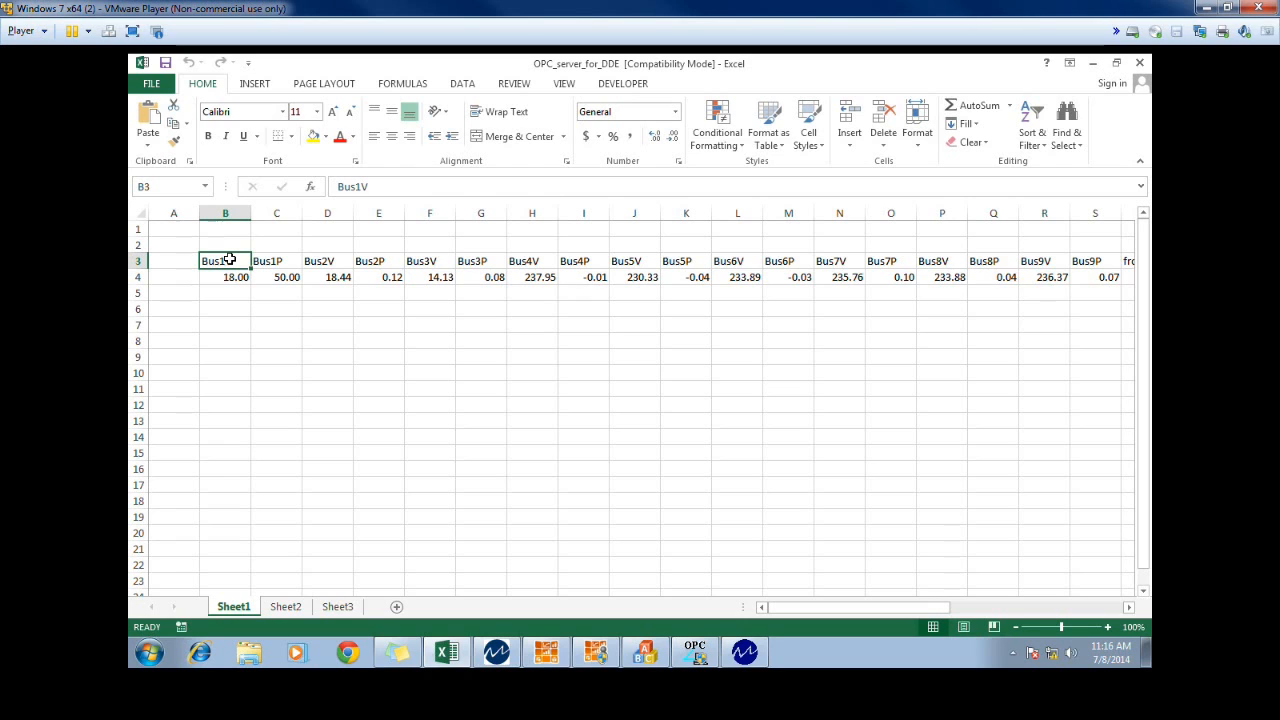
{"action": "left_click", "coordinate": [328, 260]}
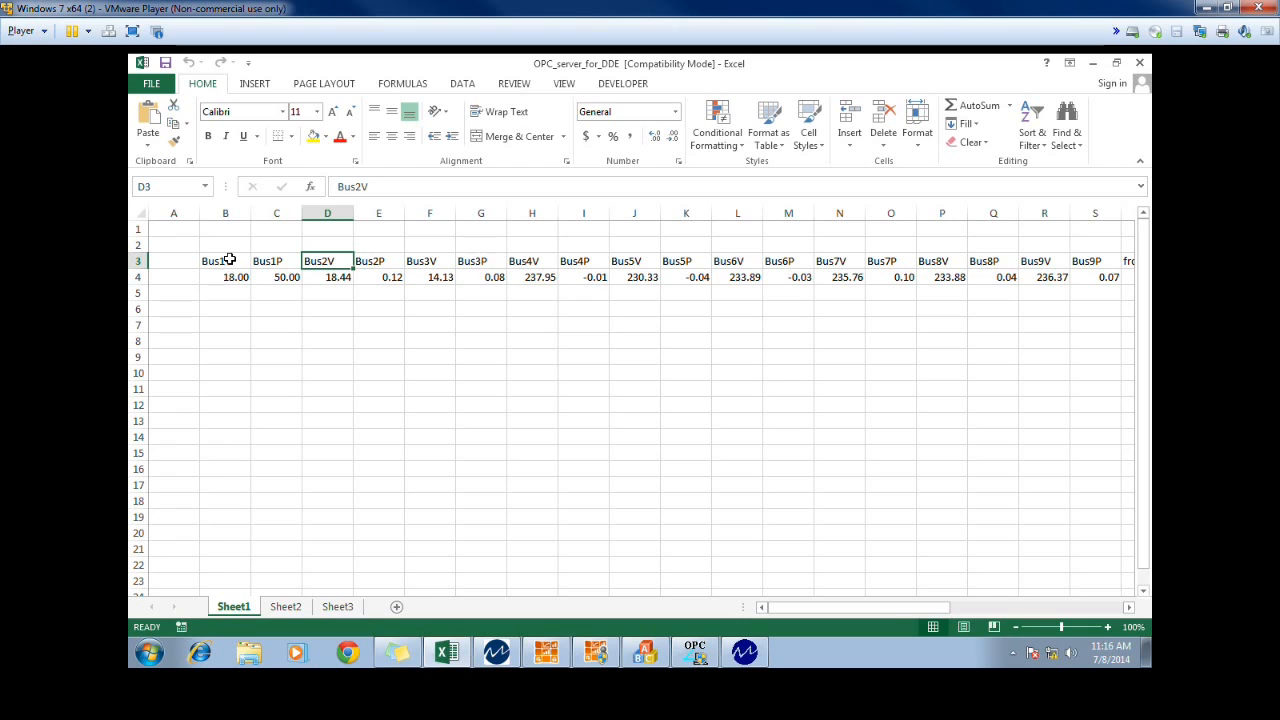
{"action": "left_click", "coordinate": [224, 260]}
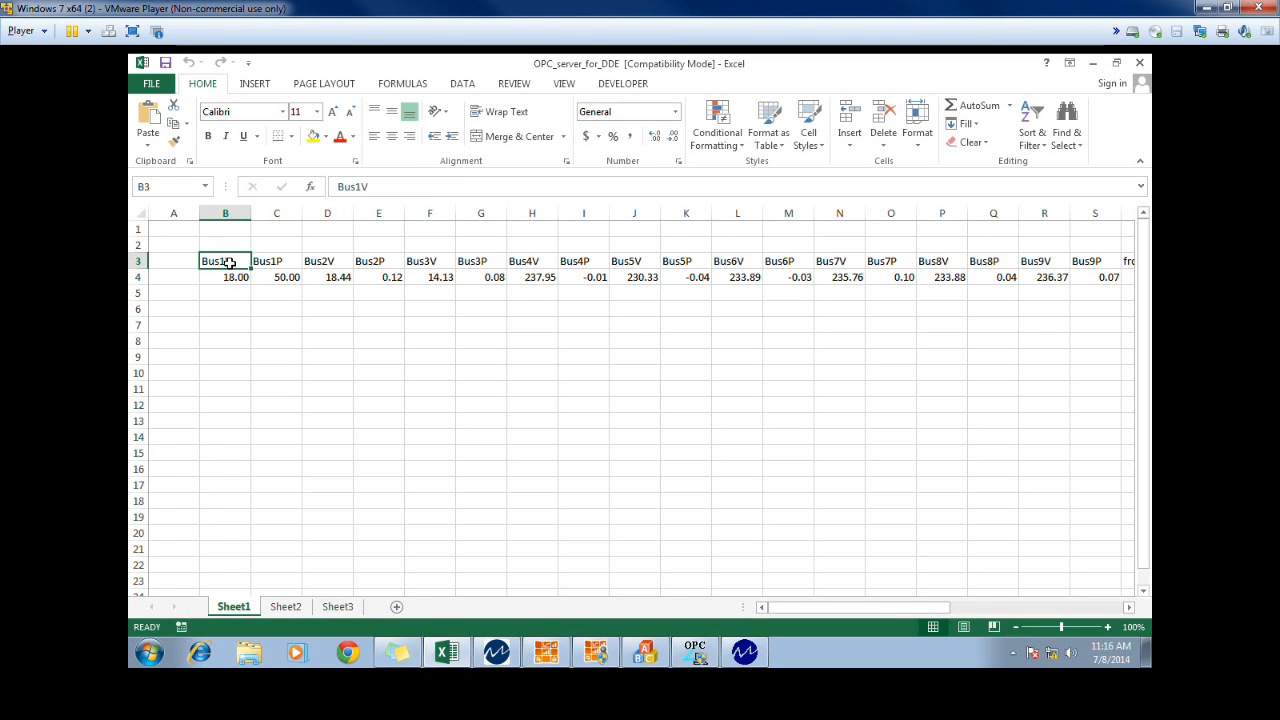
{"action": "left_click", "coordinate": [840, 260]}
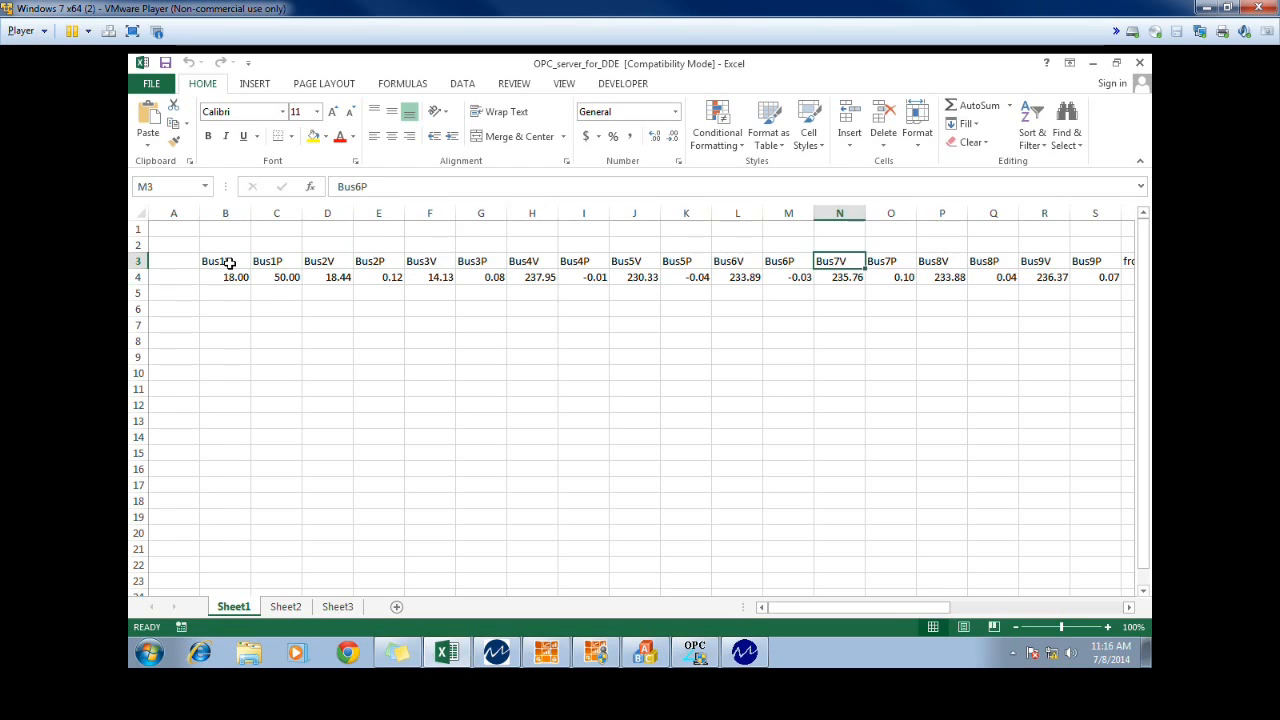
{"action": "left_click", "coordinate": [172, 260]}
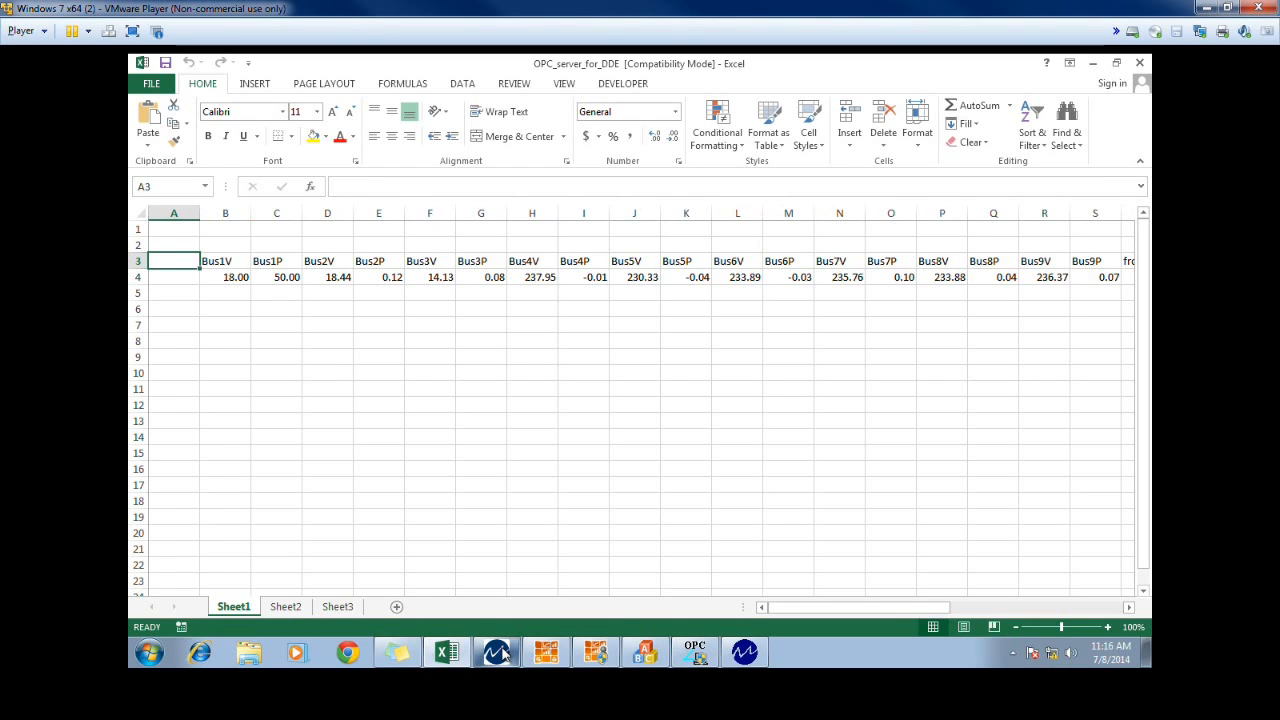
{"action": "left_click", "coordinate": [696, 652]}
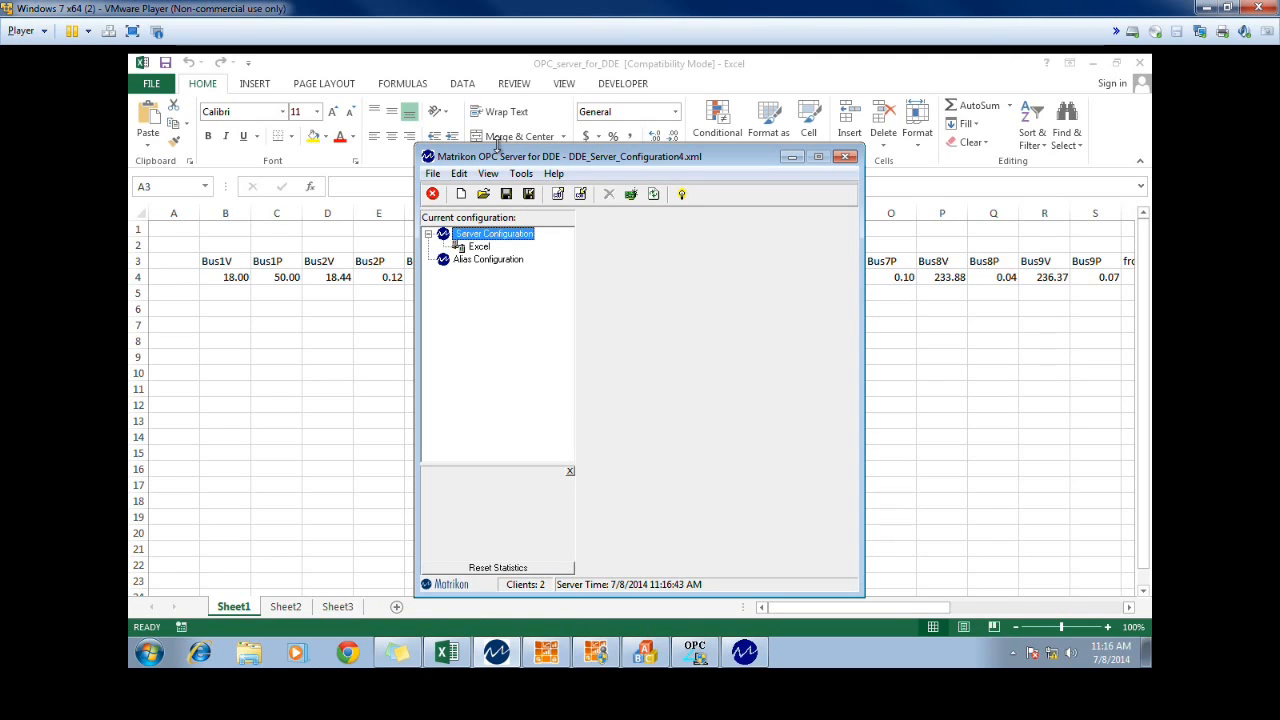
{"action": "mouse_move", "coordinate": [510, 238]}
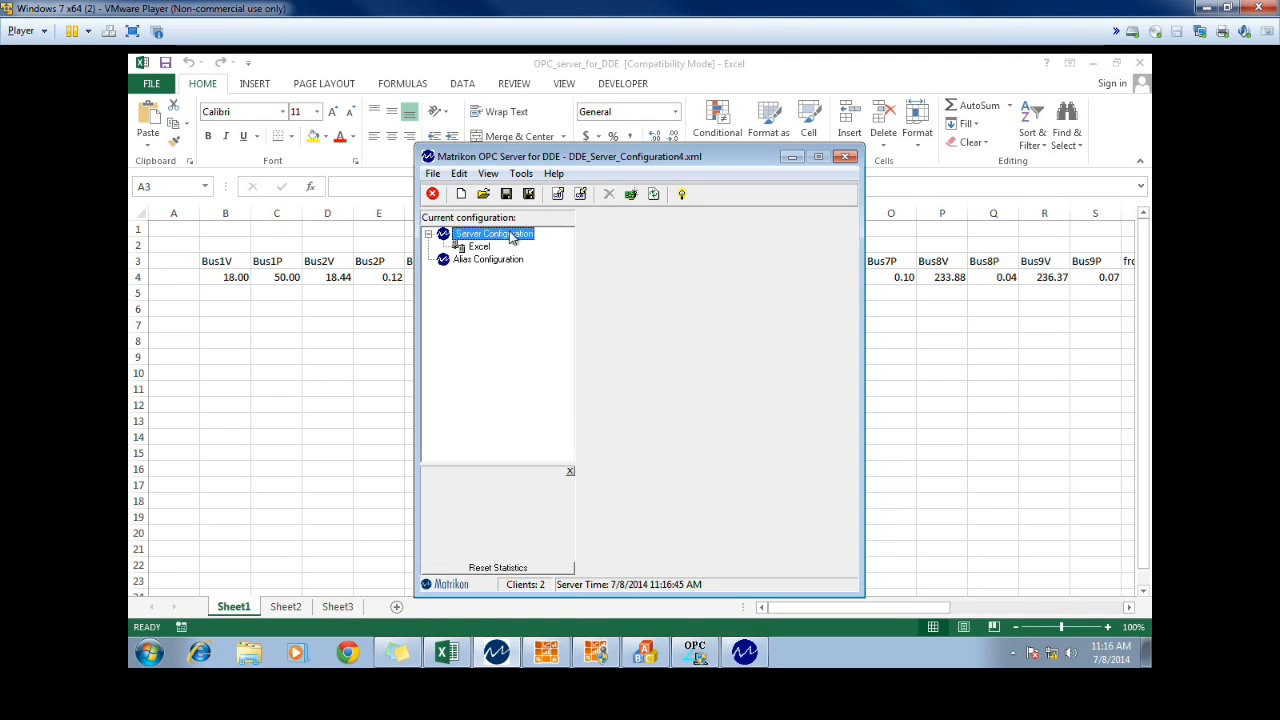
{"action": "mouse_move", "coordinate": [742, 458]}
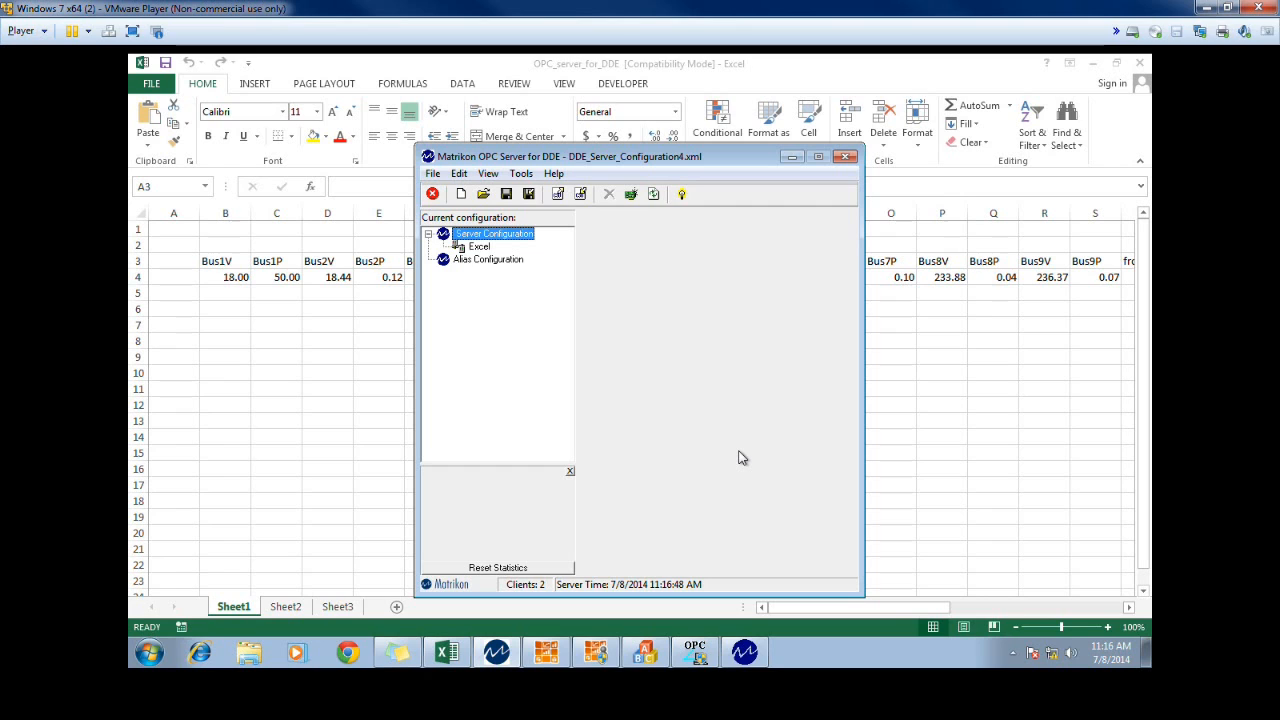
{"action": "mouse_move", "coordinate": [504, 384]}
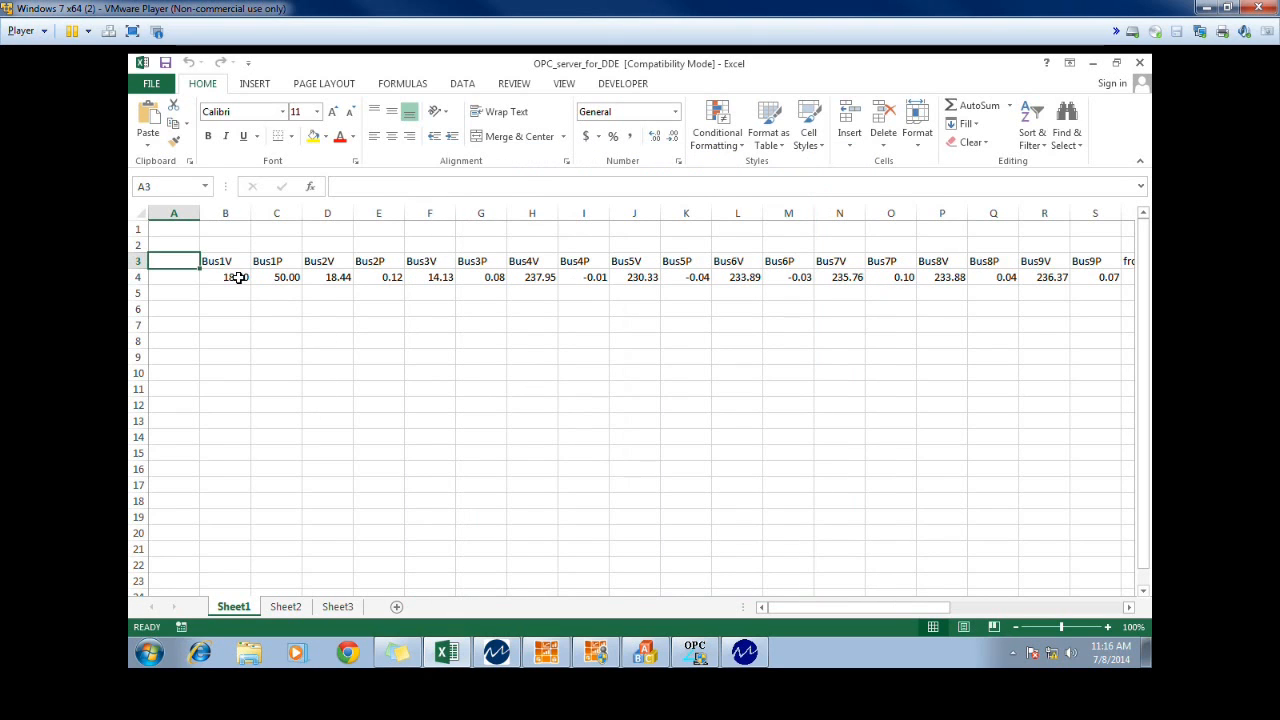
{"action": "left_click", "coordinate": [736, 276]}
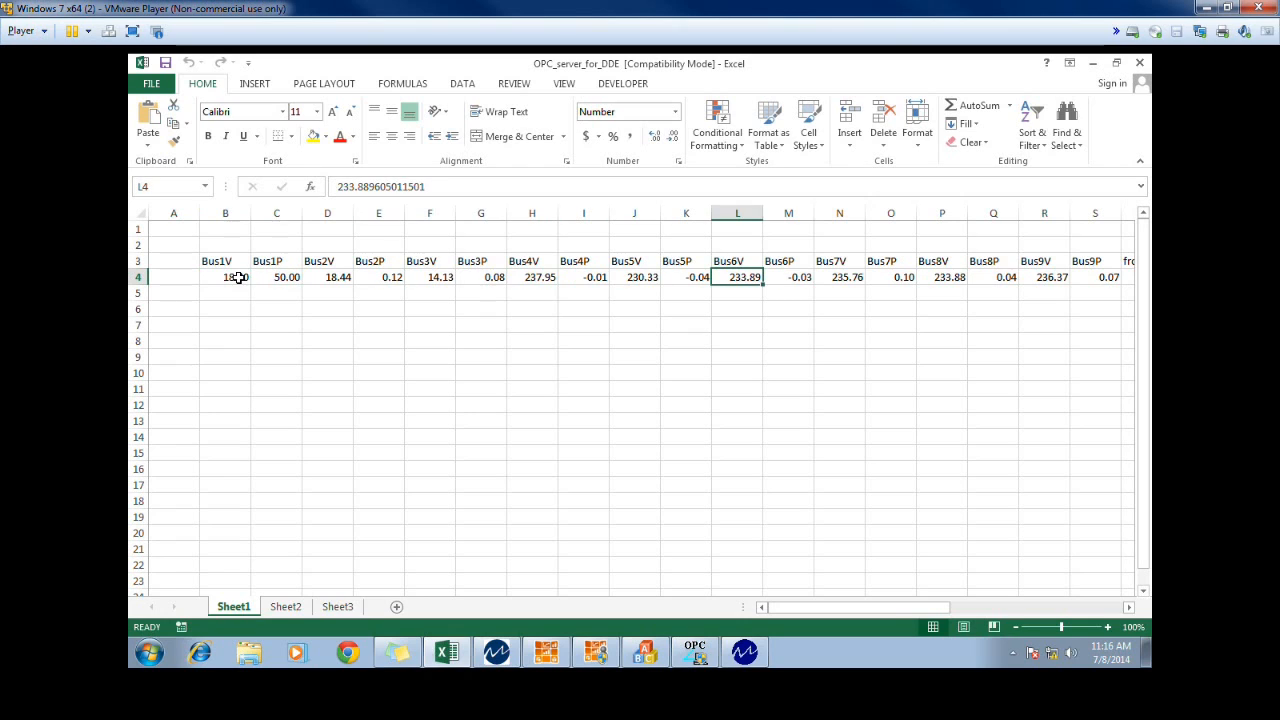
{"action": "left_click", "coordinate": [788, 276]}
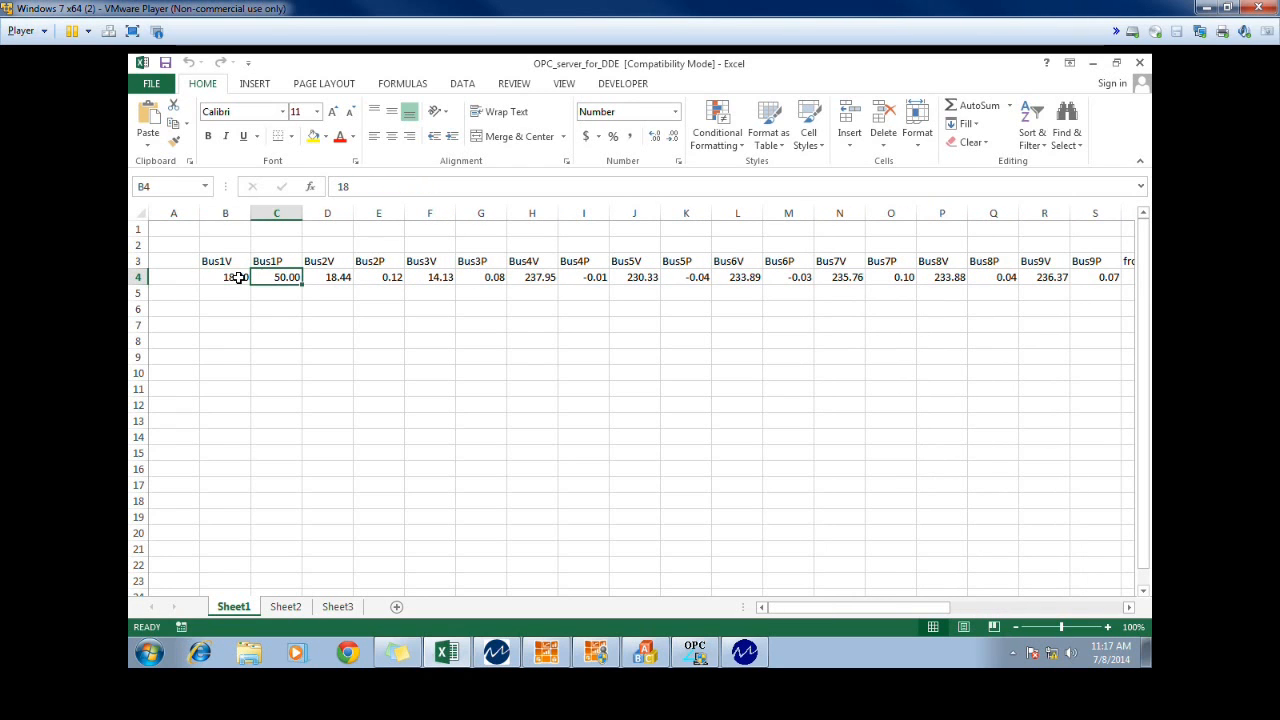
{"action": "left_click", "coordinate": [686, 276]}
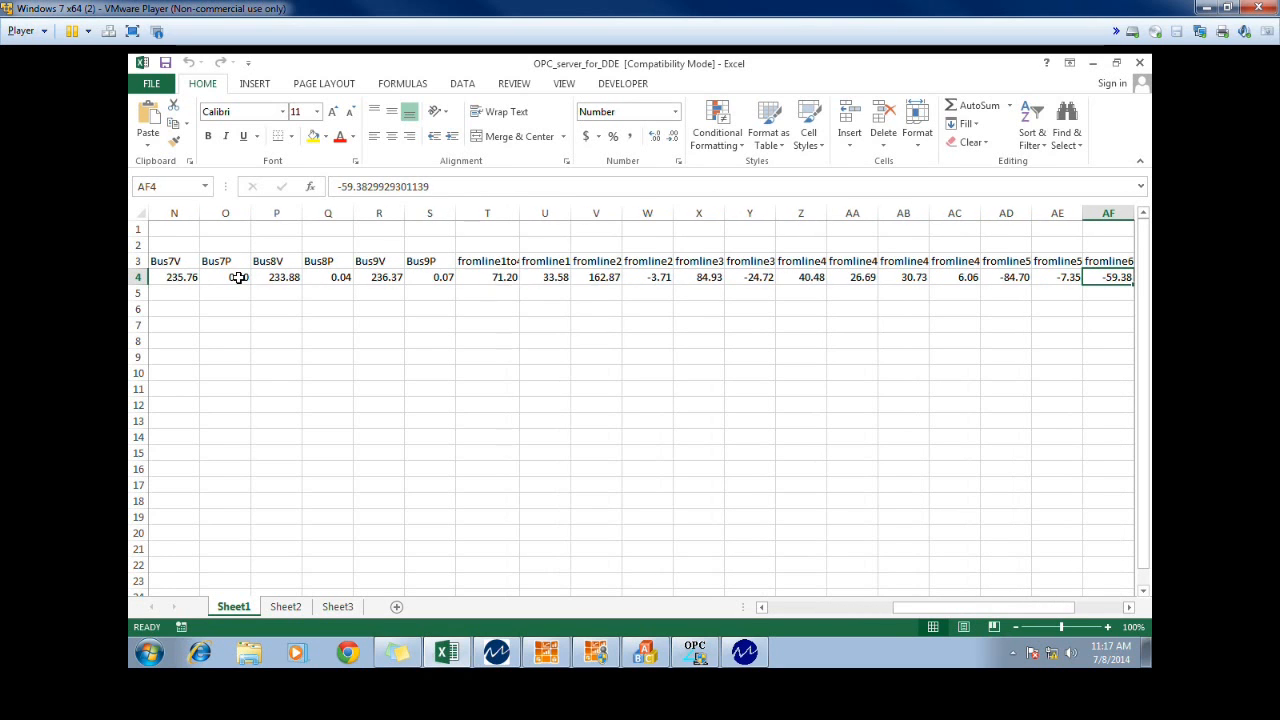
{"action": "left_click", "coordinate": [596, 276]}
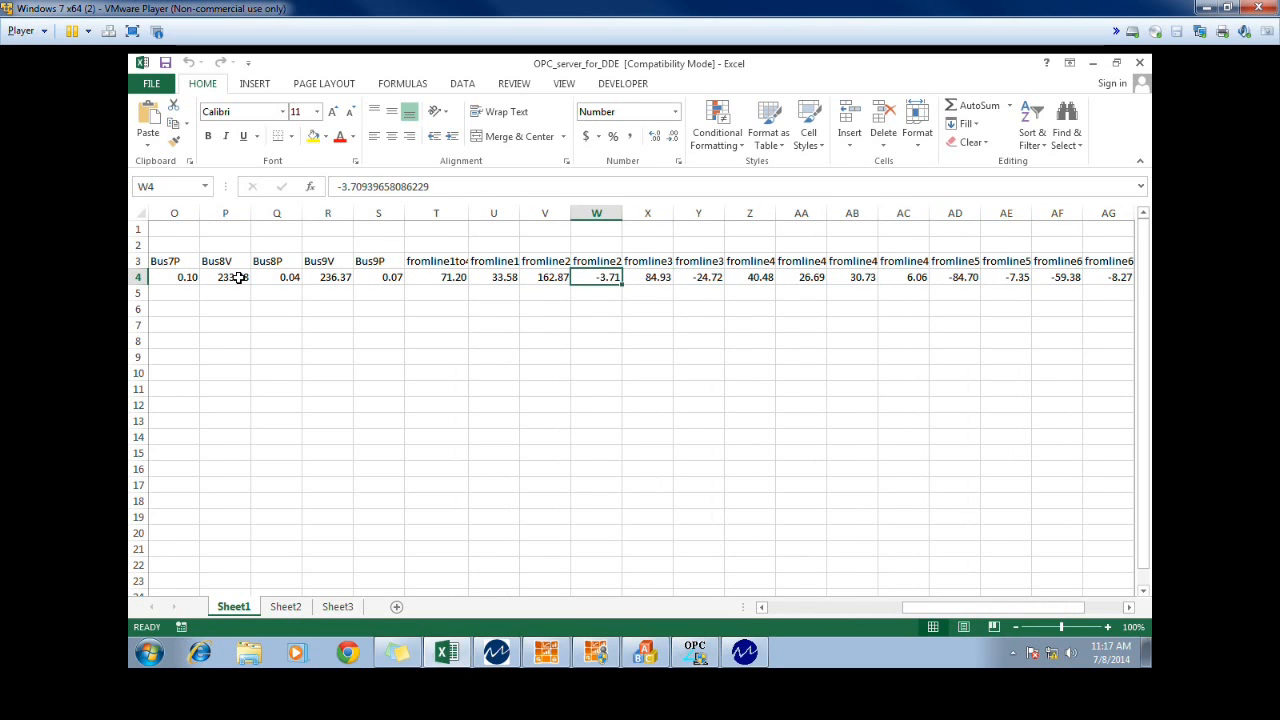
{"action": "left_click", "coordinate": [954, 276]}
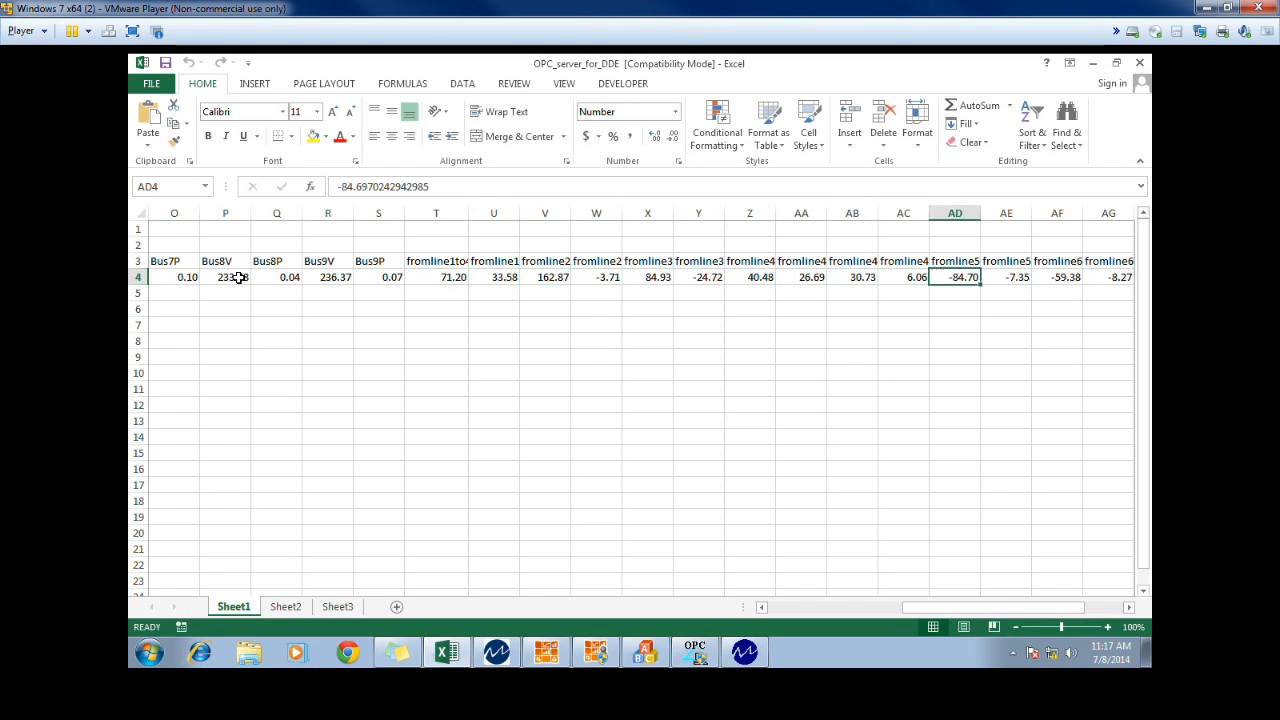
{"action": "left_click", "coordinate": [1004, 276]}
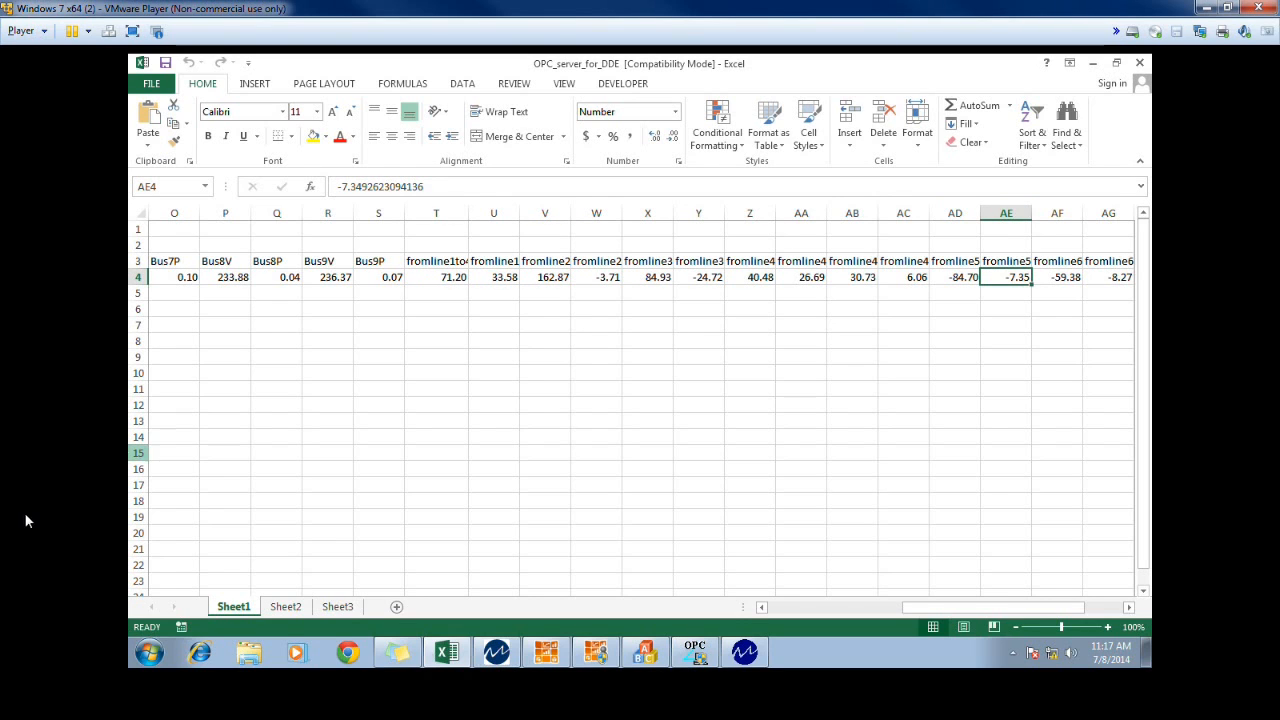
{"action": "mouse_move", "coordinate": [496, 652]}
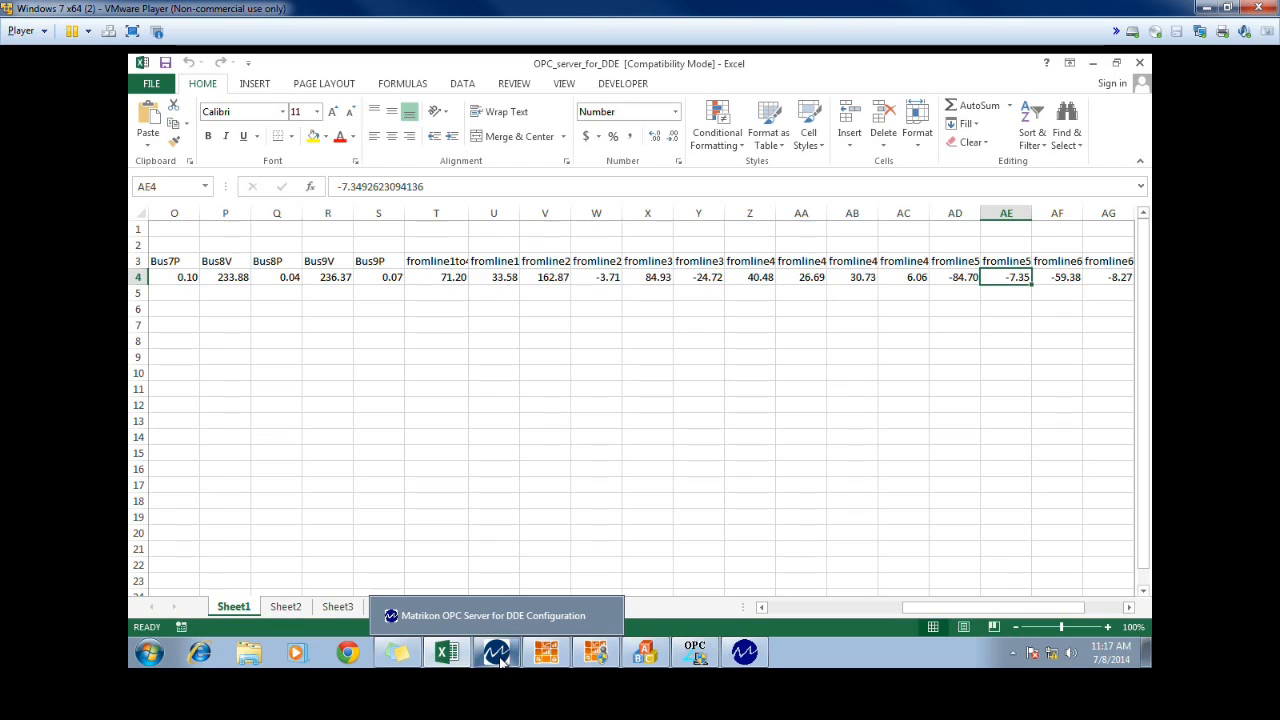
Restore the OPC DDE server window and show the Alias Configuration with bus aliases mapped to Excel items
{"action": "left_click", "coordinate": [496, 652]}
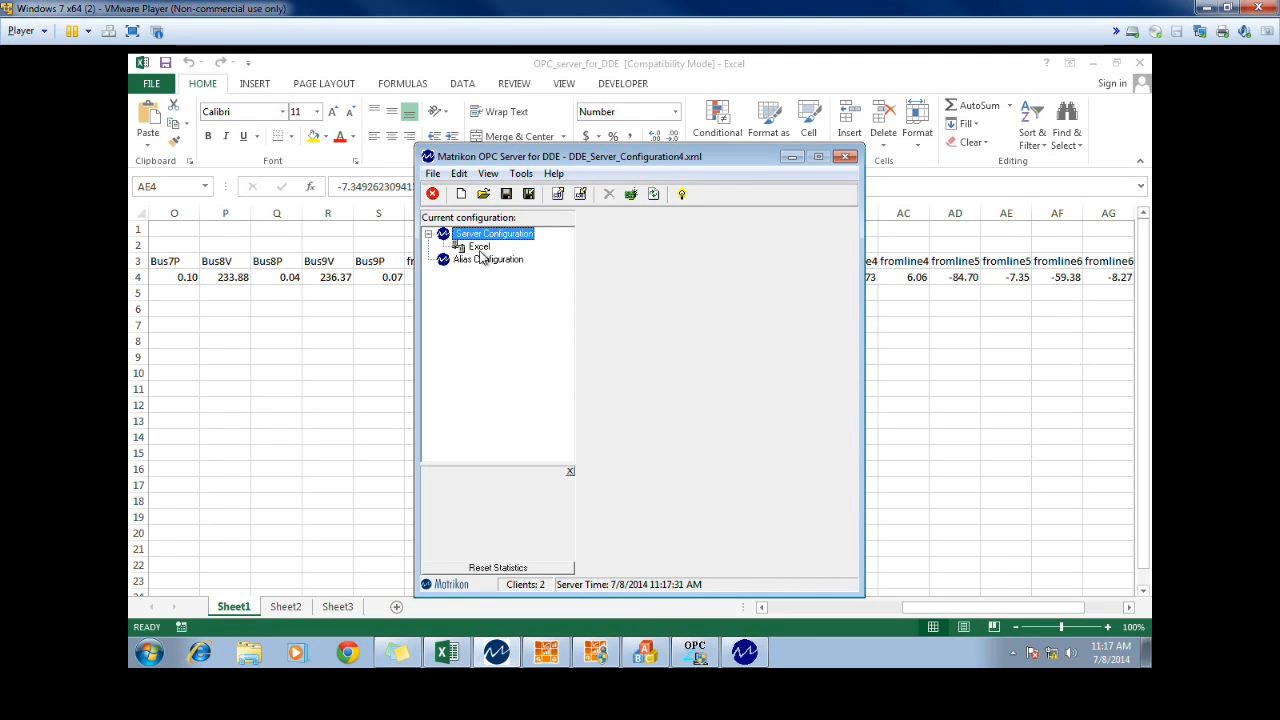
{"action": "mouse_move", "coordinate": [584, 176]}
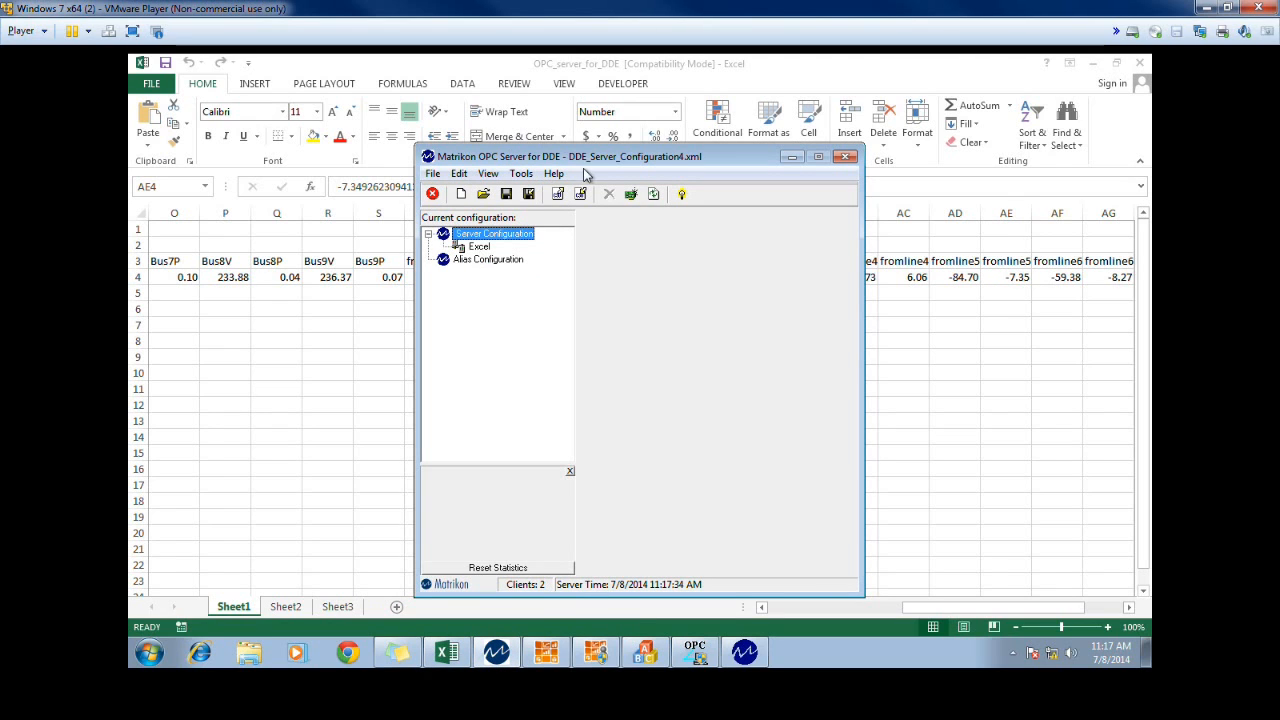
{"action": "mouse_move", "coordinate": [488, 260]}
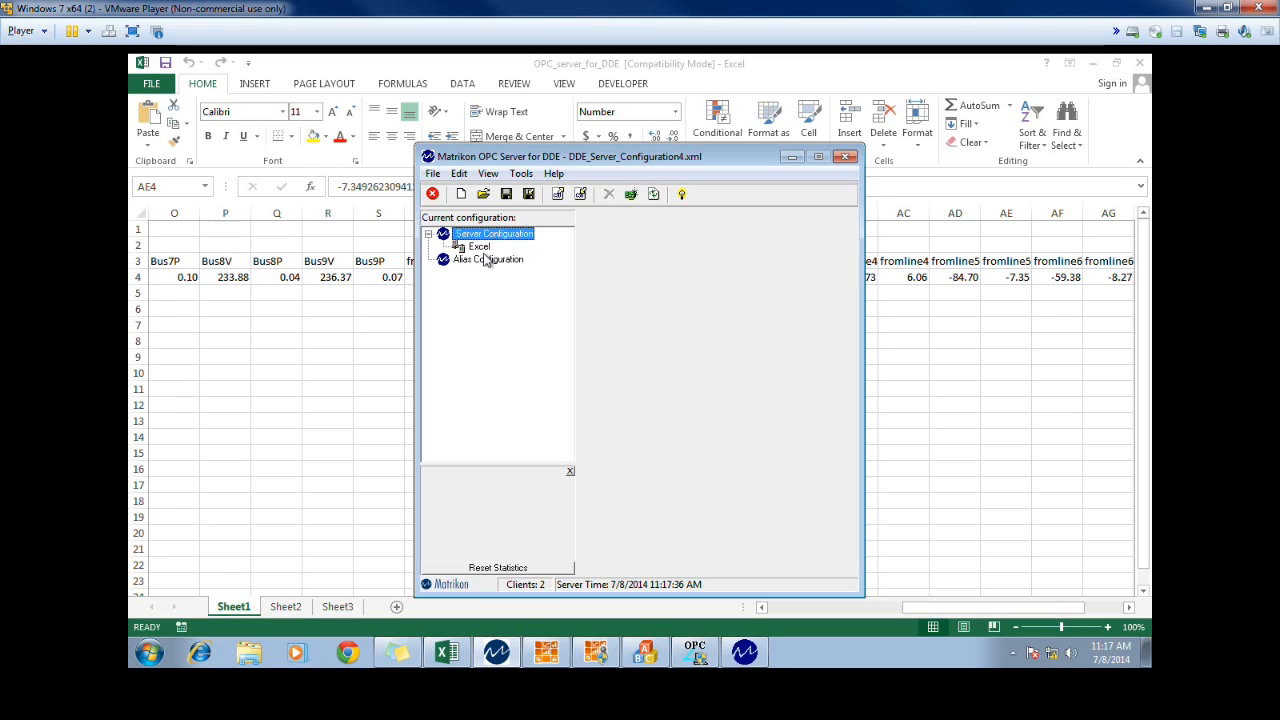
{"action": "left_click", "coordinate": [488, 260]}
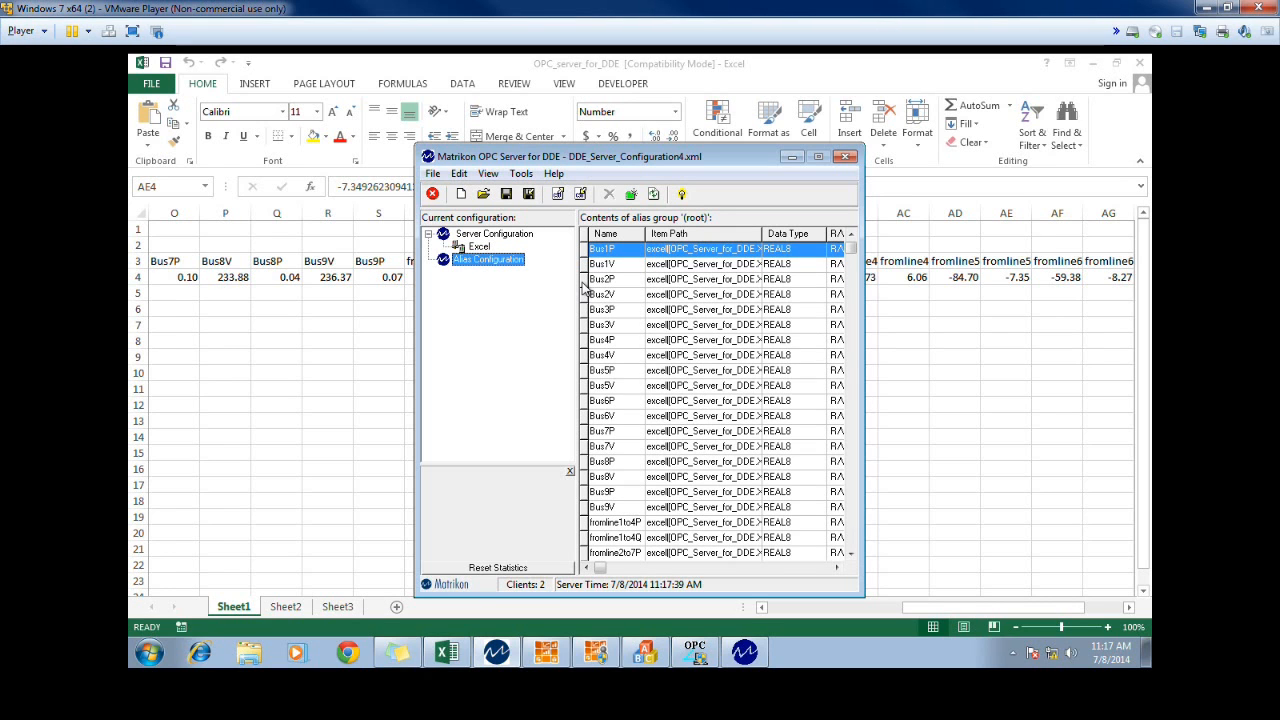
{"action": "mouse_move", "coordinate": [528, 68]}
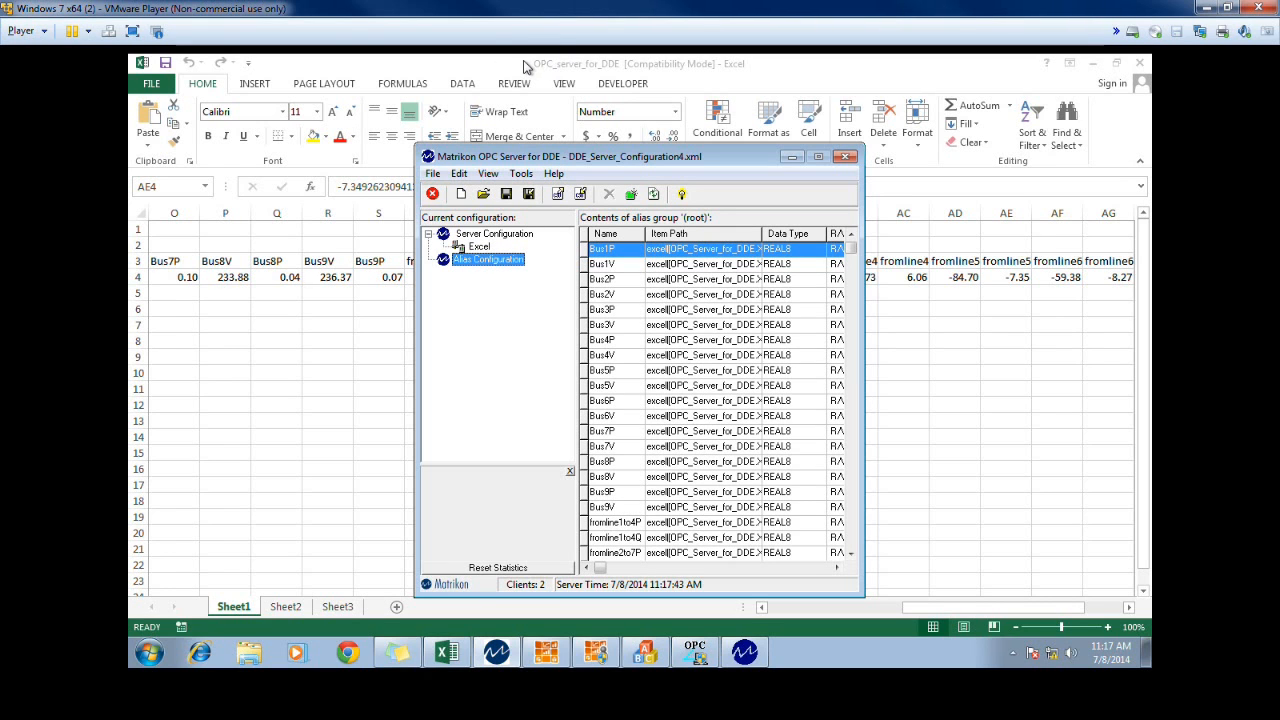
{"action": "mouse_move", "coordinate": [670, 278]}
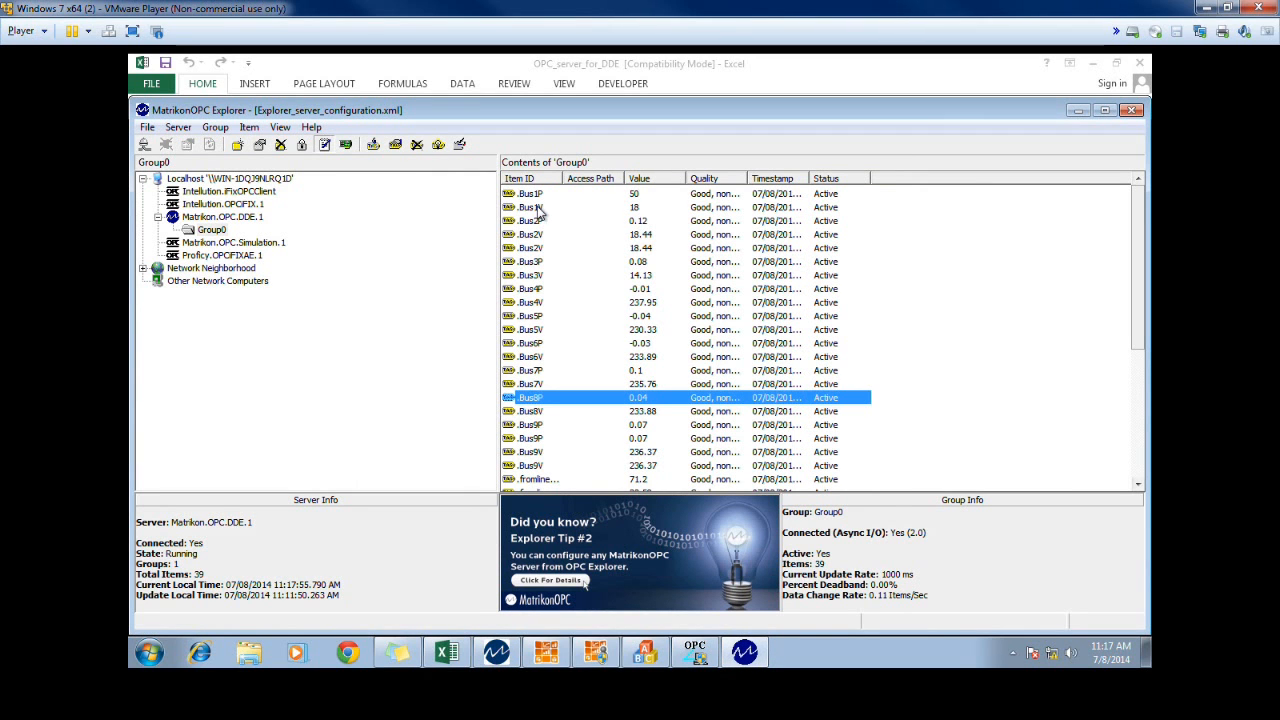
Check the Bus1P and Bus3P items in Group0 and scroll through the remaining live values
{"action": "left_click", "coordinate": [530, 192]}
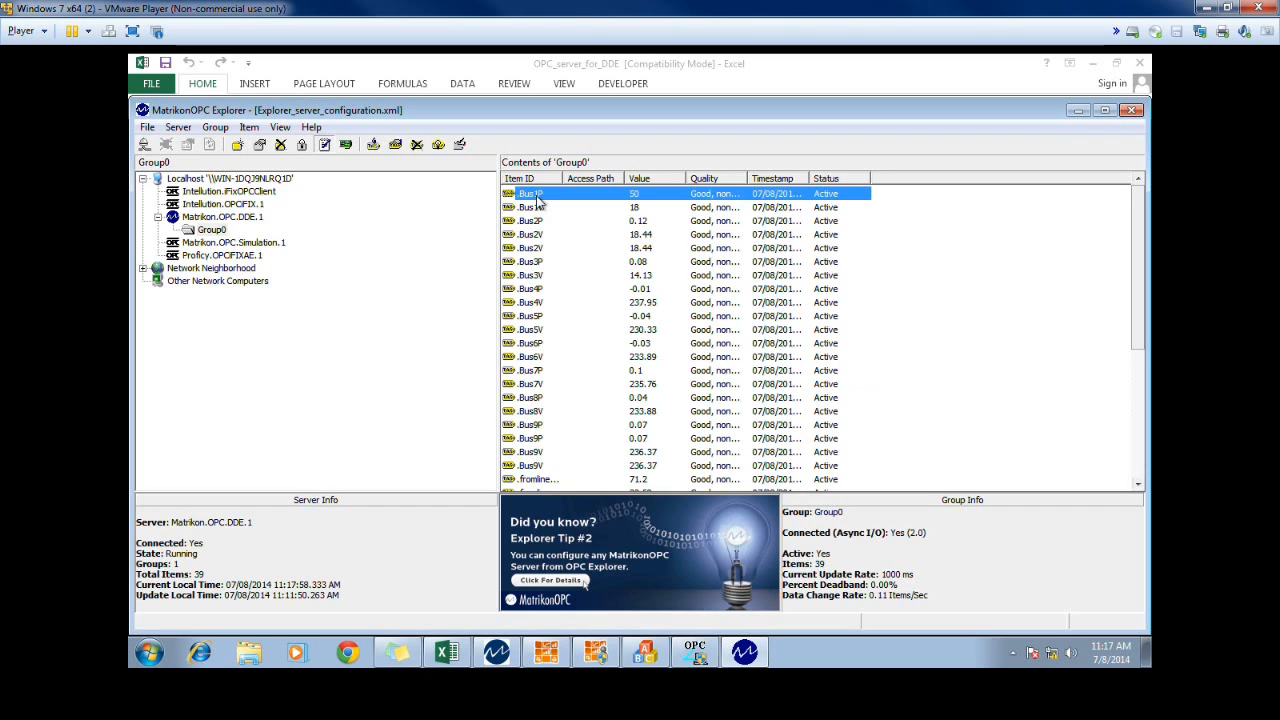
{"action": "left_click", "coordinate": [530, 260]}
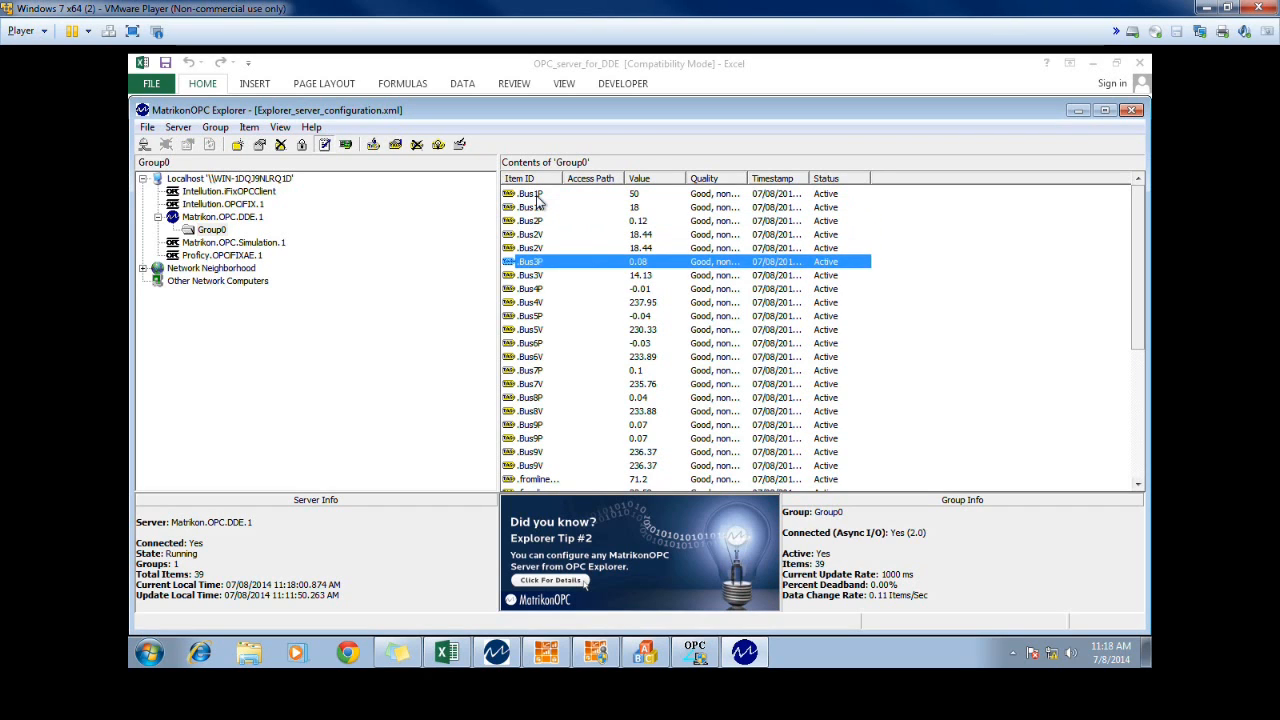
{"action": "scroll", "scroll_direction": "down", "scroll_amount": 3}
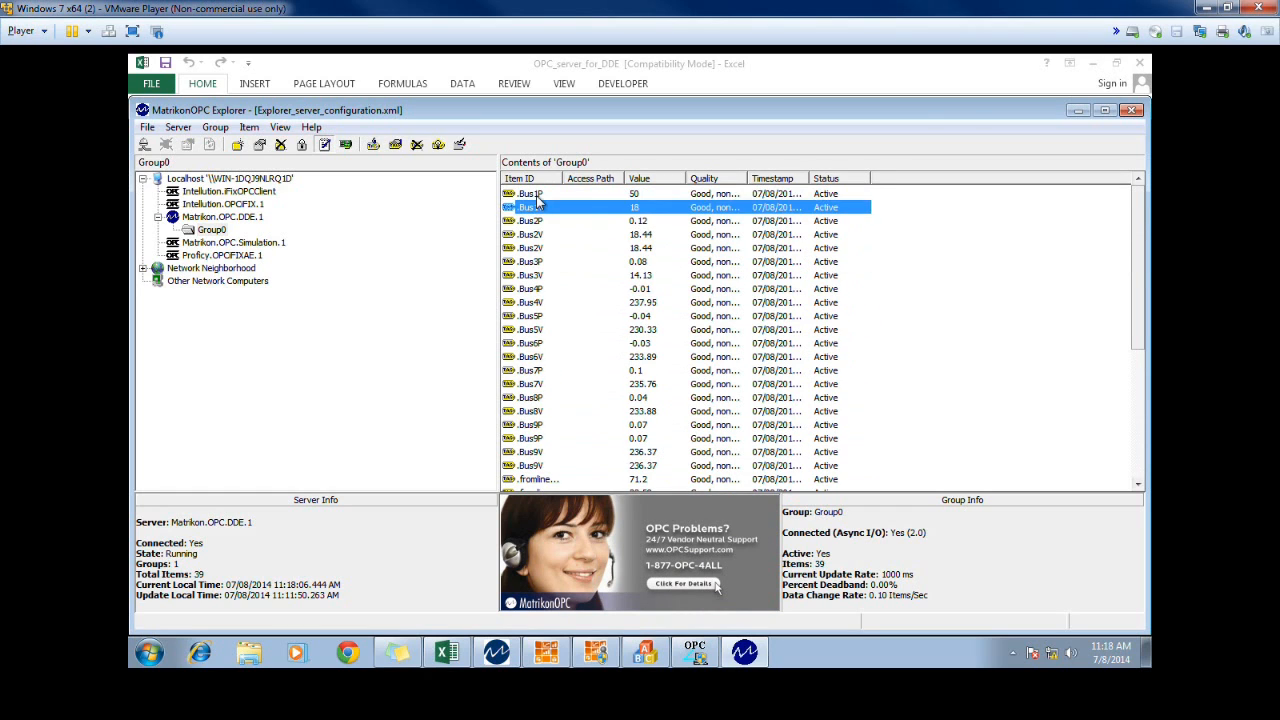
{"action": "scroll", "scroll_direction": "down", "scroll_amount": 3}
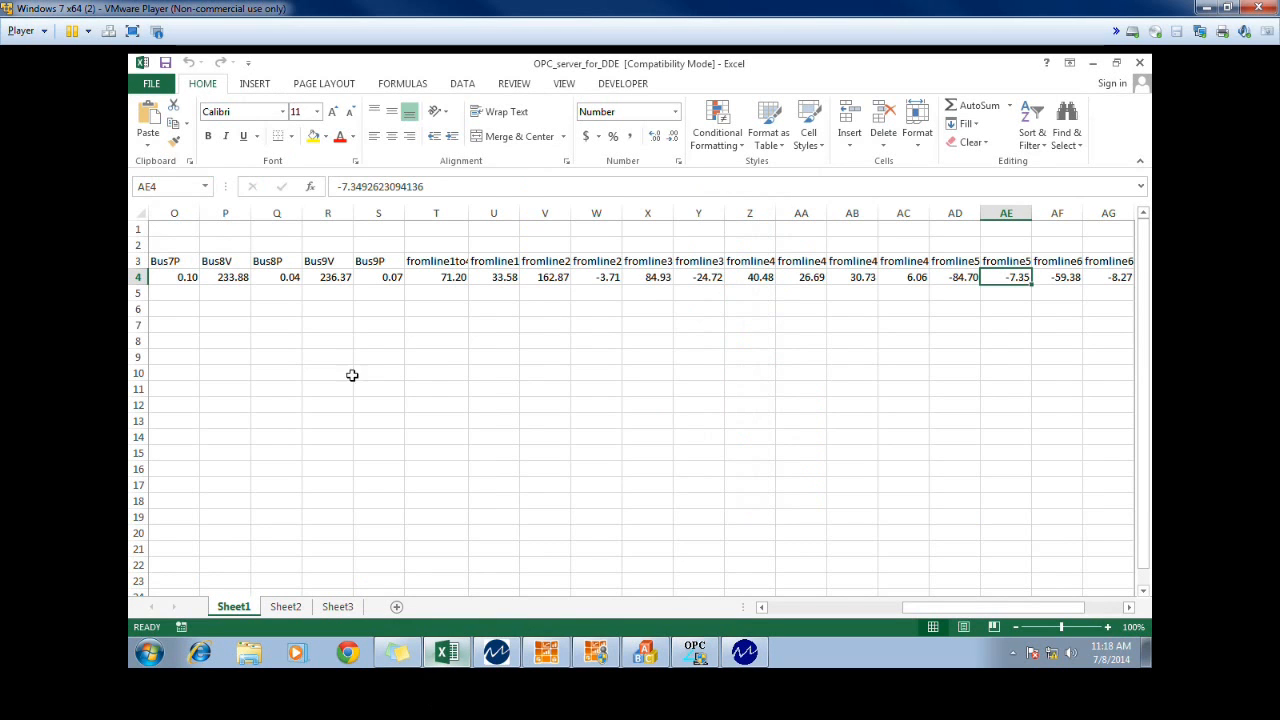
Replace the Bus1P value 50 in cell C4 with a new value and commit it
{"action": "left_click", "coordinate": [174, 276]}
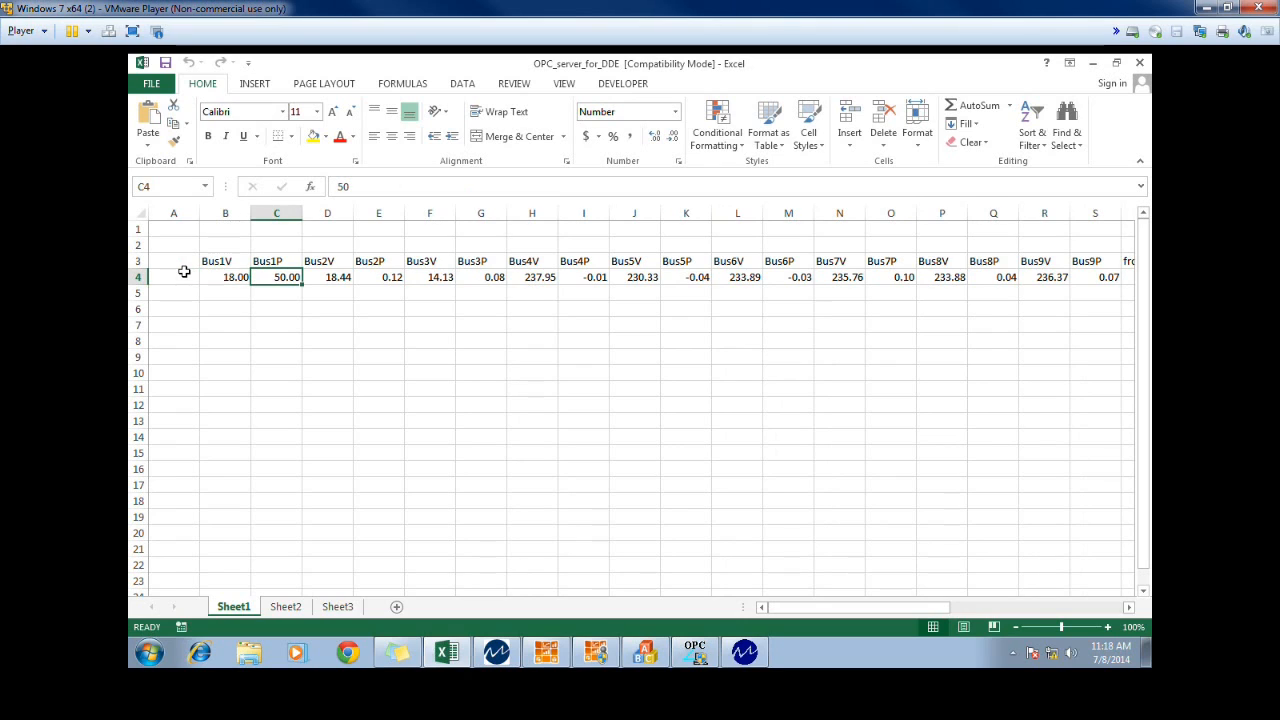
{"action": "mouse_move", "coordinate": [270, 290]}
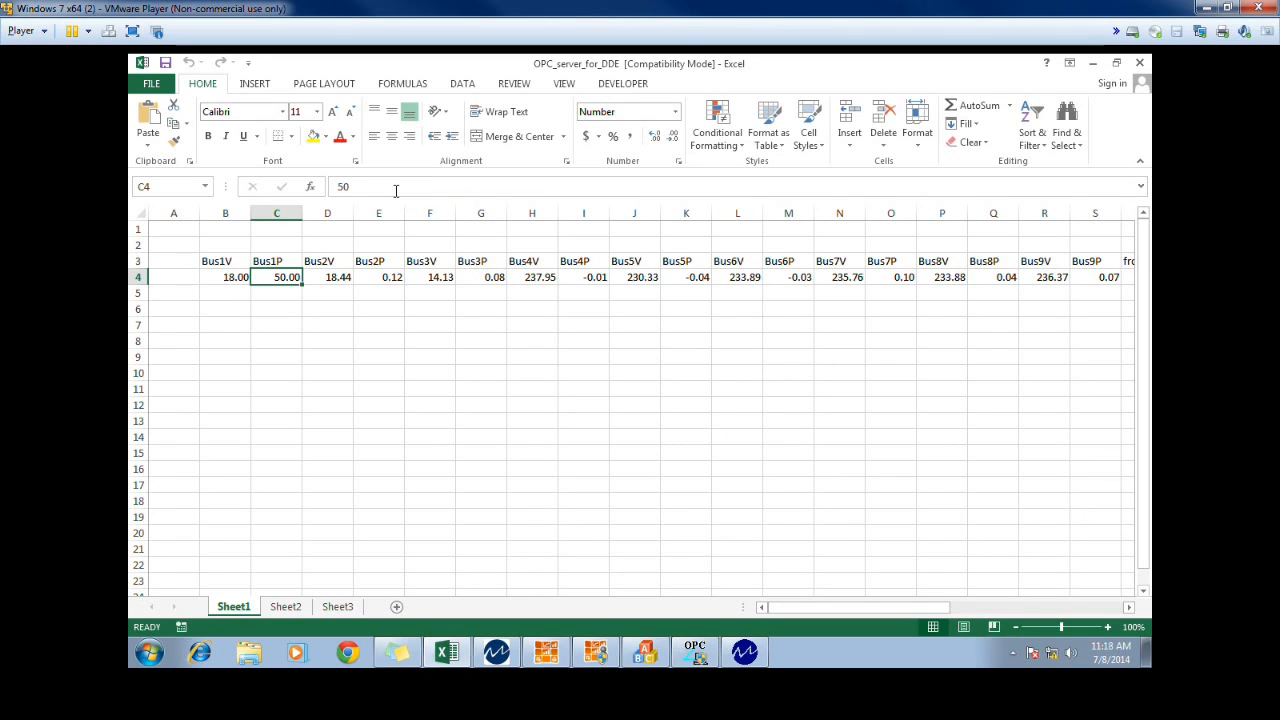
{"action": "left_click", "coordinate": [360, 186]}
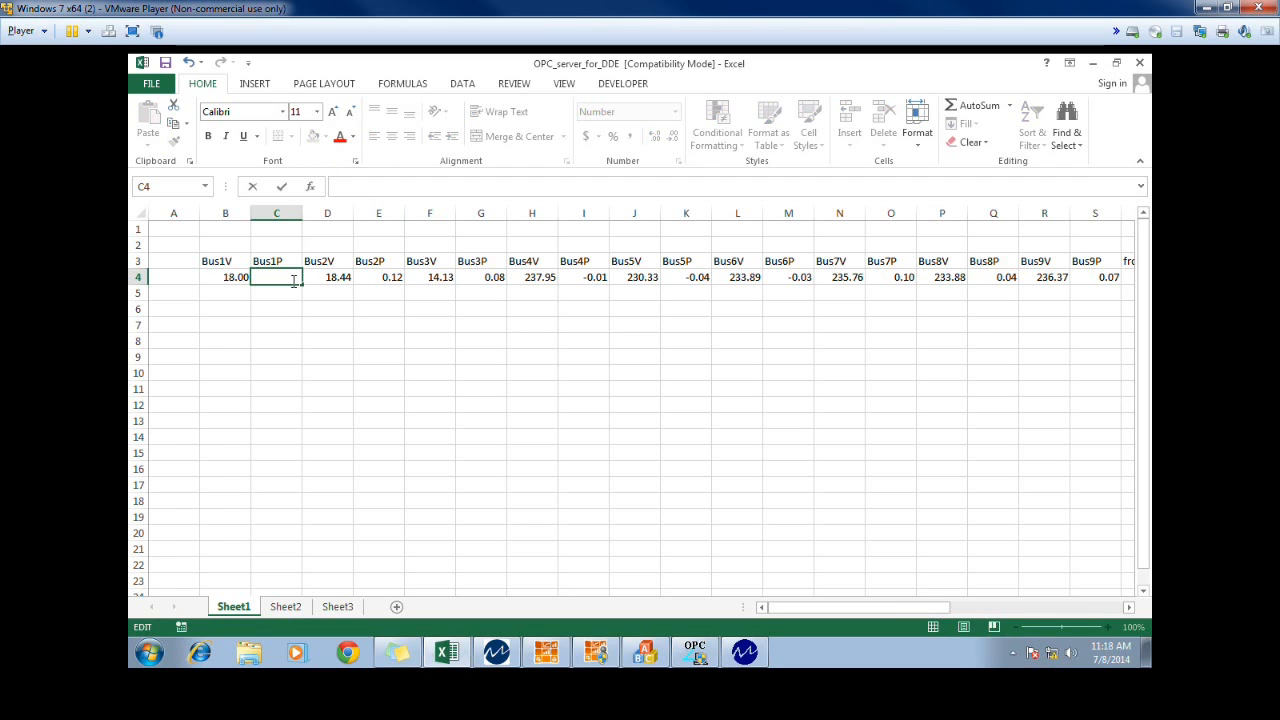
{"action": "key", "text": "Return"}
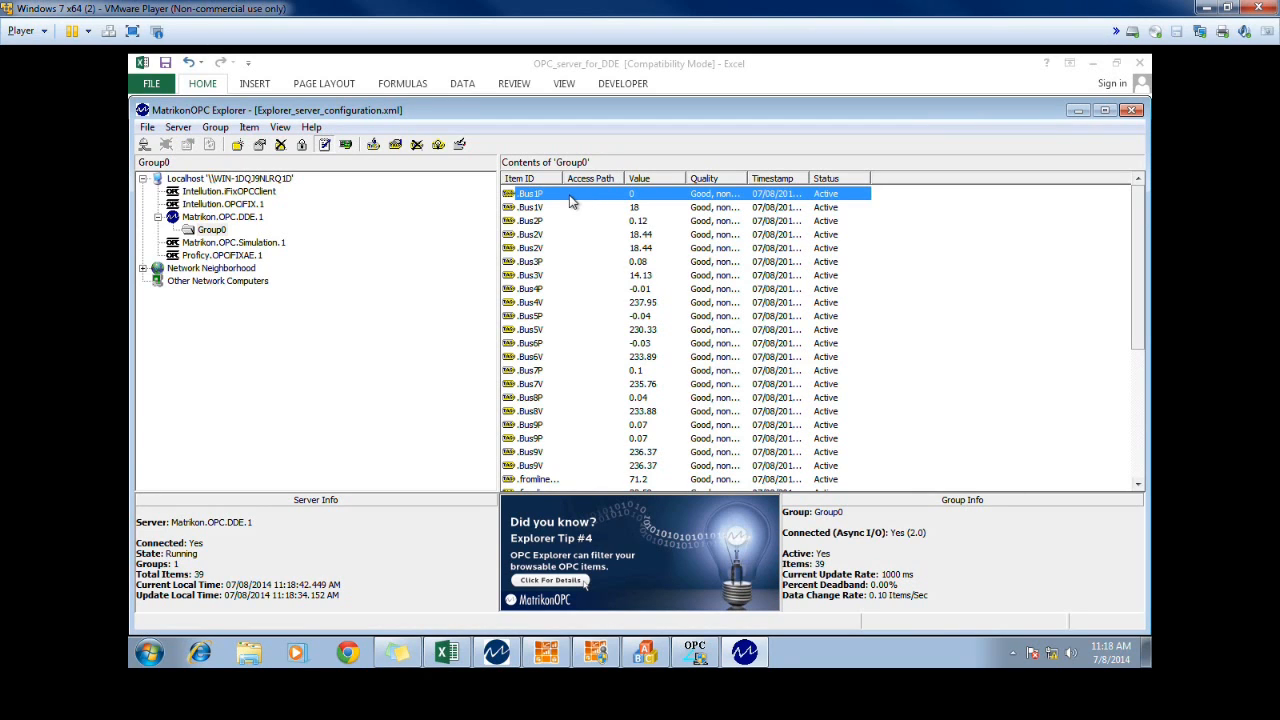
{"action": "mouse_move", "coordinate": [248, 408]}
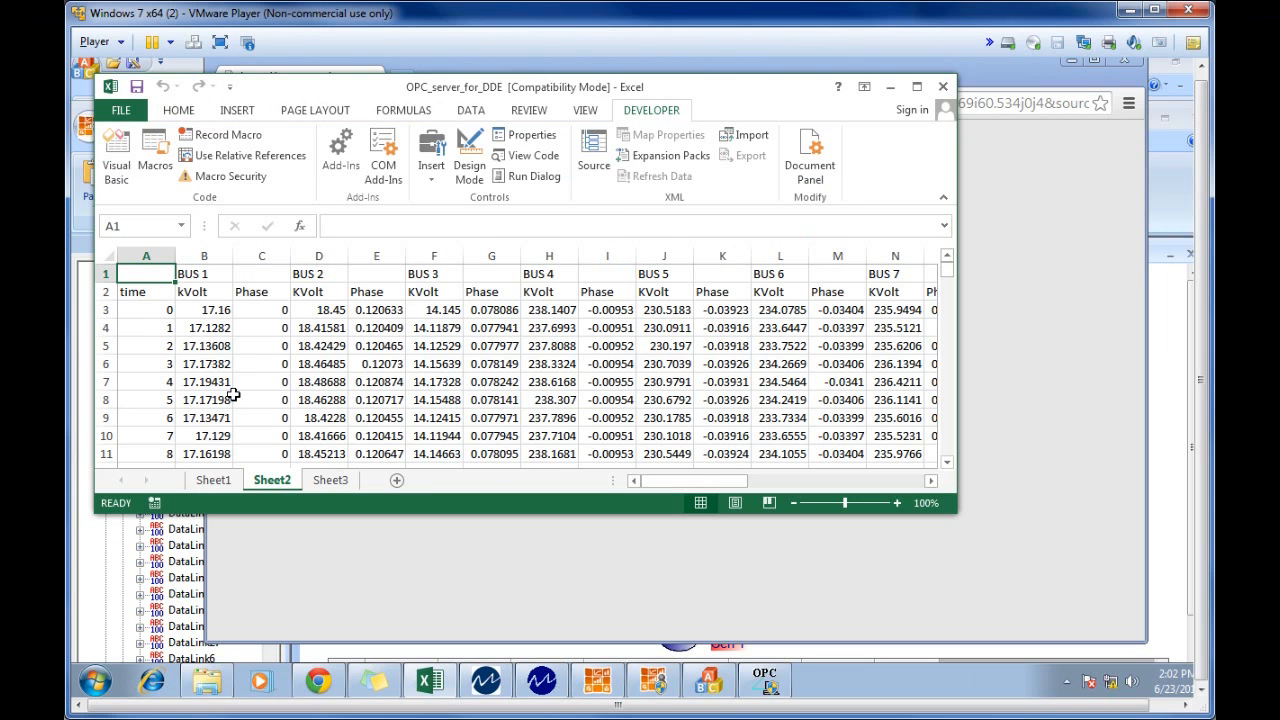
{"action": "mouse_move", "coordinate": [476, 330]}
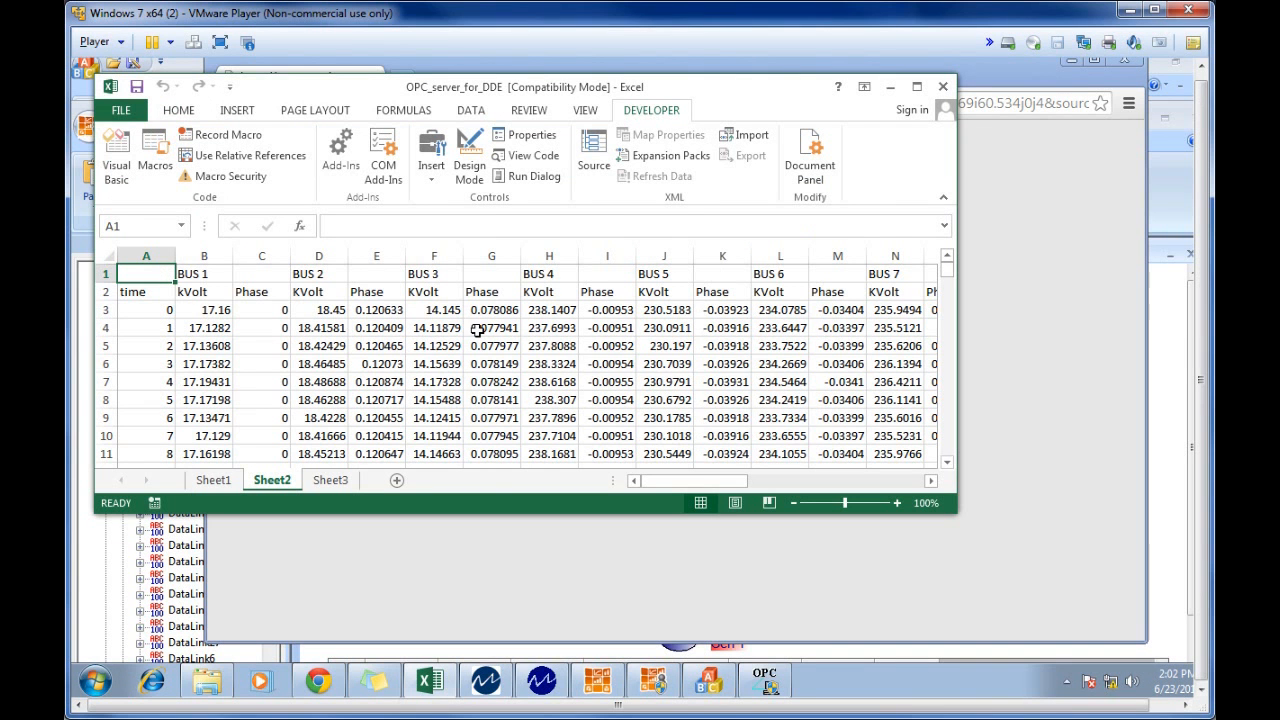
Inspect a BUS 2 kVolt reading on Sheet2 and its full value in D9, then switch to Sheet1
{"action": "left_click", "coordinate": [318, 418]}
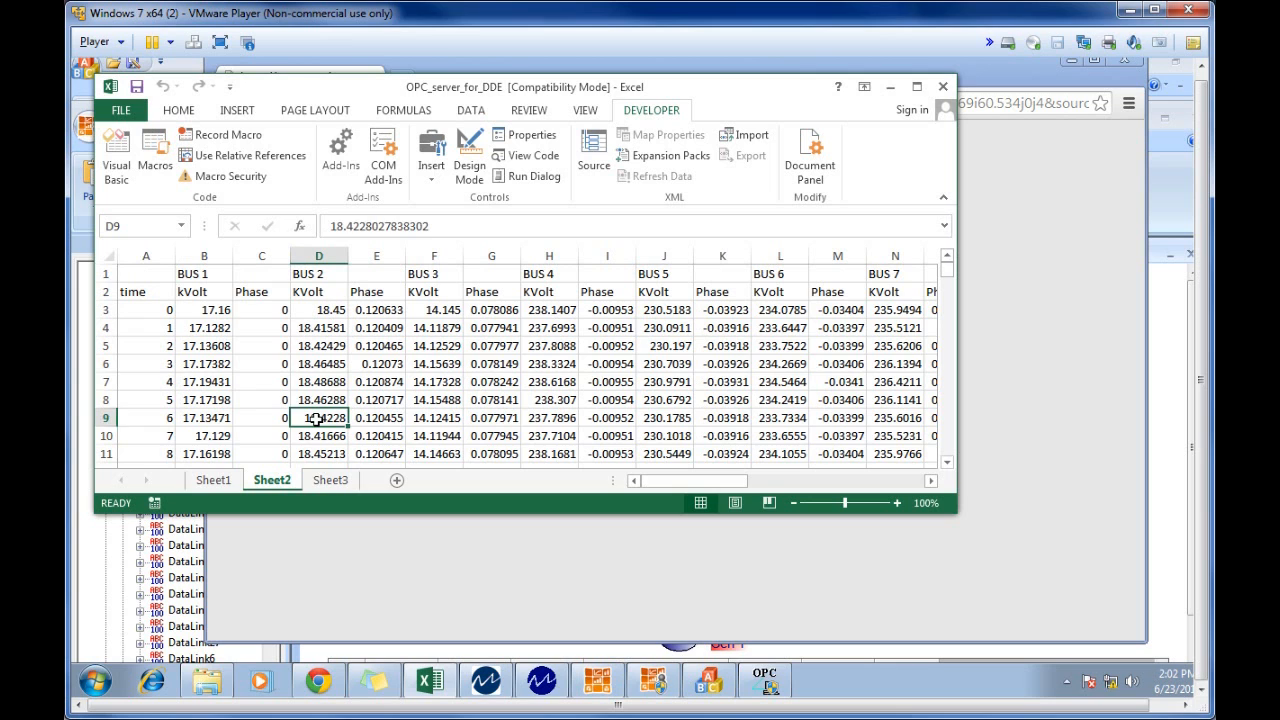
{"action": "left_click", "coordinate": [608, 272]}
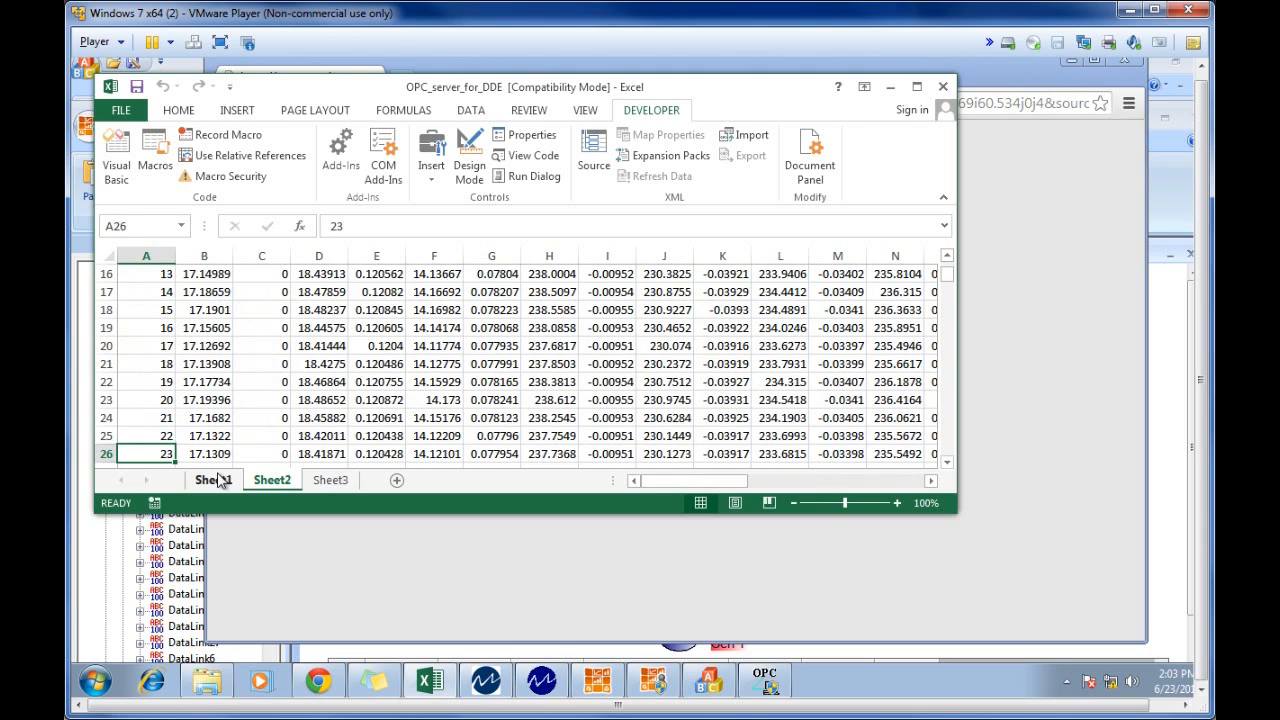
{"action": "left_click", "coordinate": [212, 480]}
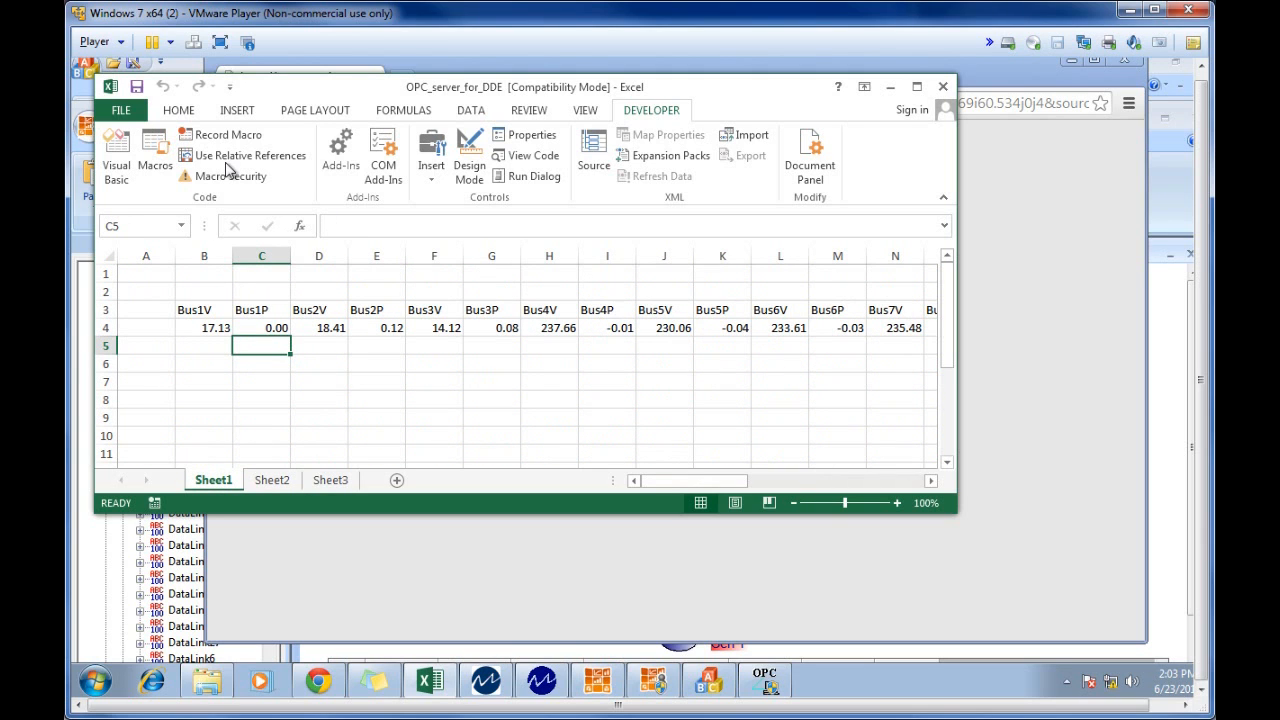
Run the DDE_test macro from the Macros list and respond to the corrupt-values prompt
{"action": "left_click", "coordinate": [156, 156]}
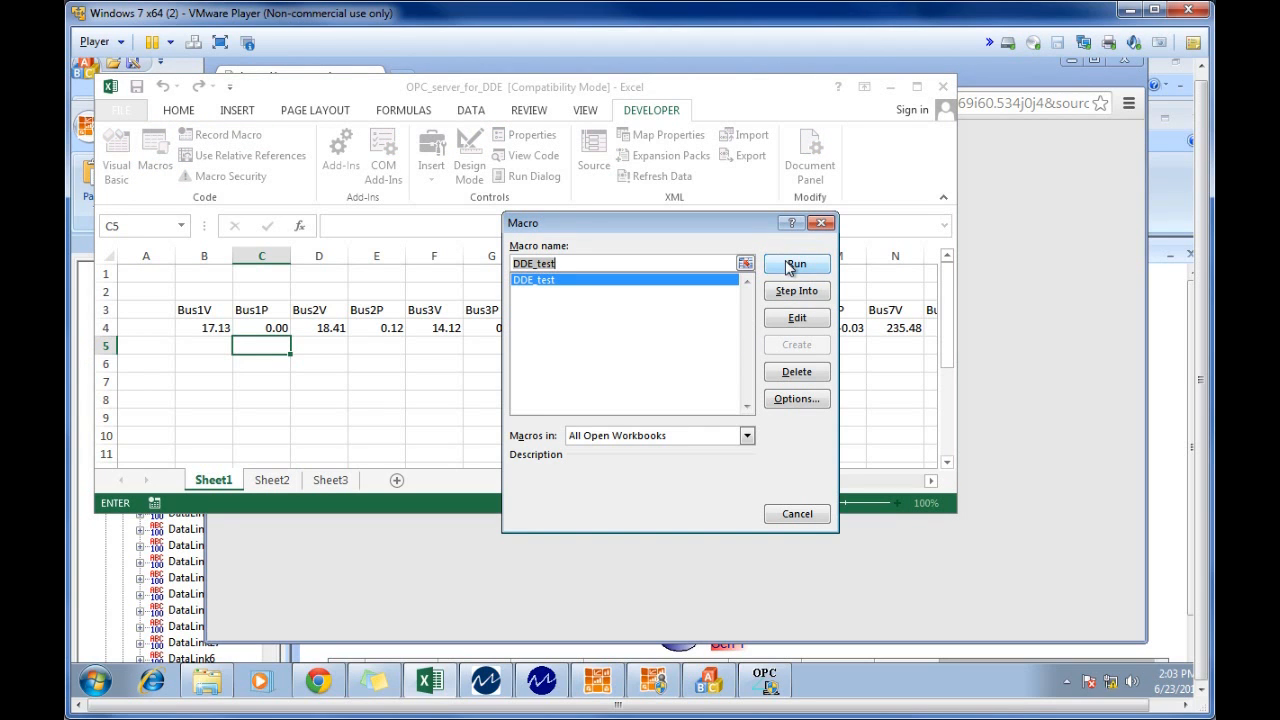
{"action": "left_click", "coordinate": [796, 264]}
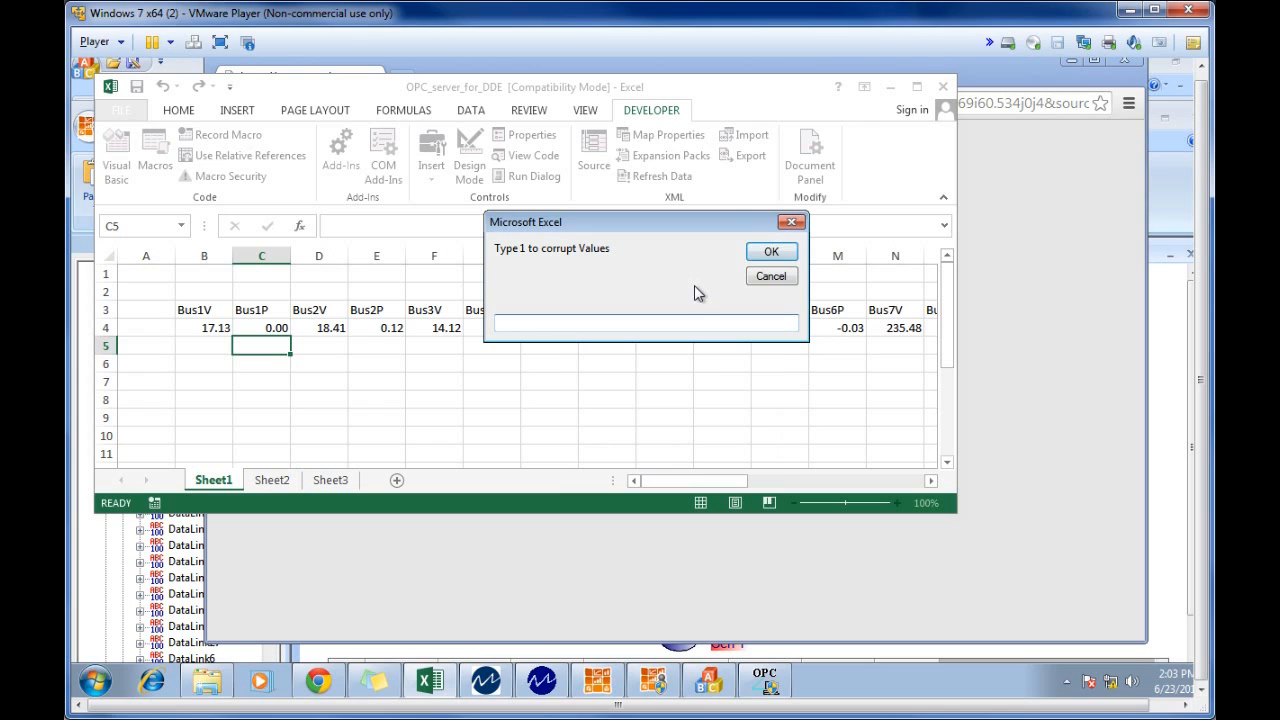
{"action": "left_click", "coordinate": [770, 276]}
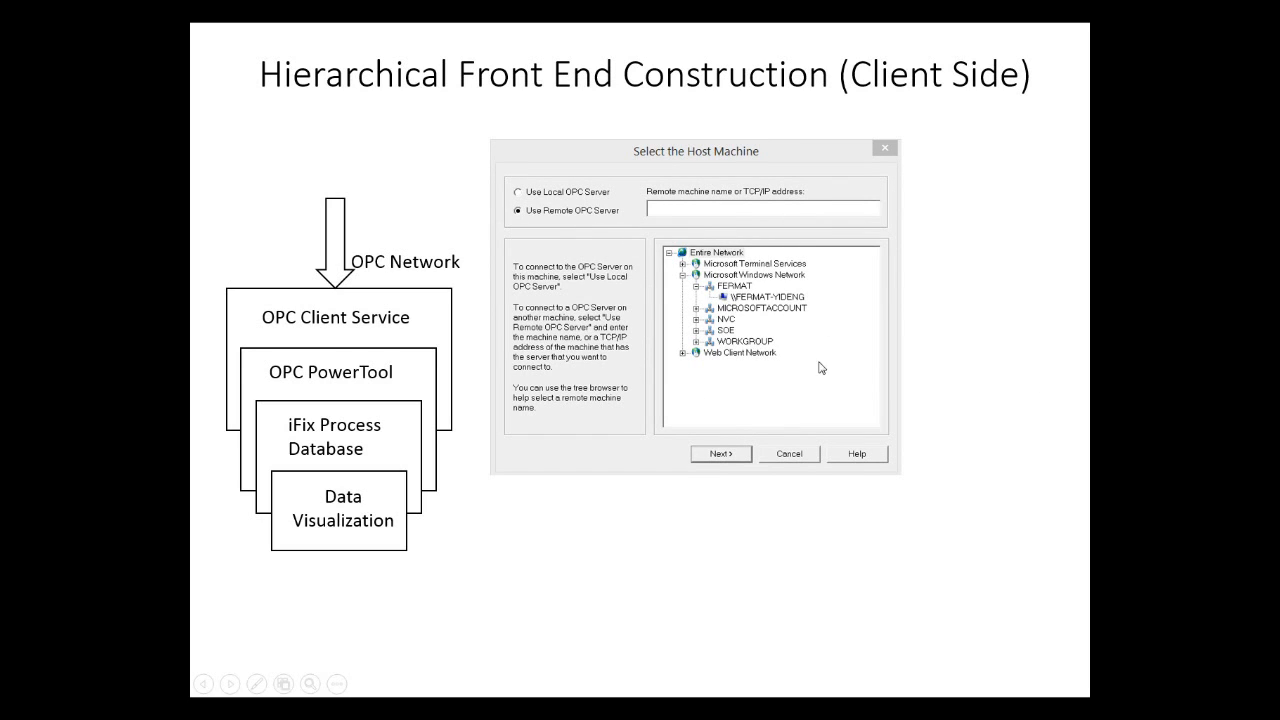
{"action": "mouse_move", "coordinate": [630, 242]}
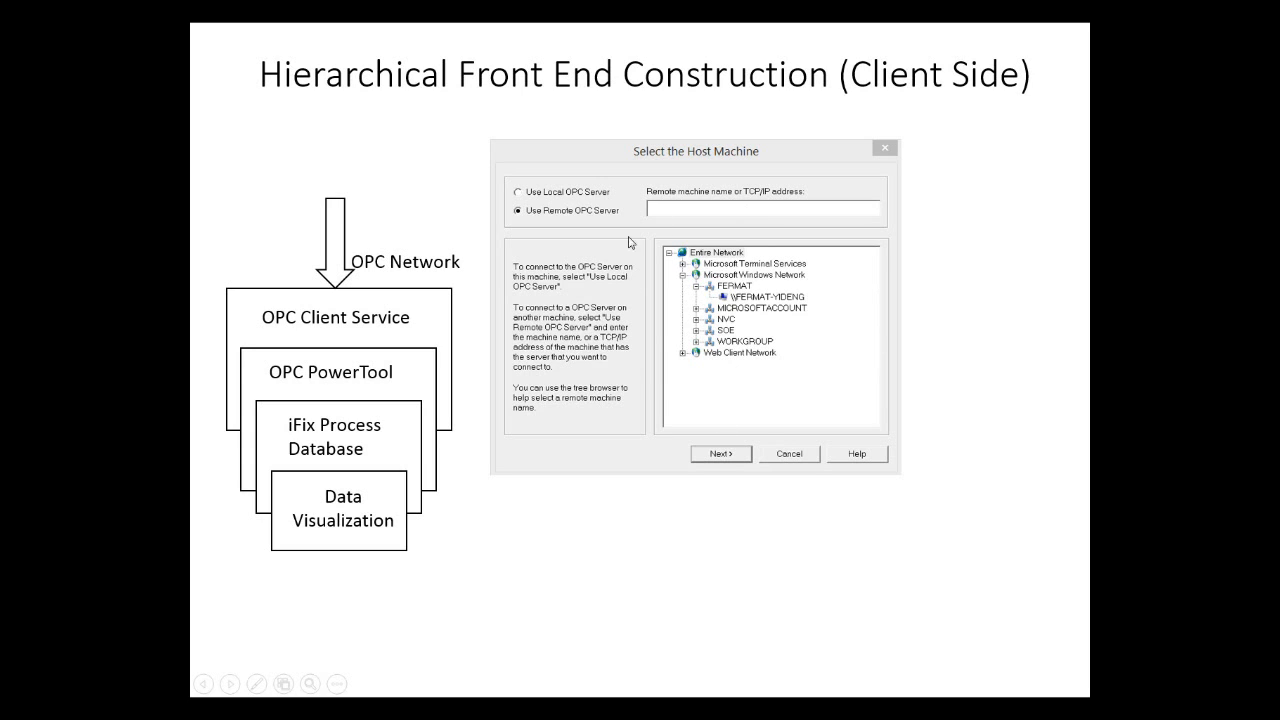
{"action": "mouse_move", "coordinate": [884, 324]}
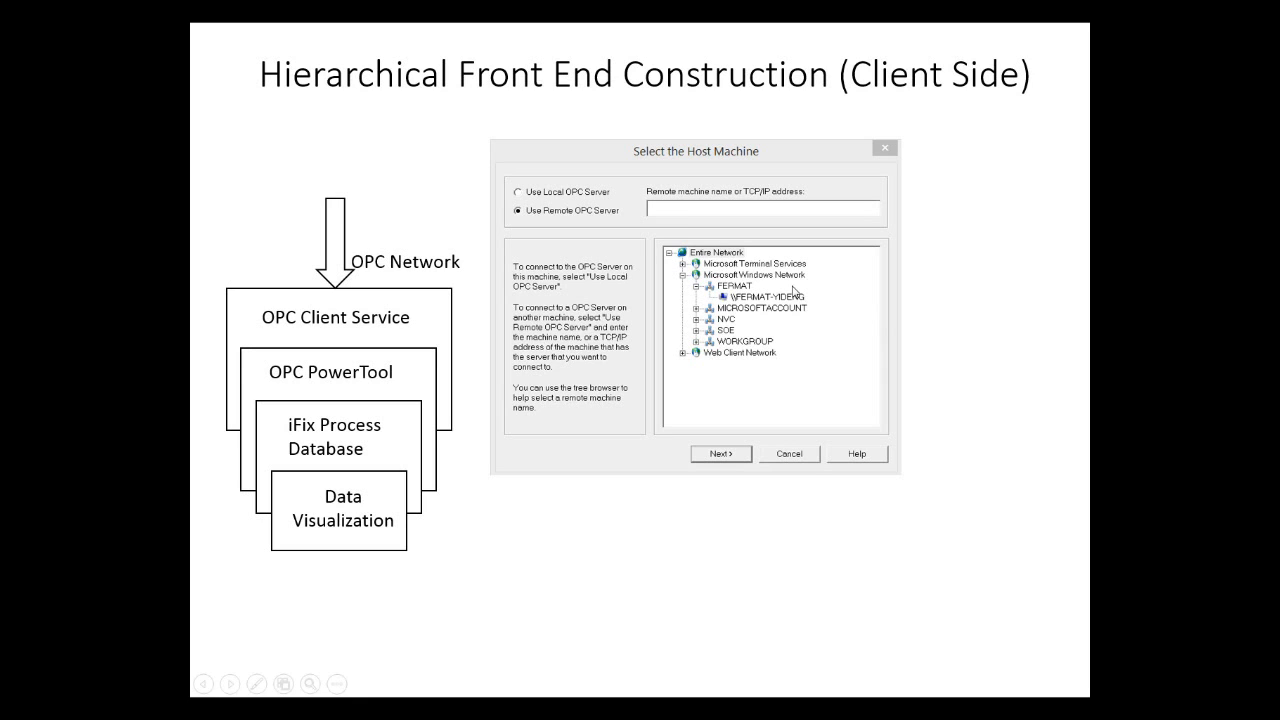
{"action": "mouse_move", "coordinate": [820, 134]}
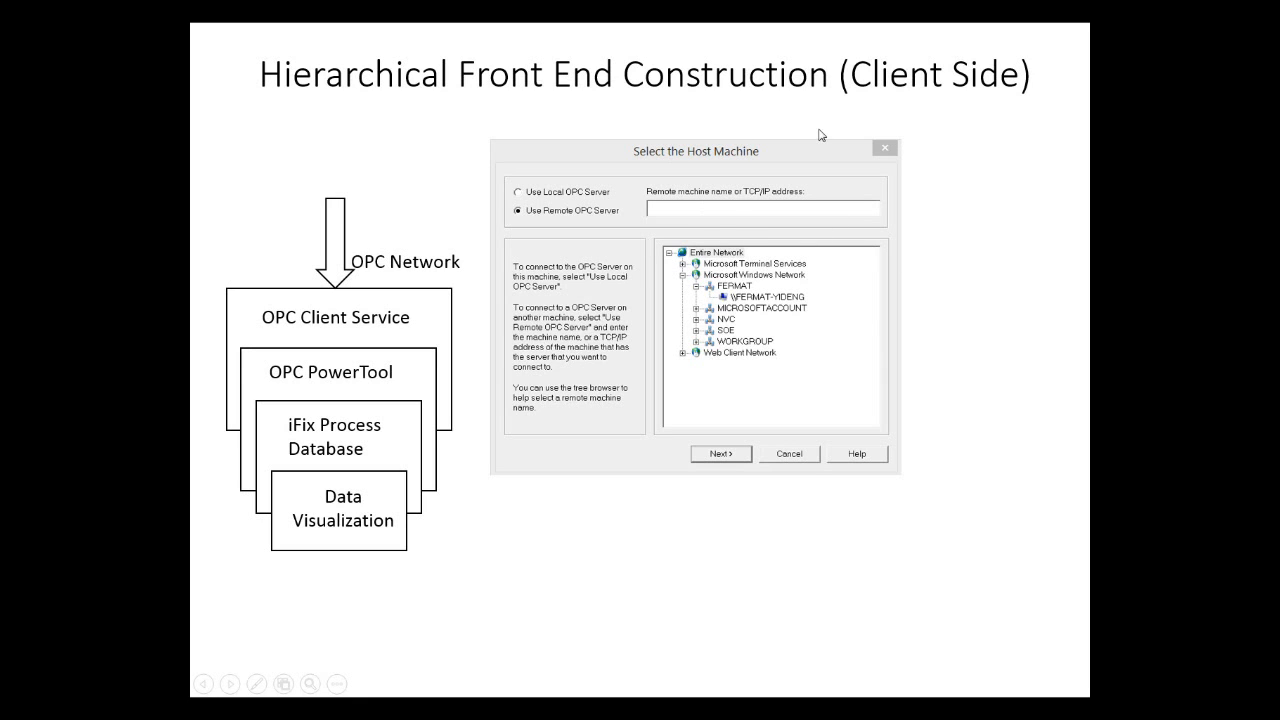
{"action": "mouse_move", "coordinate": [790, 252]}
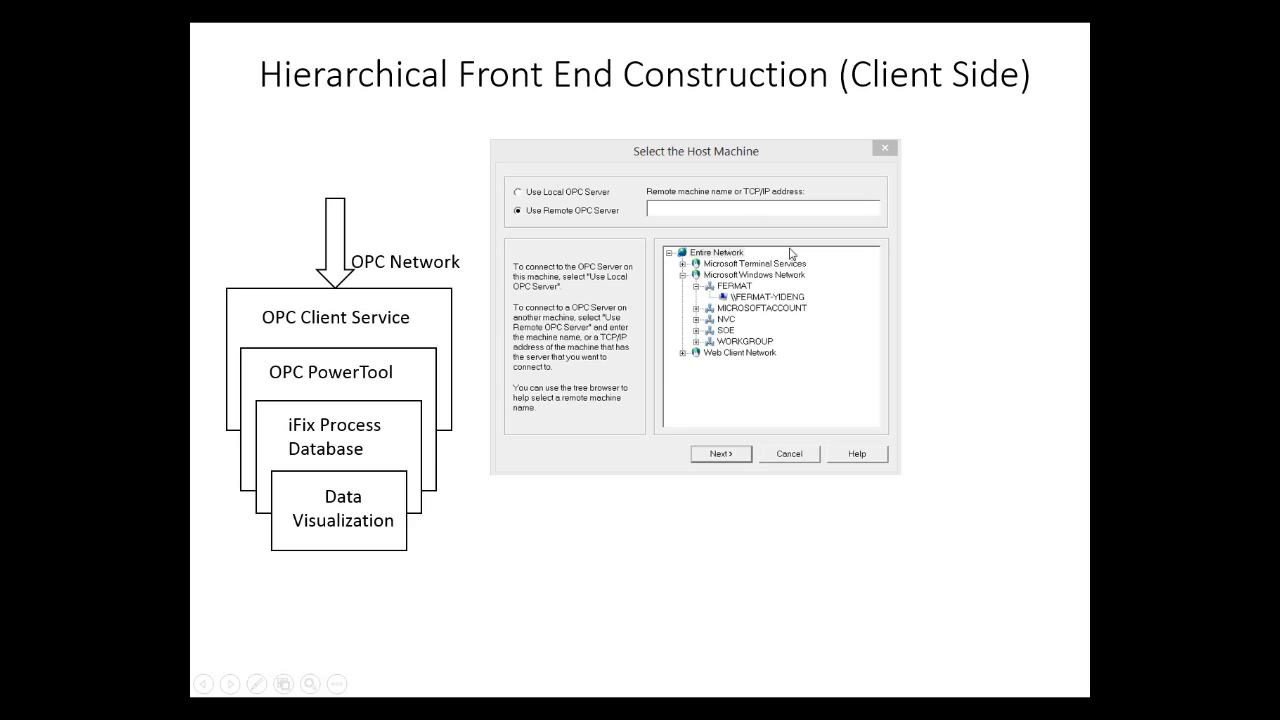
{"action": "mouse_move", "coordinate": [680, 362]}
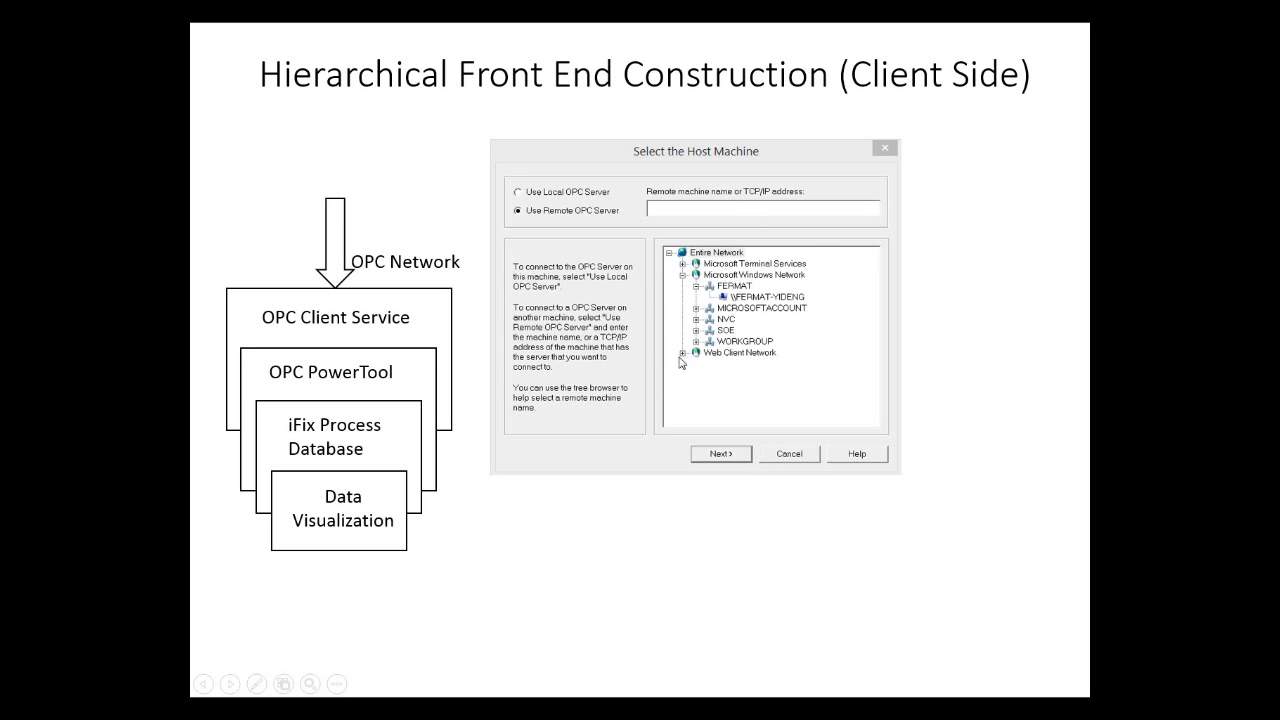
{"action": "mouse_move", "coordinate": [708, 228]}
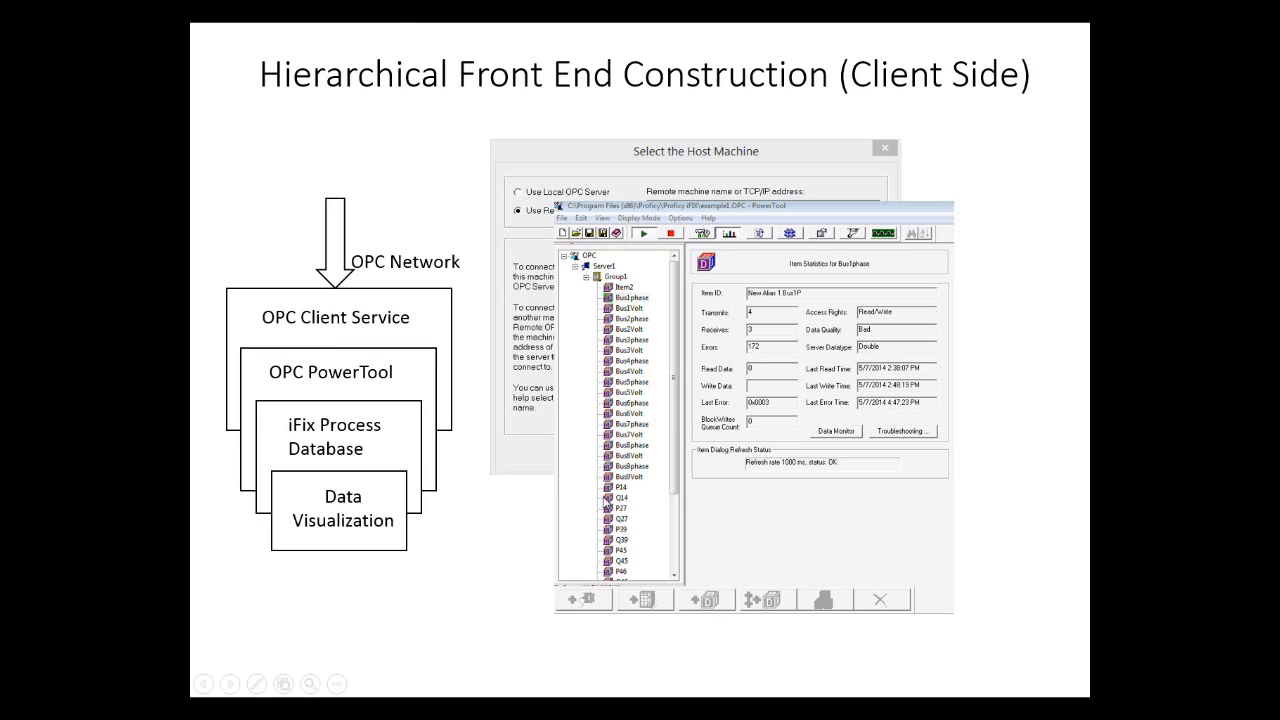
{"action": "mouse_move", "coordinate": [592, 480]}
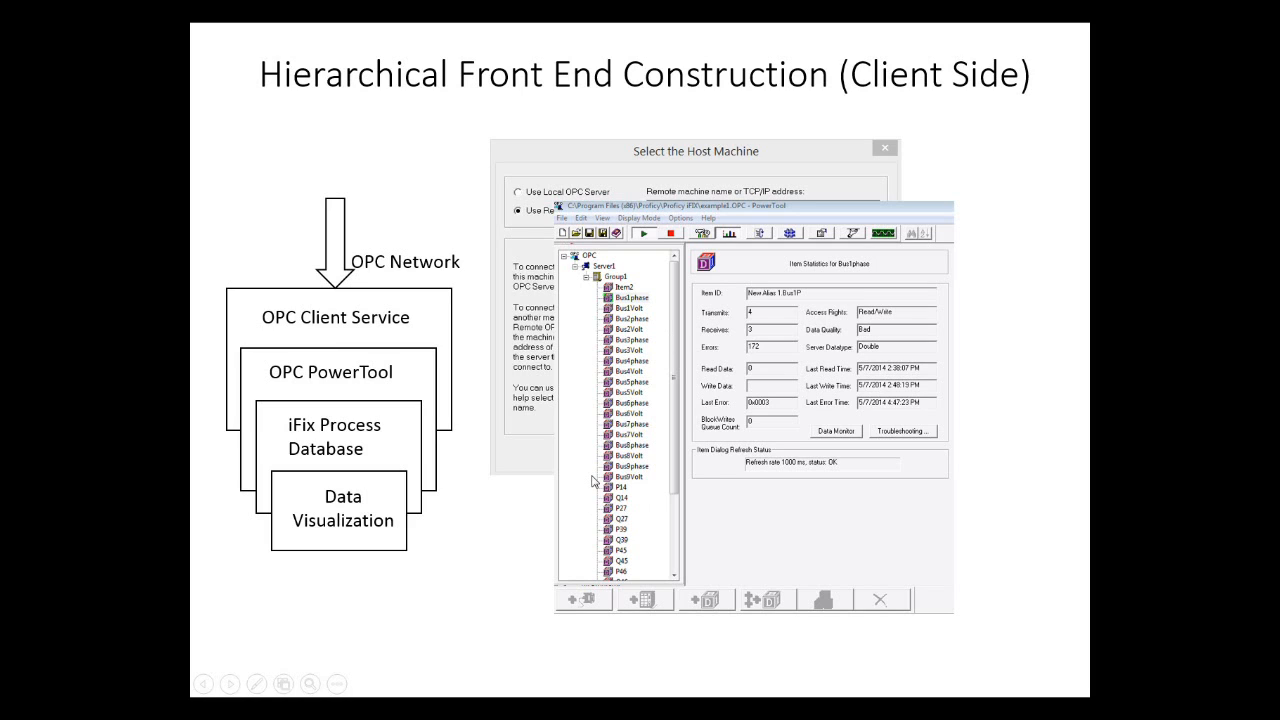
{"action": "mouse_move", "coordinate": [620, 500]}
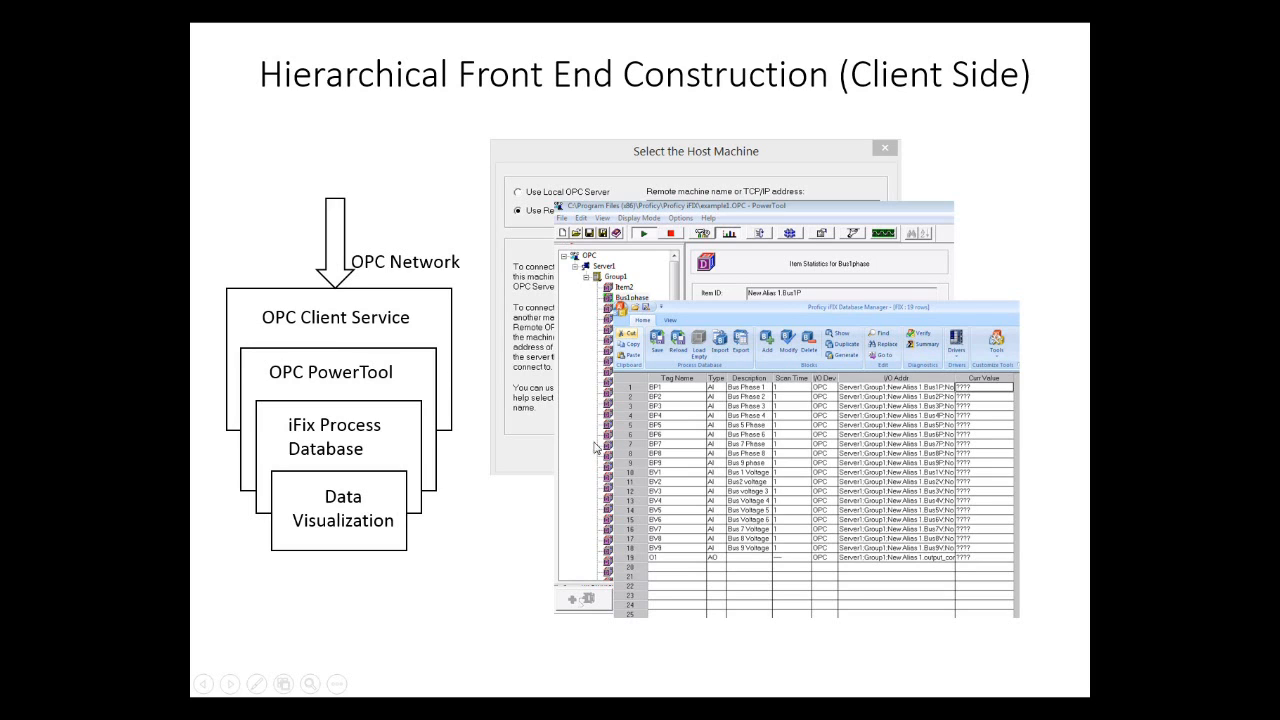
{"action": "mouse_move", "coordinate": [636, 400]}
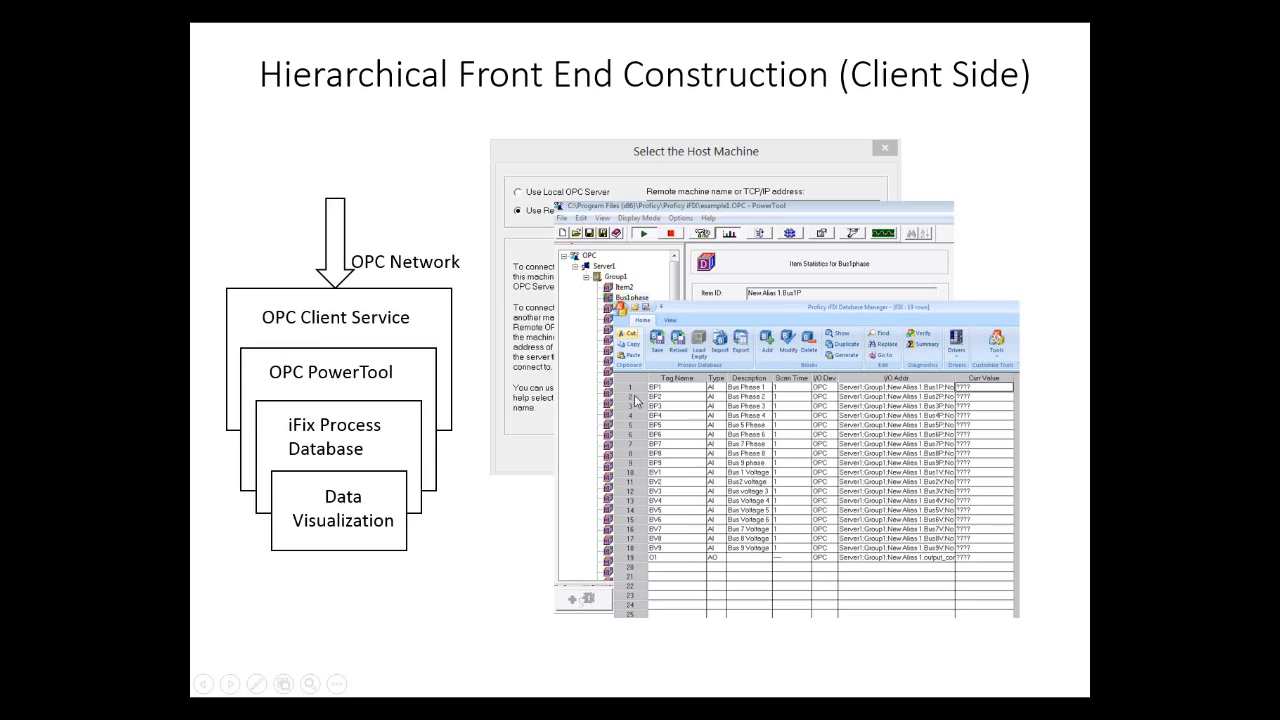
{"action": "mouse_move", "coordinate": [670, 424]}
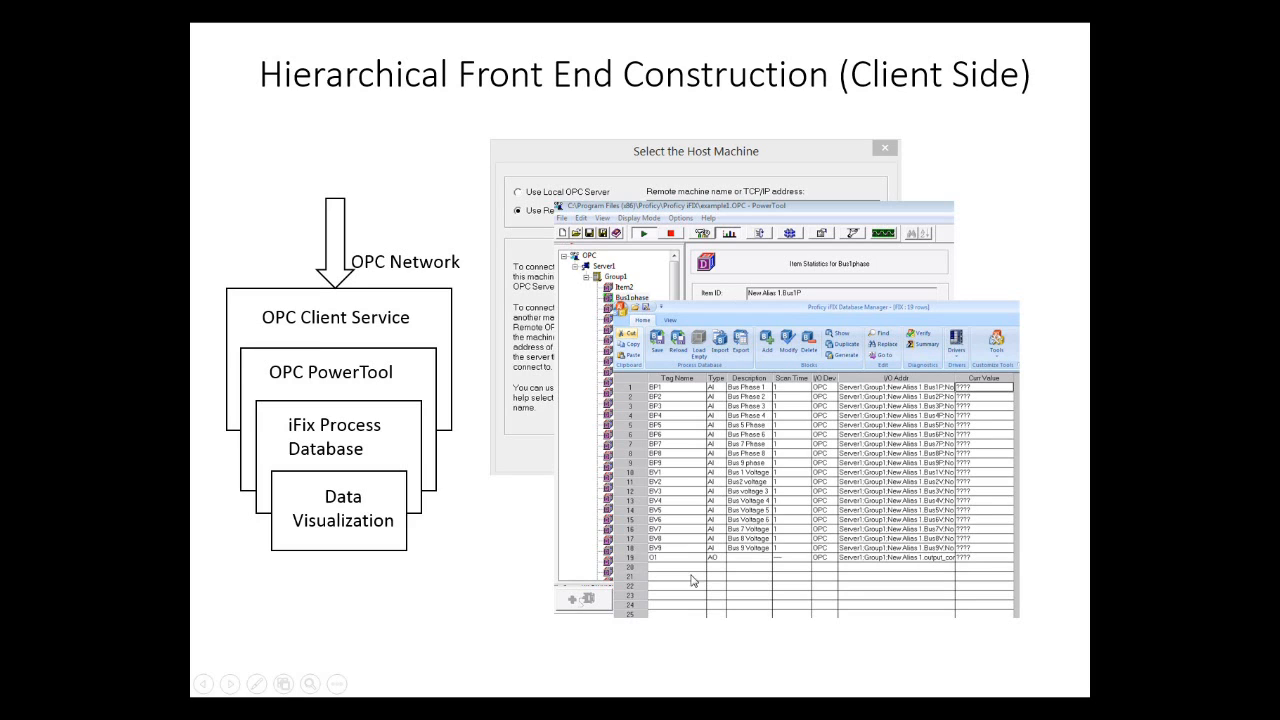
{"action": "mouse_move", "coordinate": [668, 330]}
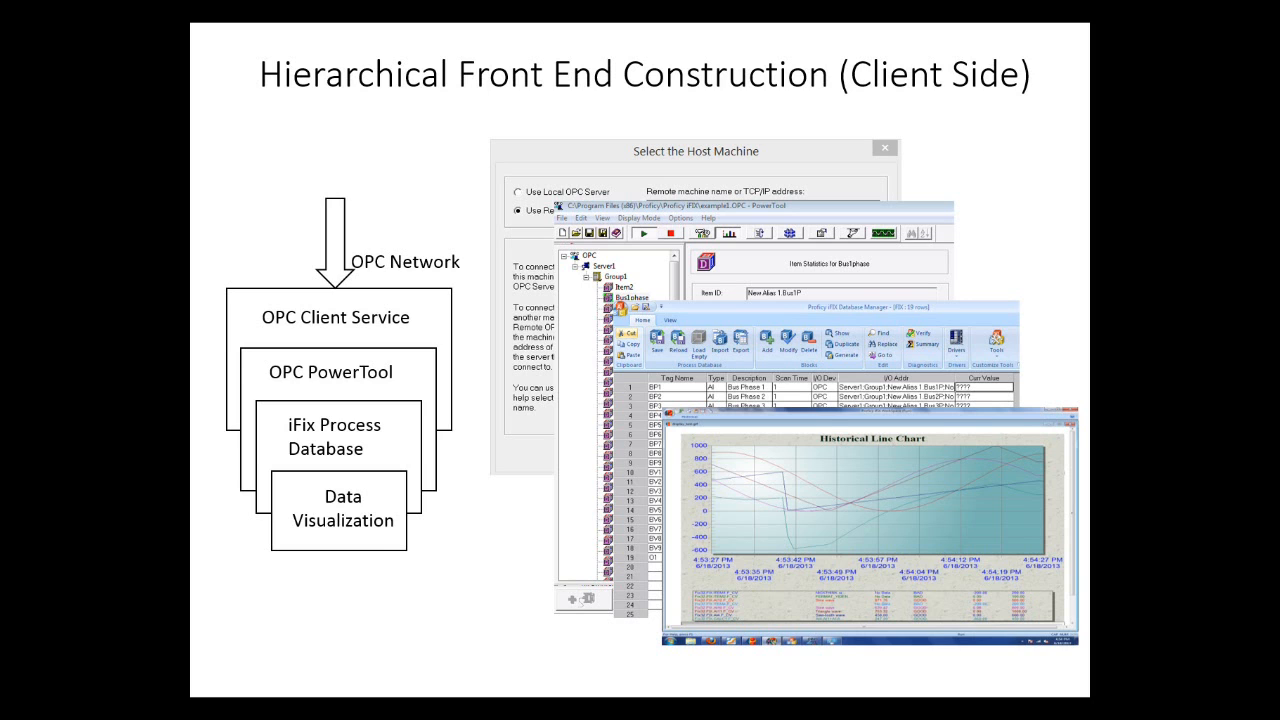
Advance past the client-side screenshots slide to end the presentation
{"action": "key", "text": "right"}
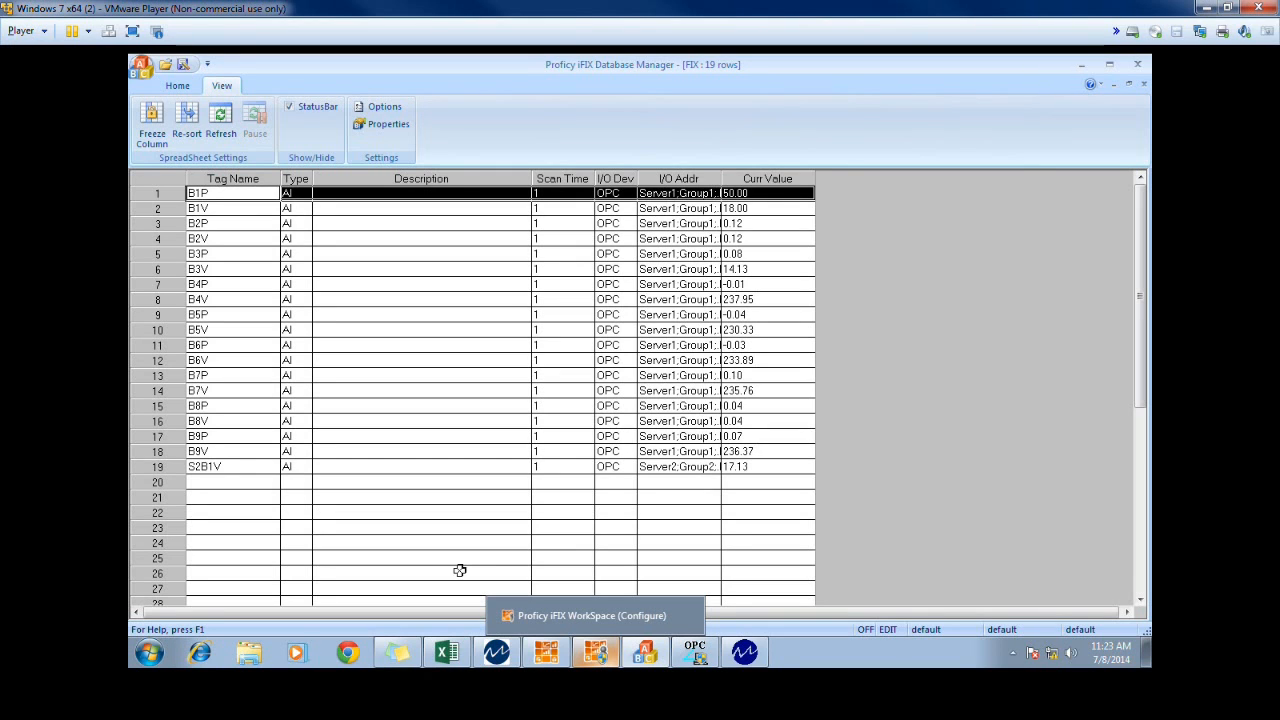
{"action": "mouse_move", "coordinate": [548, 644]}
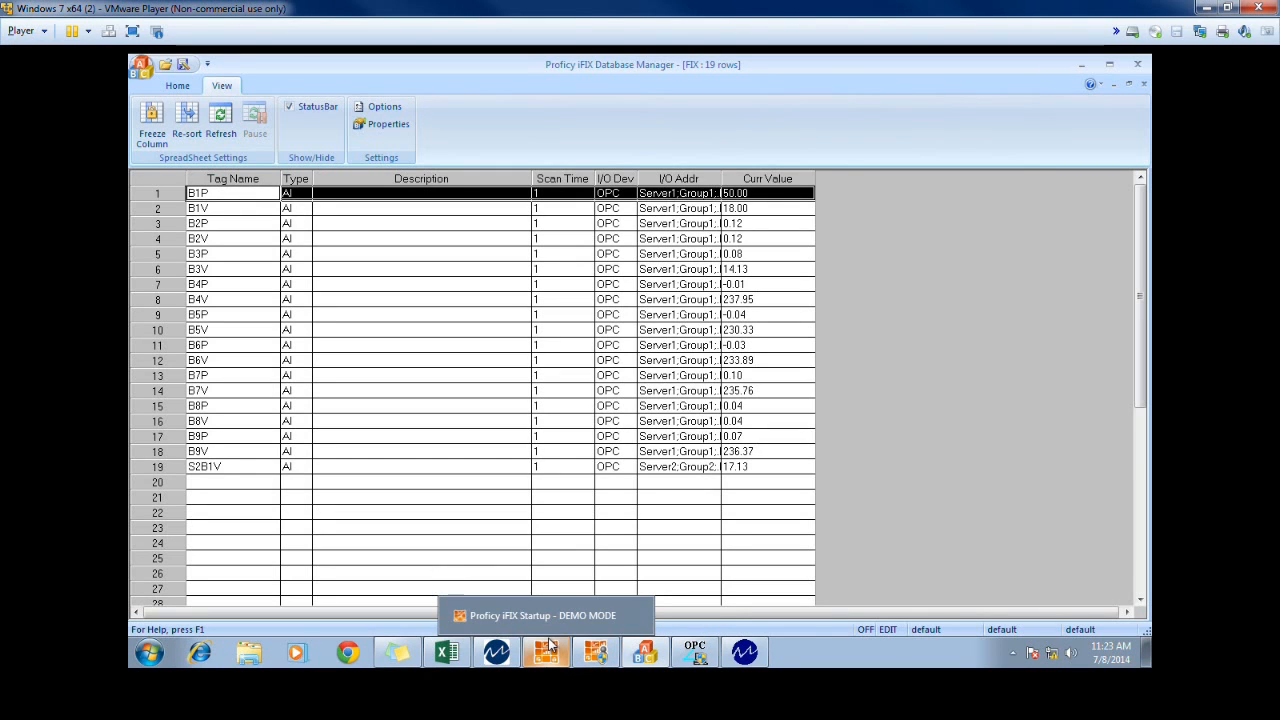
{"action": "left_click", "coordinate": [546, 652]}
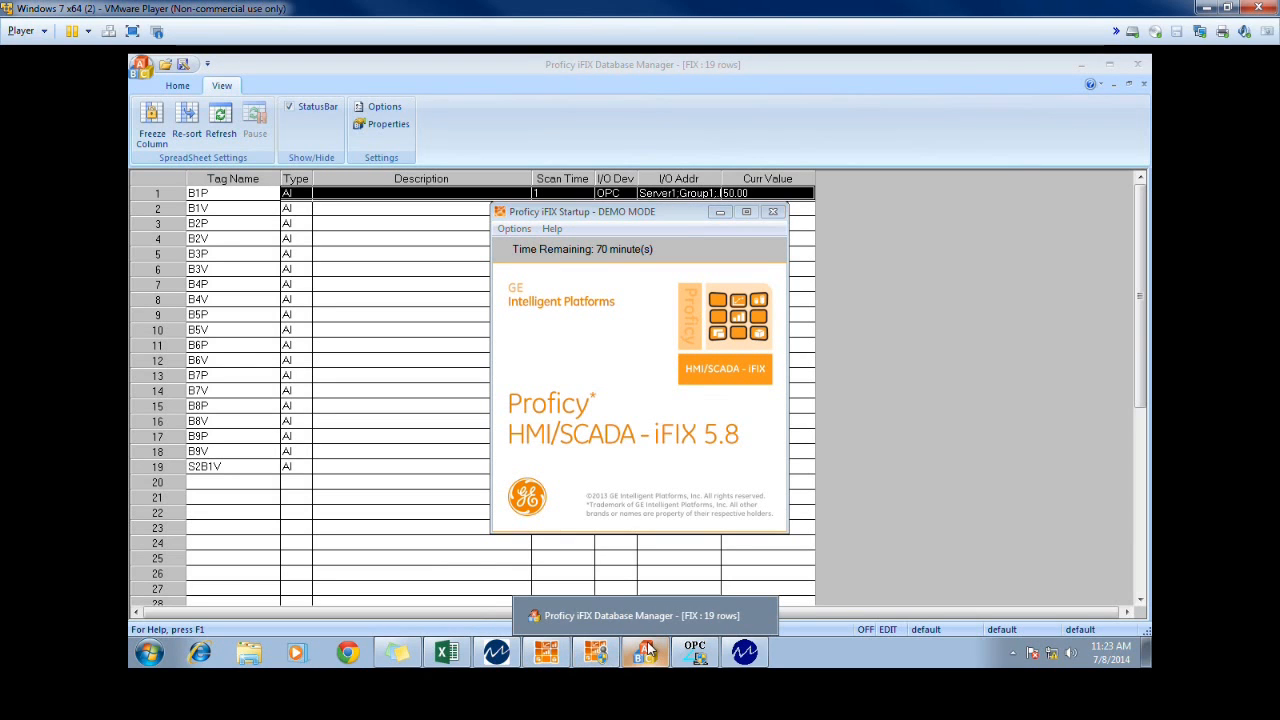
{"action": "mouse_move", "coordinate": [596, 652]}
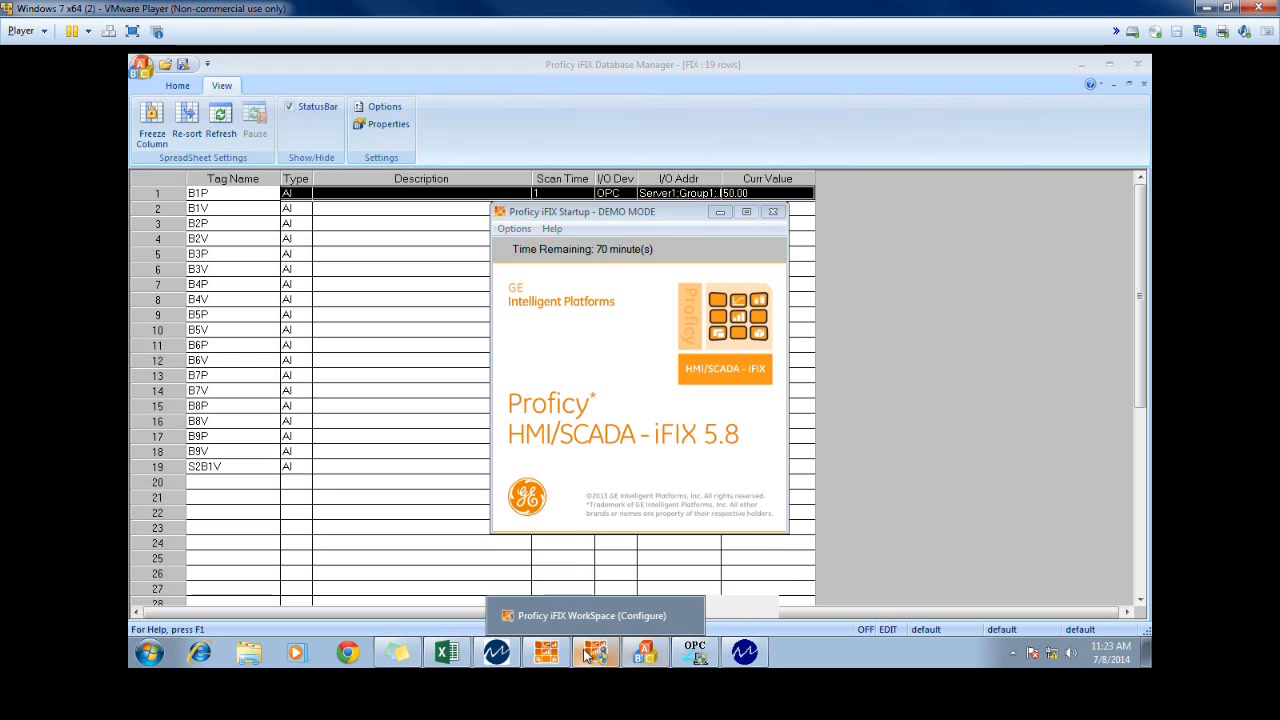
{"action": "left_click", "coordinate": [590, 616]}
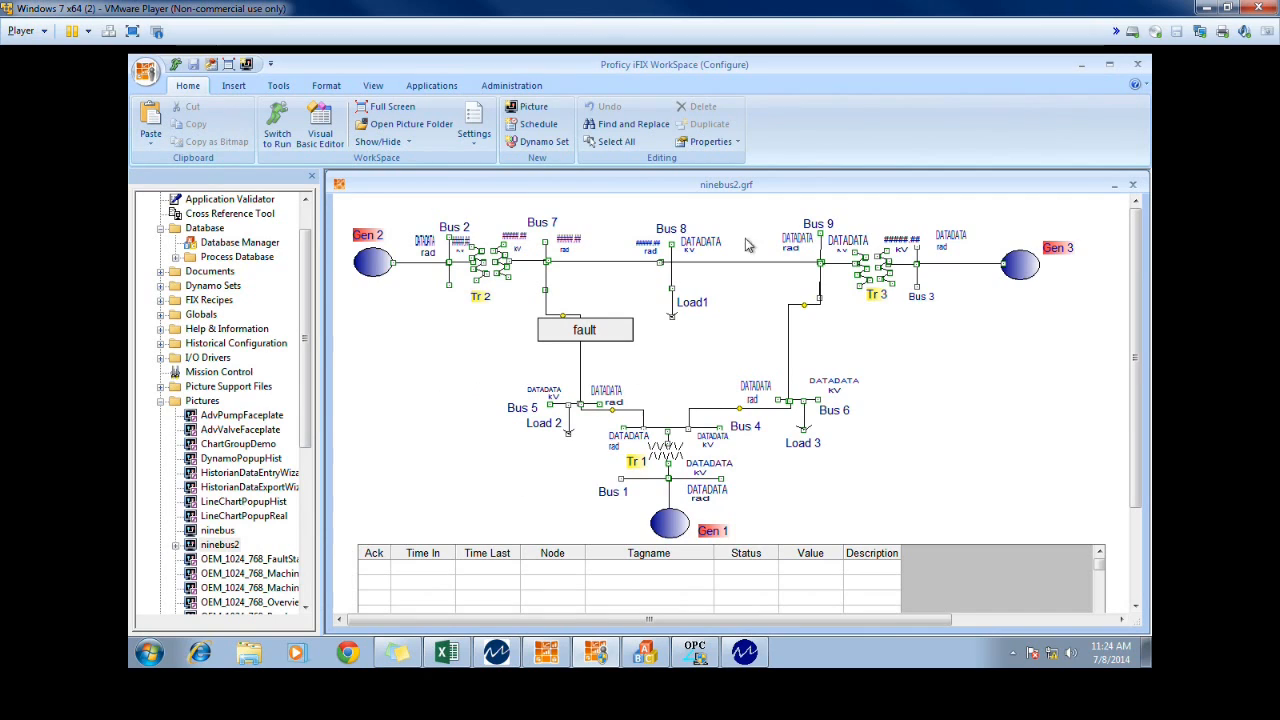
{"action": "mouse_move", "coordinate": [252, 538]}
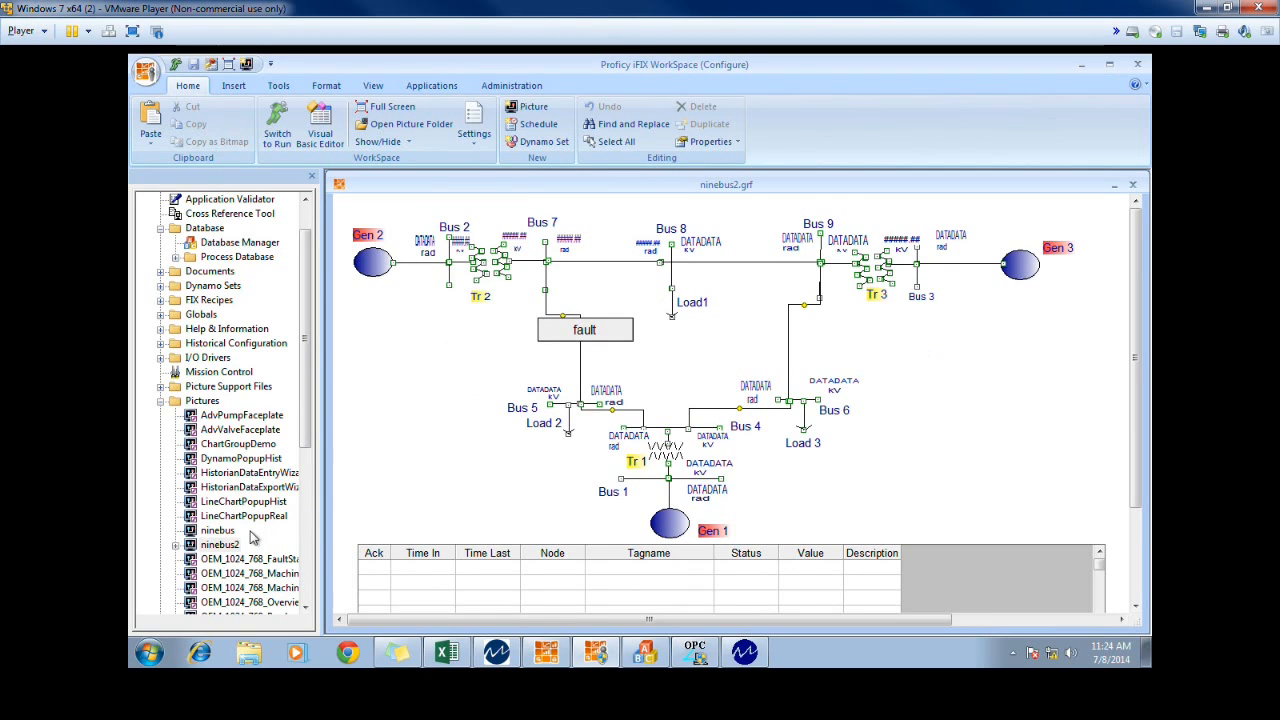
{"action": "left_click", "coordinate": [220, 544]}
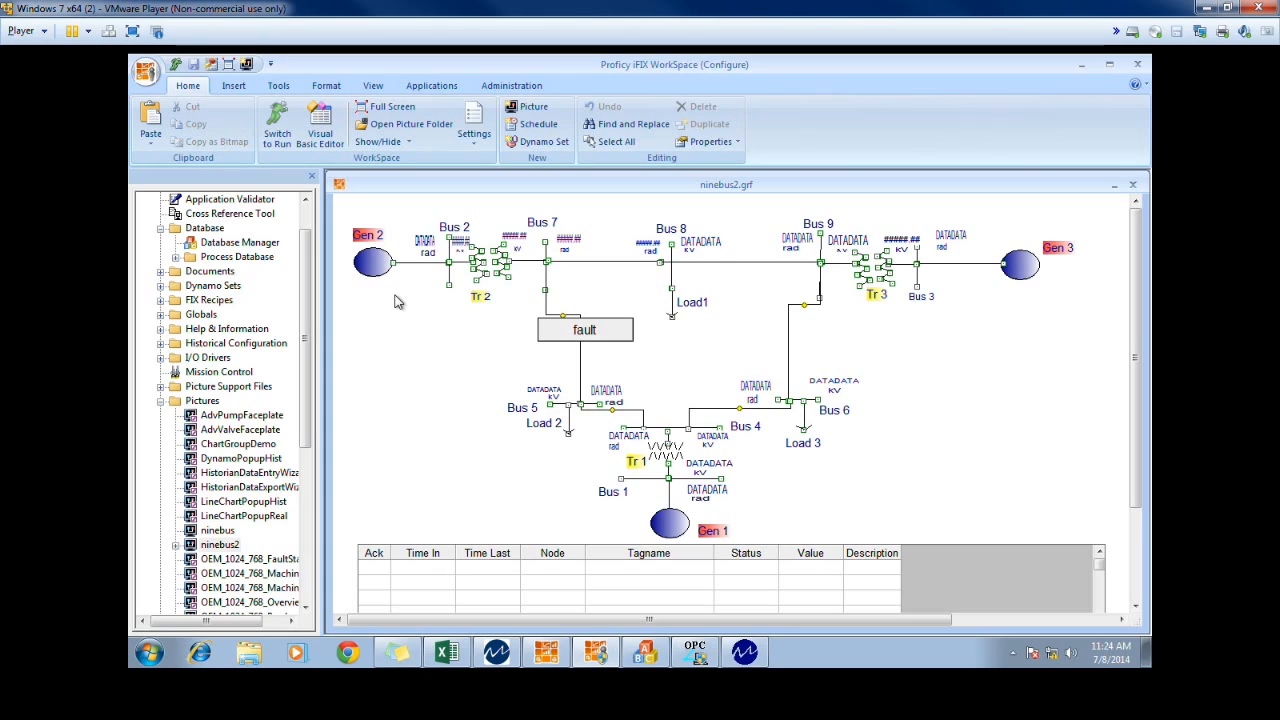
{"action": "mouse_move", "coordinate": [730, 514]}
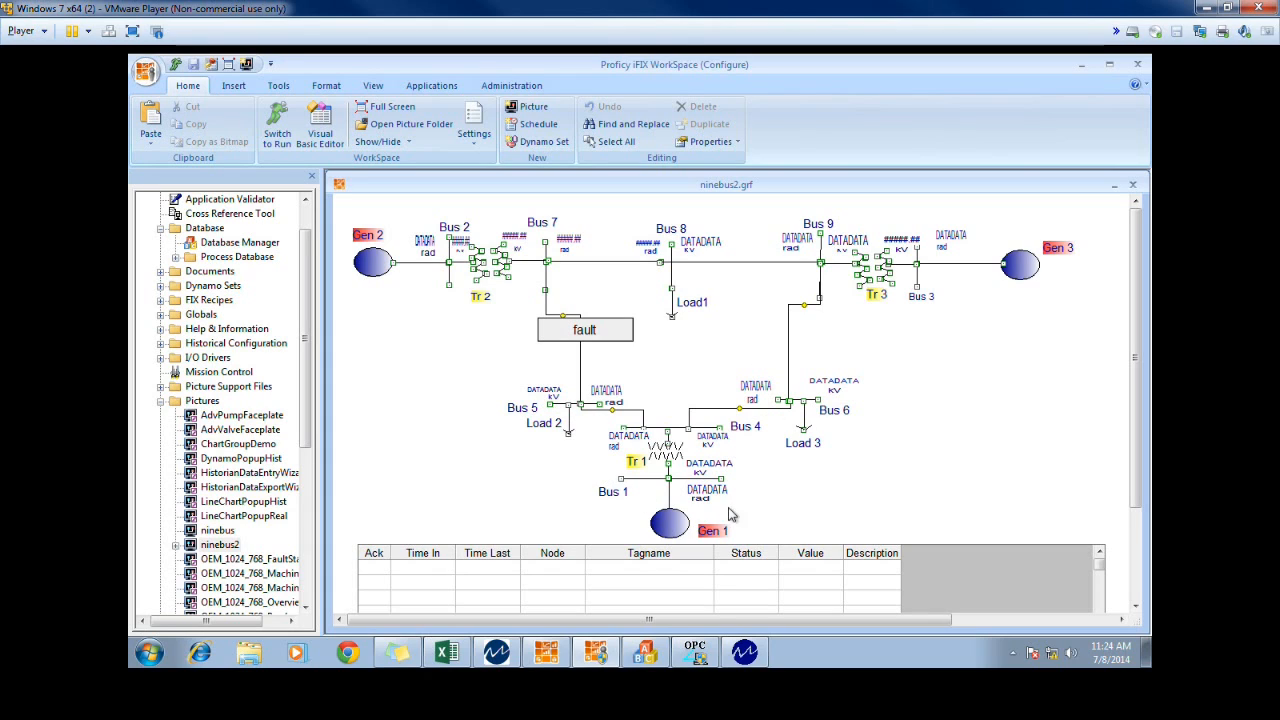
{"action": "mouse_move", "coordinate": [692, 236]}
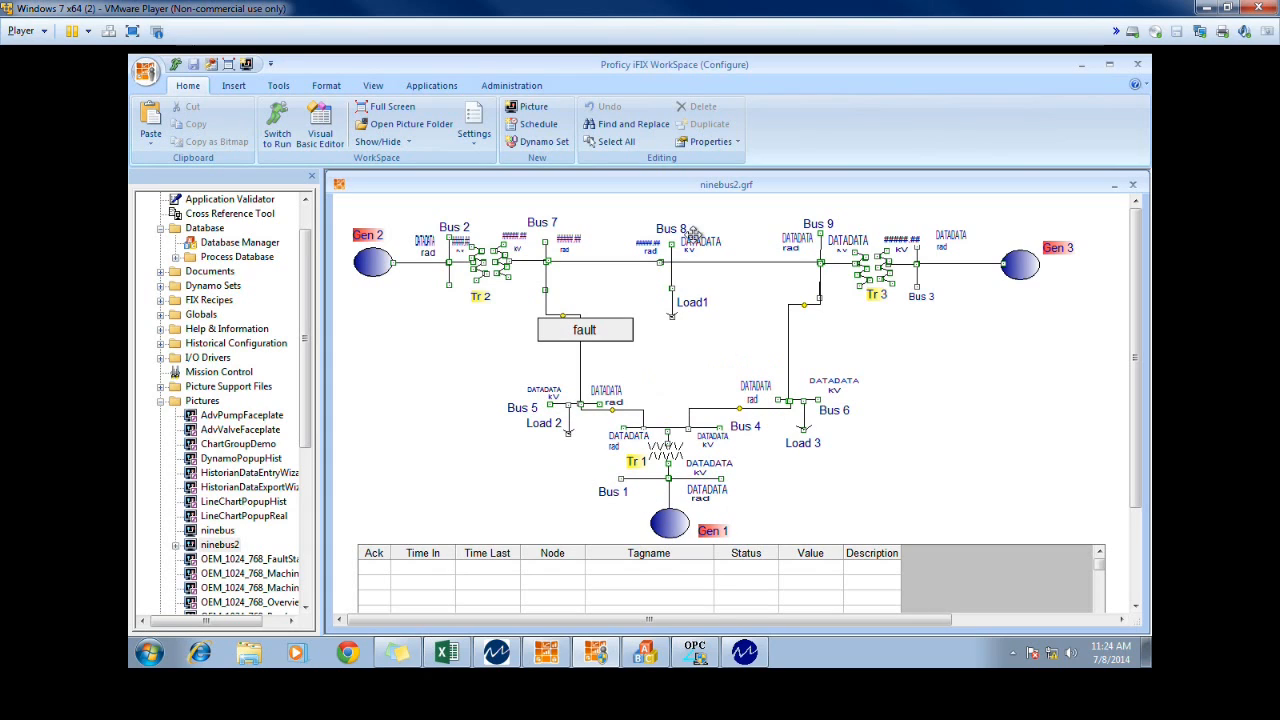
{"action": "mouse_move", "coordinate": [750, 312]}
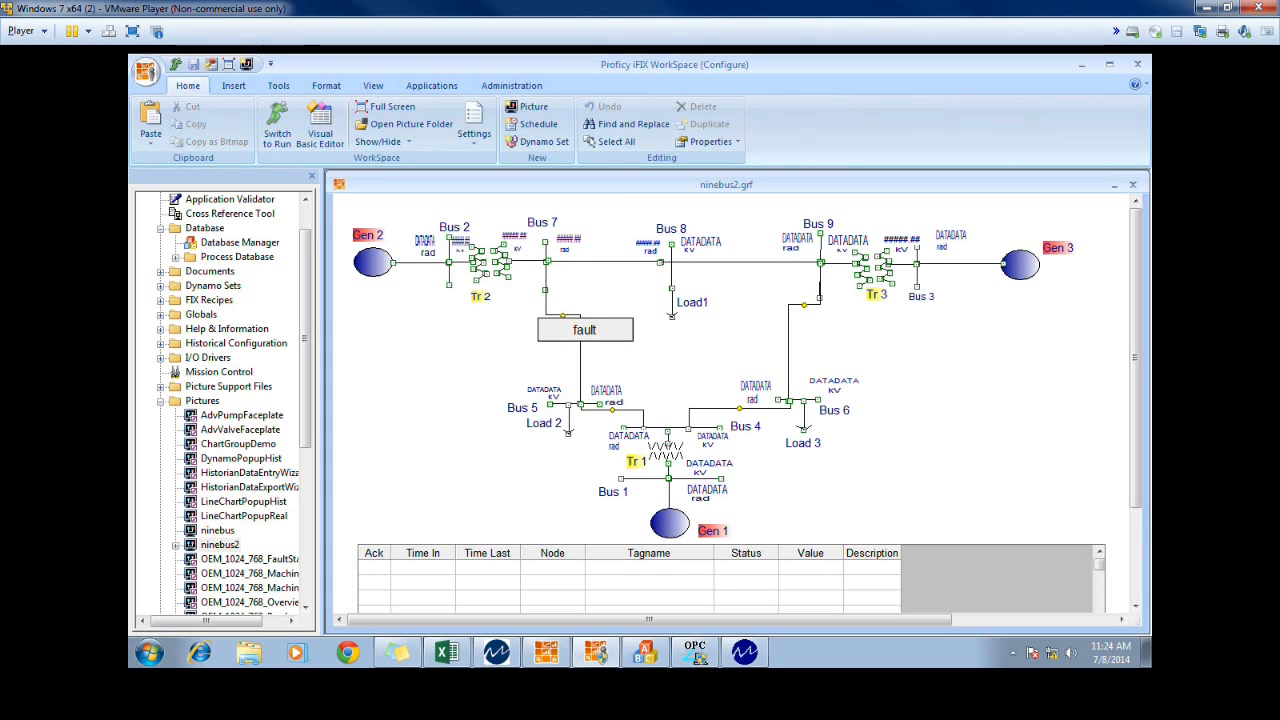
Open the process Database Manager and confirm deleting the B1P tag
{"action": "left_click", "coordinate": [240, 242]}
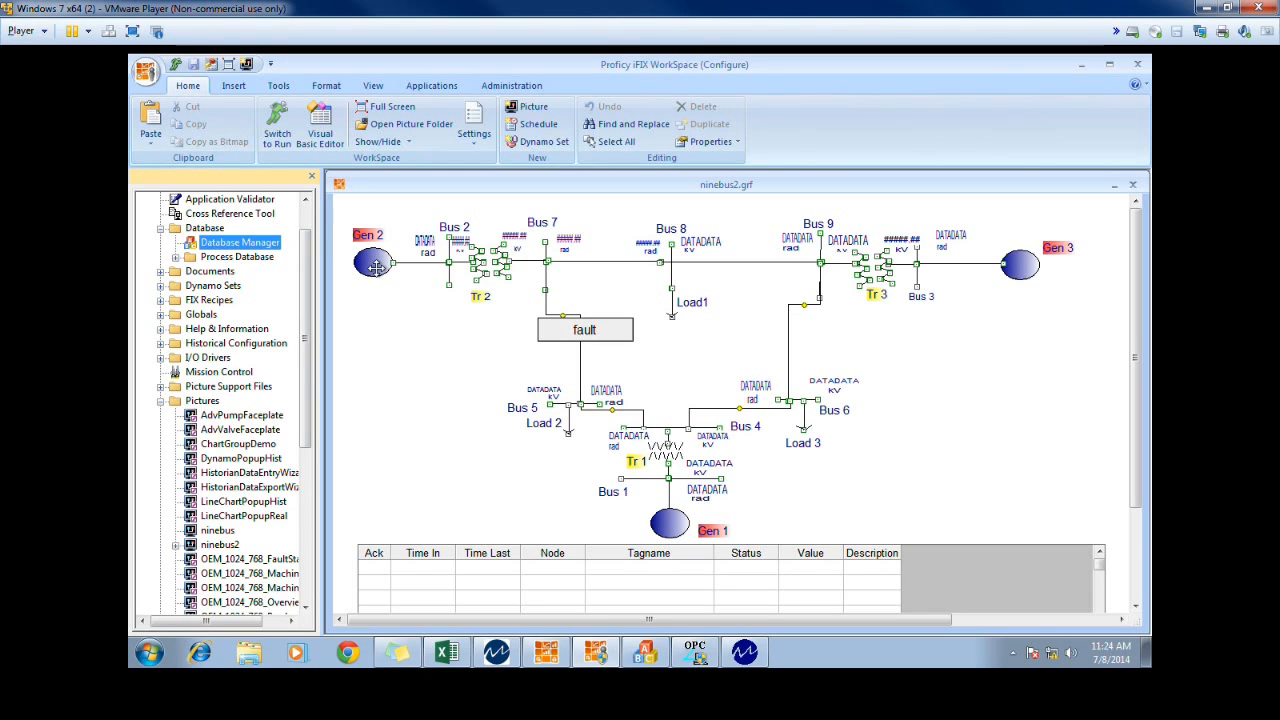
{"action": "mouse_move", "coordinate": [256, 208]}
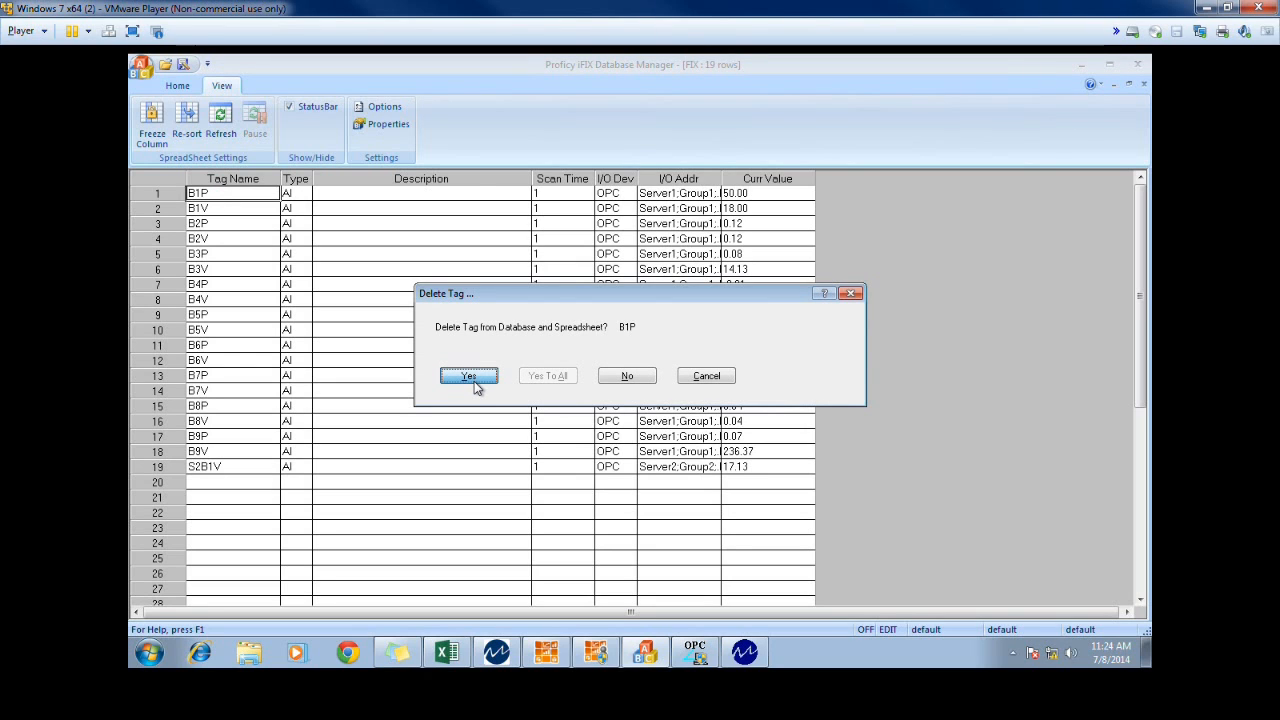
{"action": "left_click", "coordinate": [468, 376]}
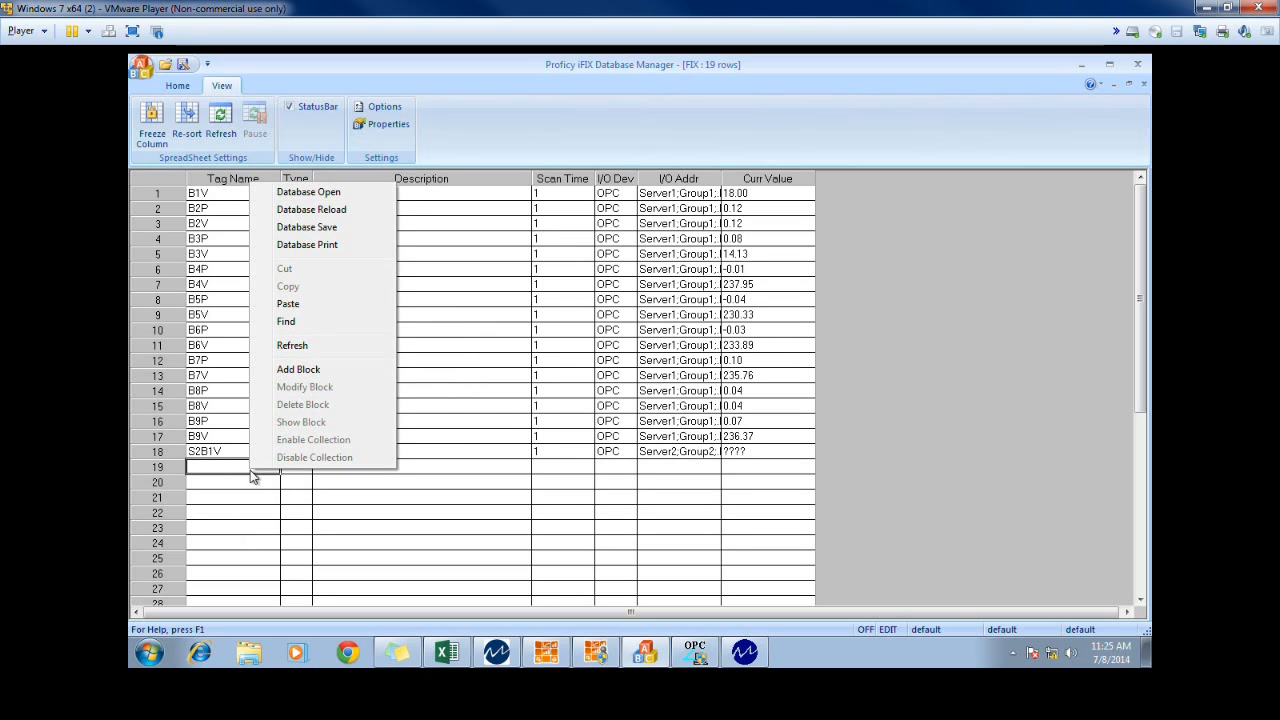
Add a new Analog Input block and enter the tag name B1P
{"action": "left_click", "coordinate": [298, 368]}
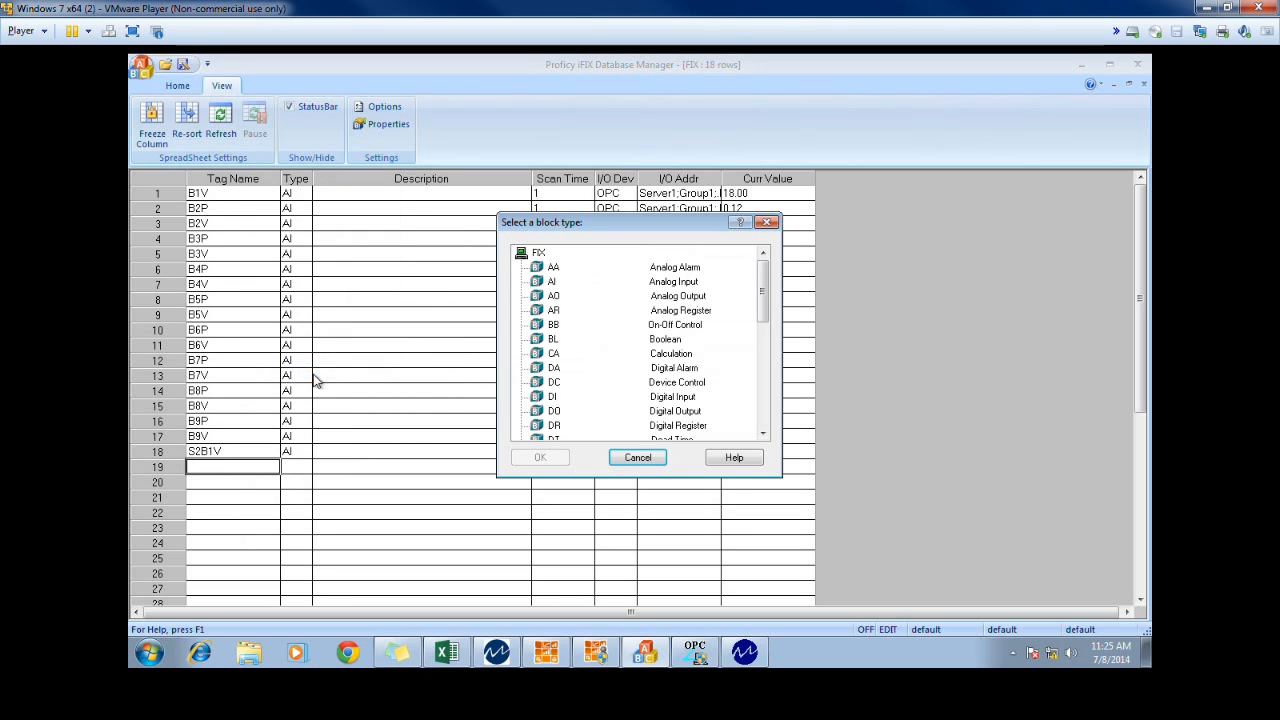
{"action": "mouse_move", "coordinate": [558, 288]}
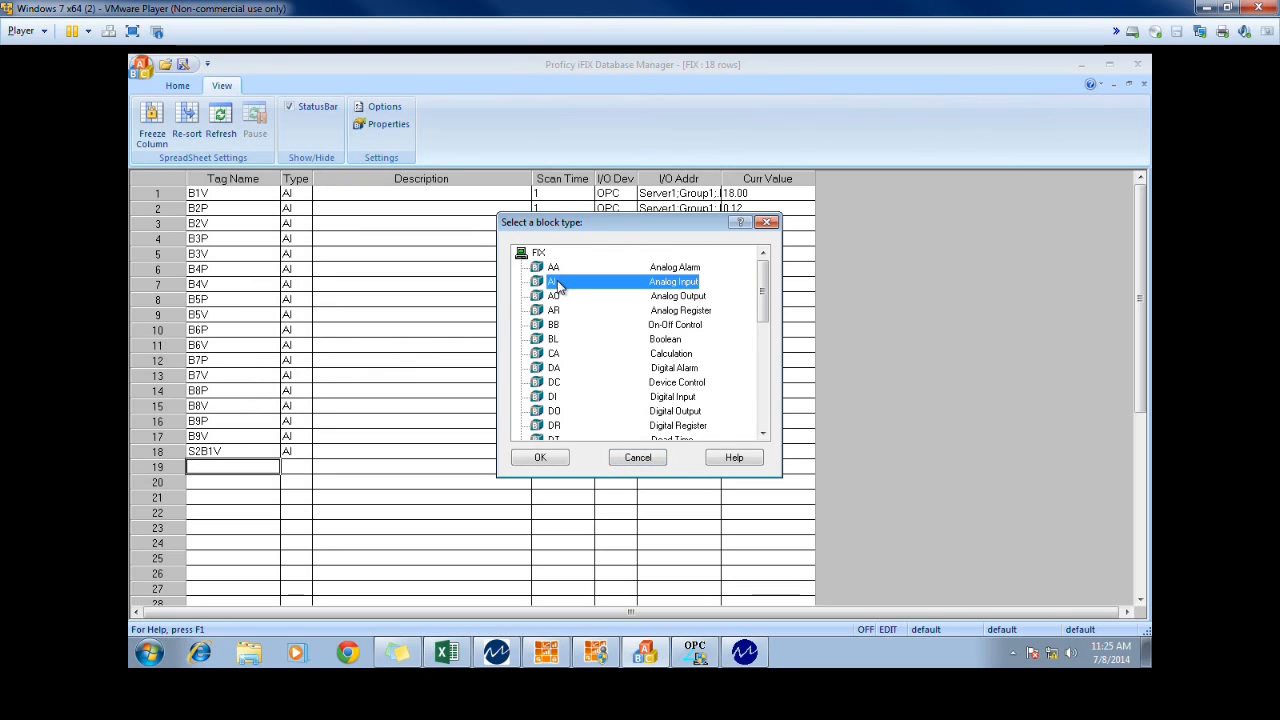
{"action": "left_click", "coordinate": [540, 456]}
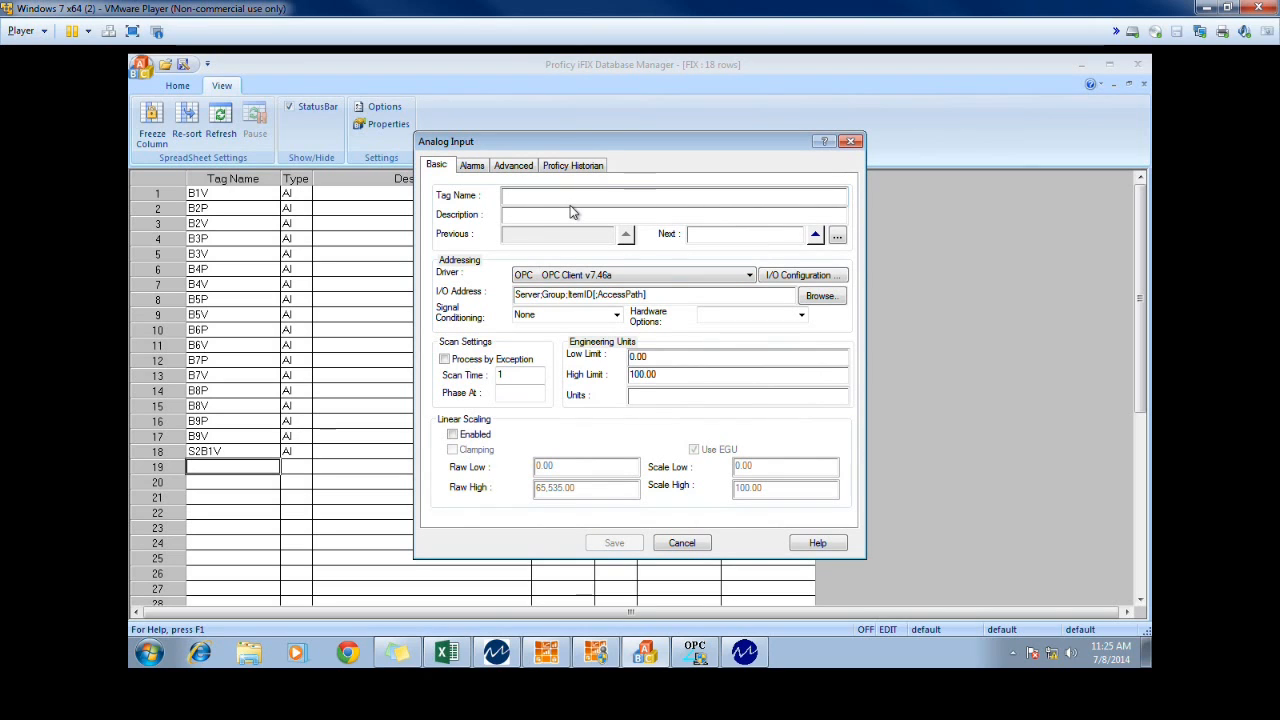
{"action": "left_click", "coordinate": [676, 196]}
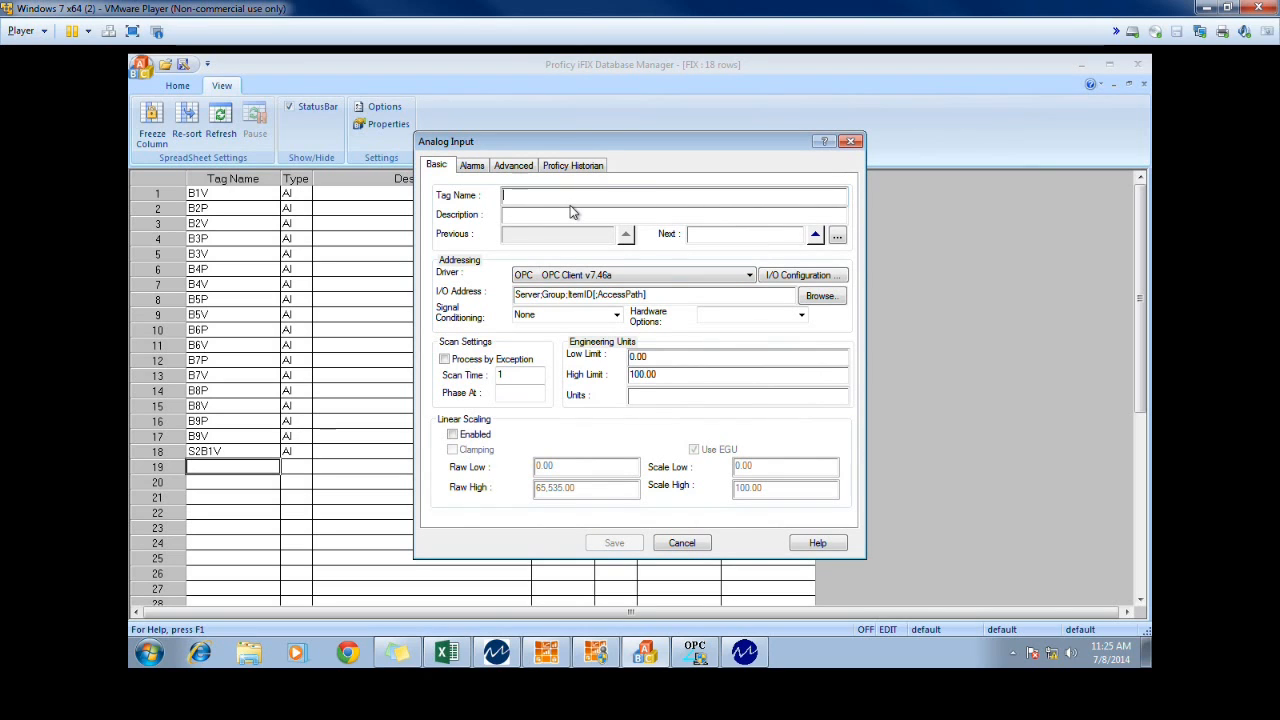
{"action": "type", "text": "B"}
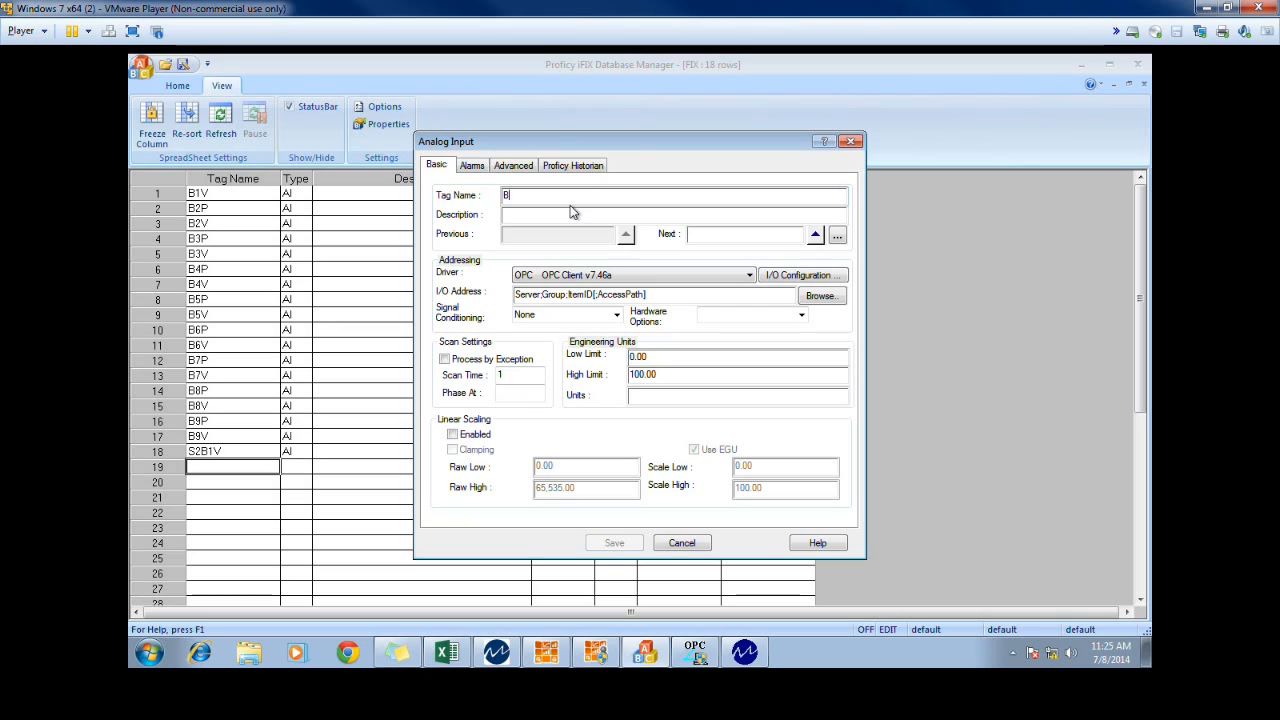
{"action": "key", "text": "BackSpace"}
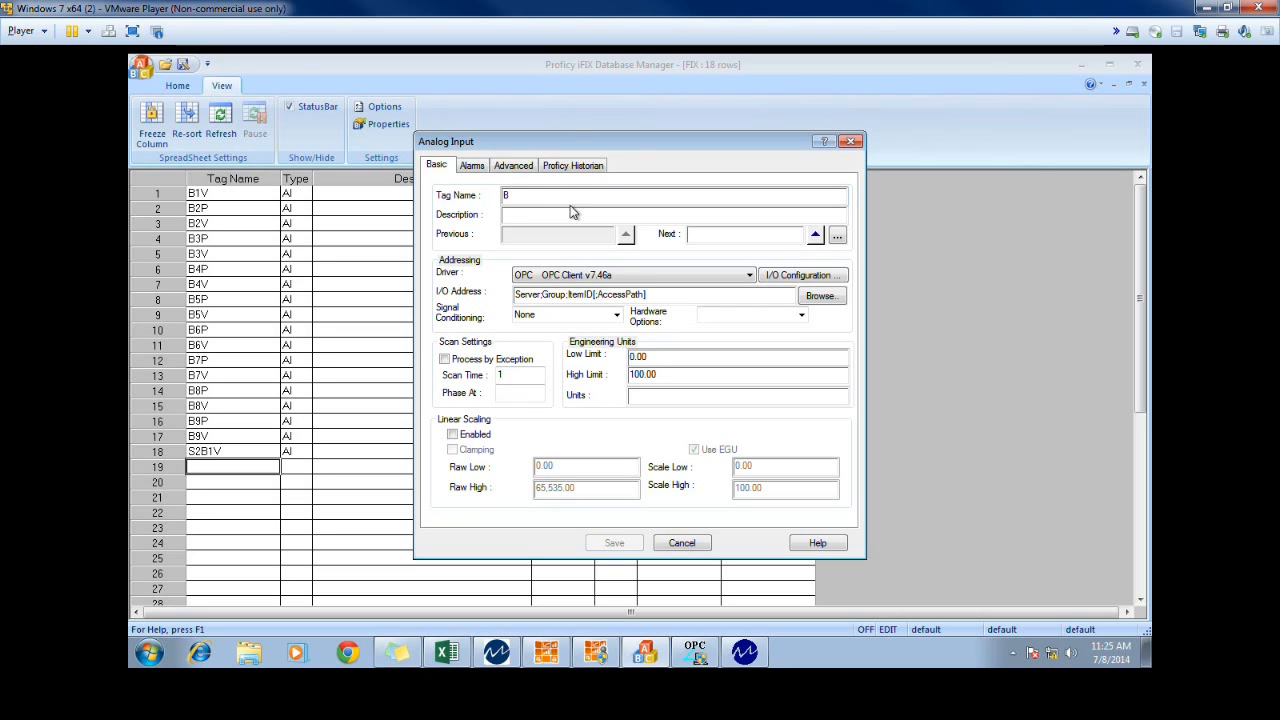
{"action": "type", "text": "1P"}
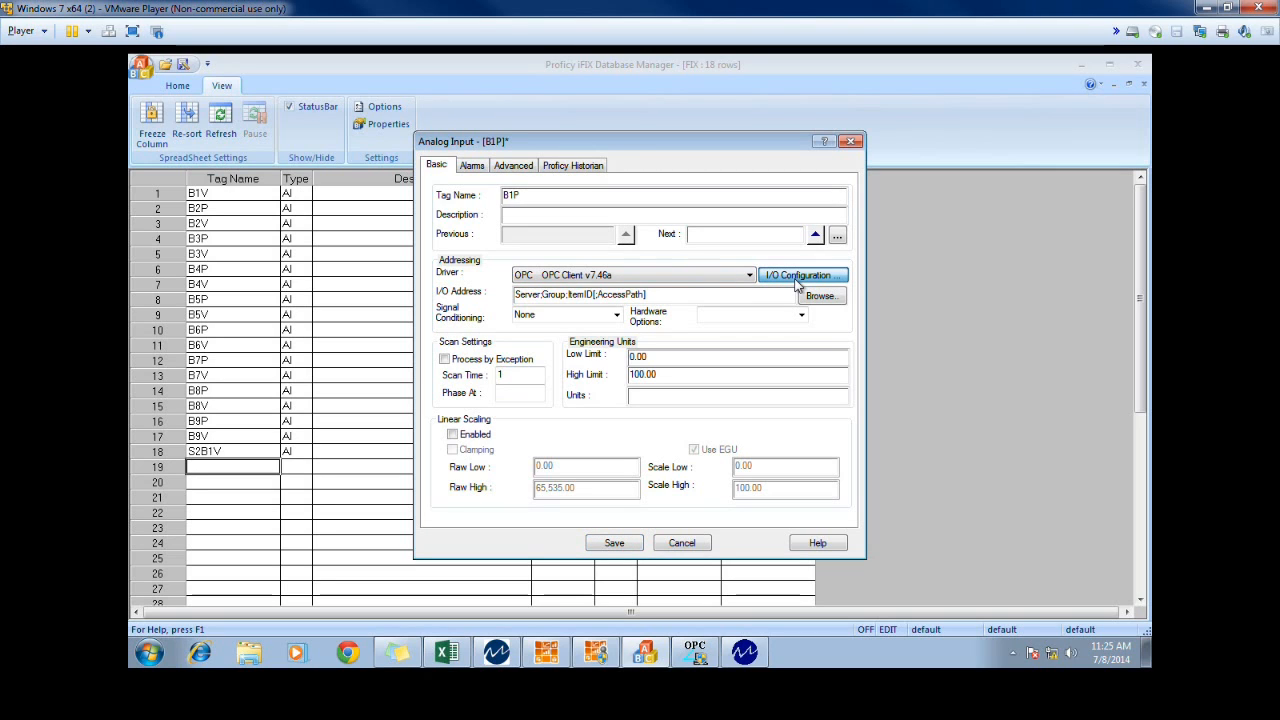
Launch the OPC client driver I/O configuration for the new tag
{"action": "left_click", "coordinate": [800, 276]}
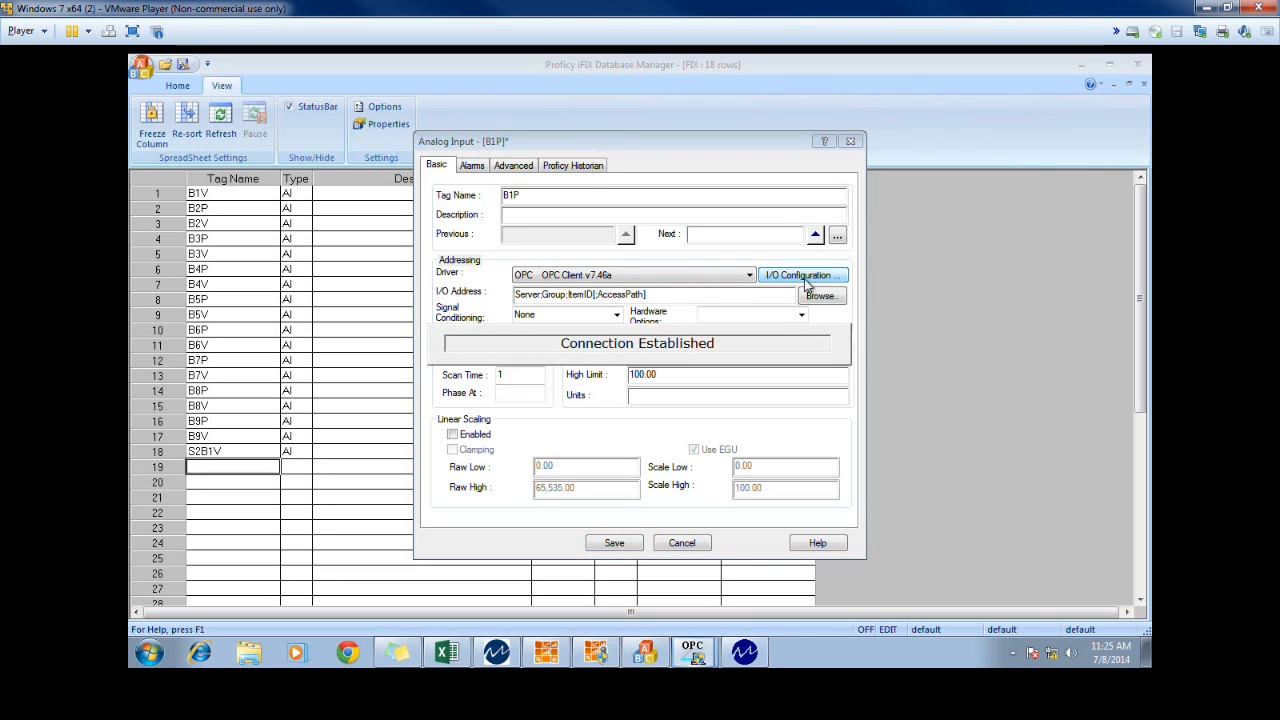
{"action": "left_click", "coordinate": [800, 276]}
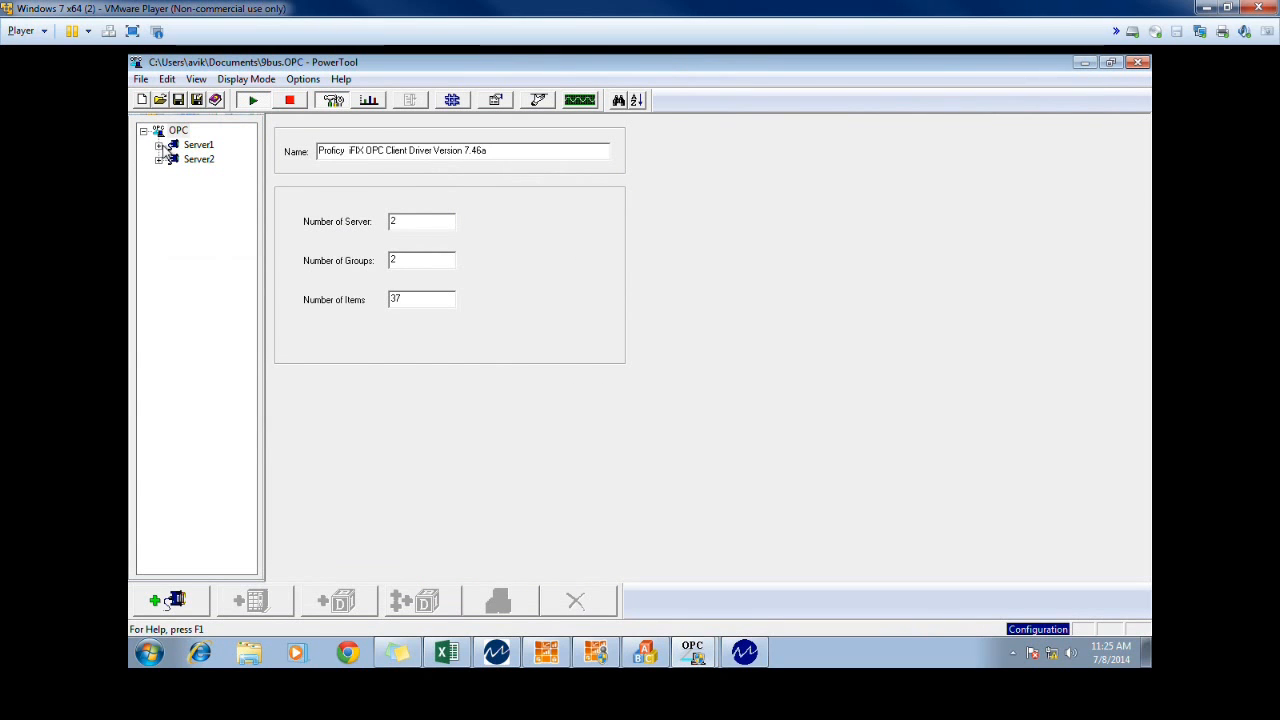
Expand Server1 > Group1, view live statistics for the BUS1P item, then switch to the Excel workbook
{"action": "left_click", "coordinate": [198, 144]}
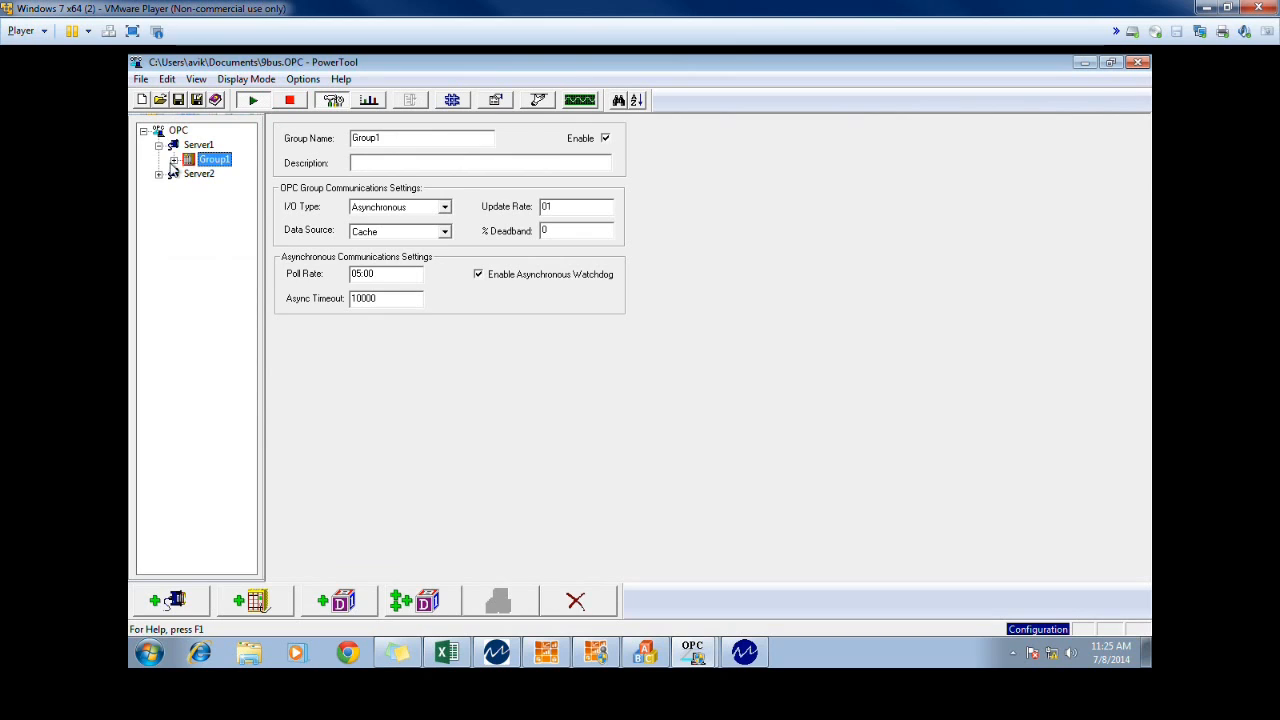
{"action": "left_click", "coordinate": [172, 160]}
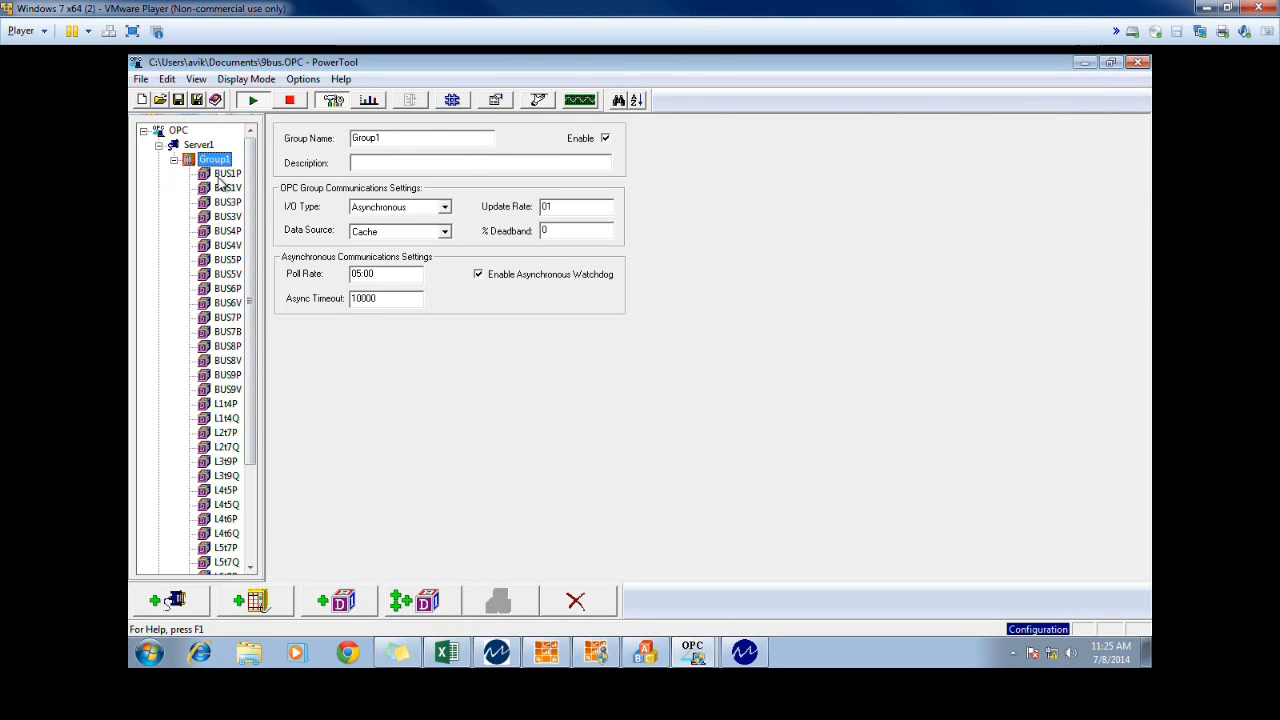
{"action": "left_click", "coordinate": [228, 172]}
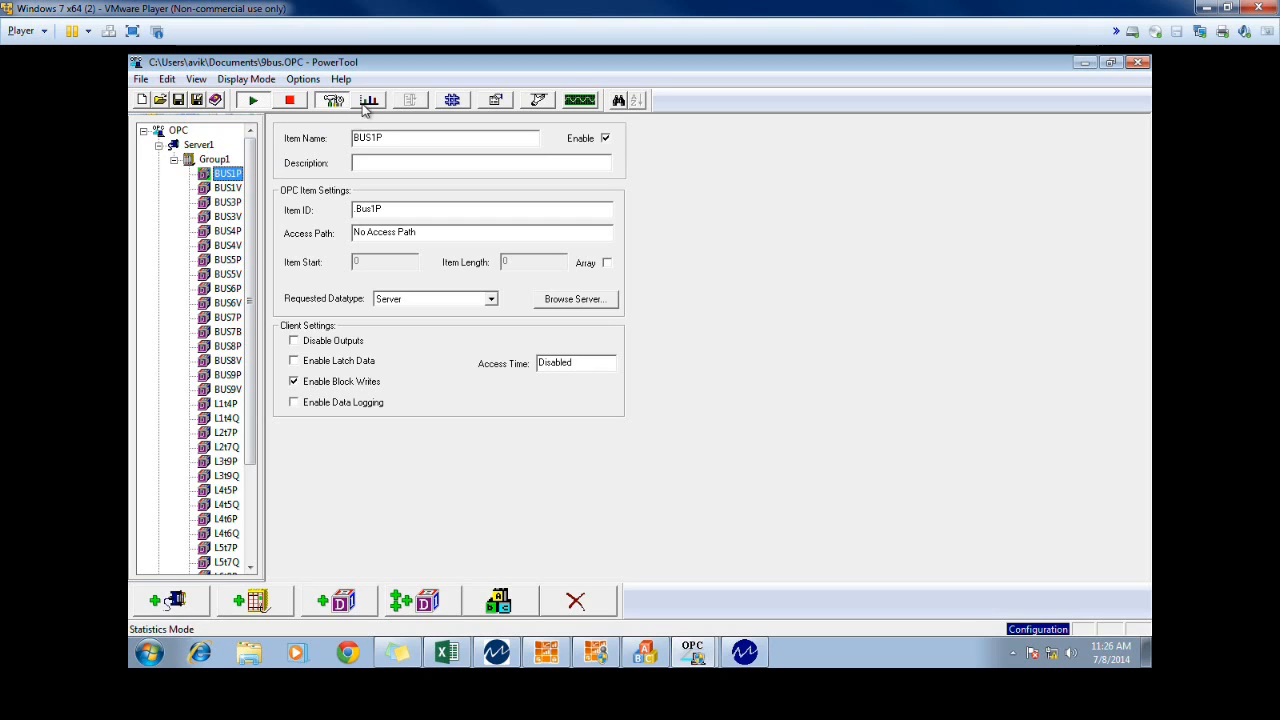
{"action": "left_click", "coordinate": [368, 100]}
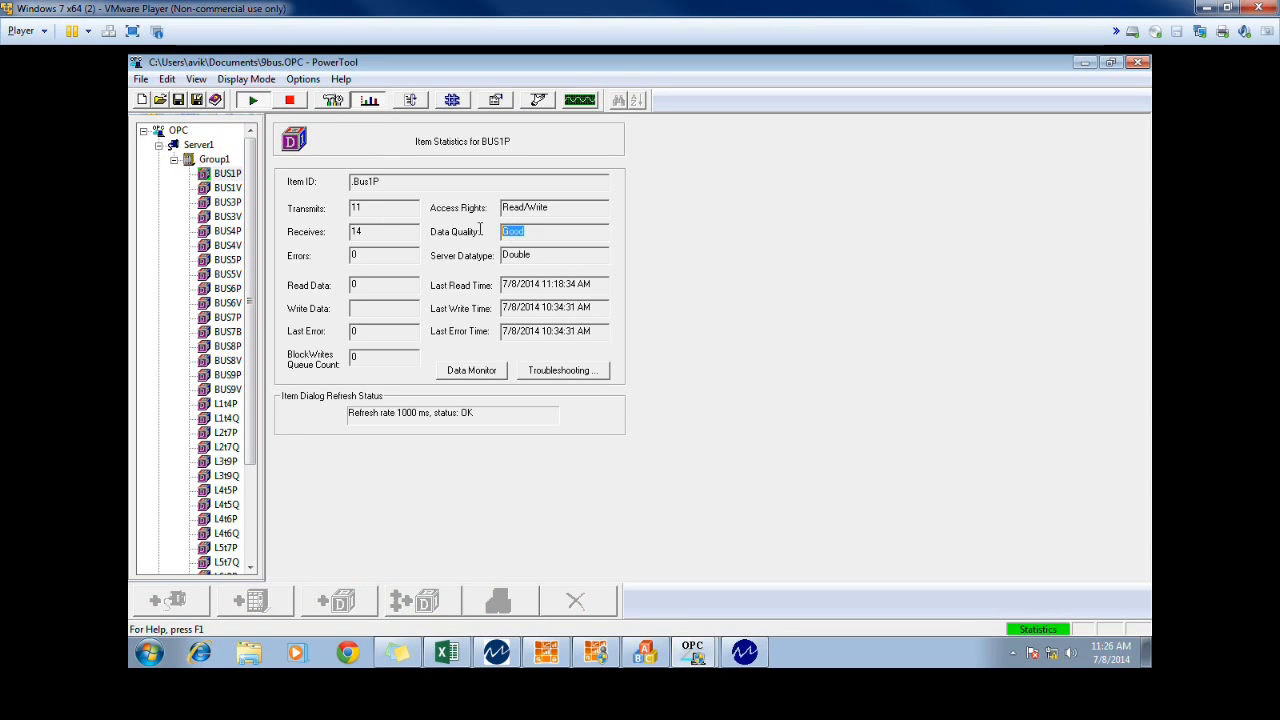
{"action": "mouse_move", "coordinate": [384, 234]}
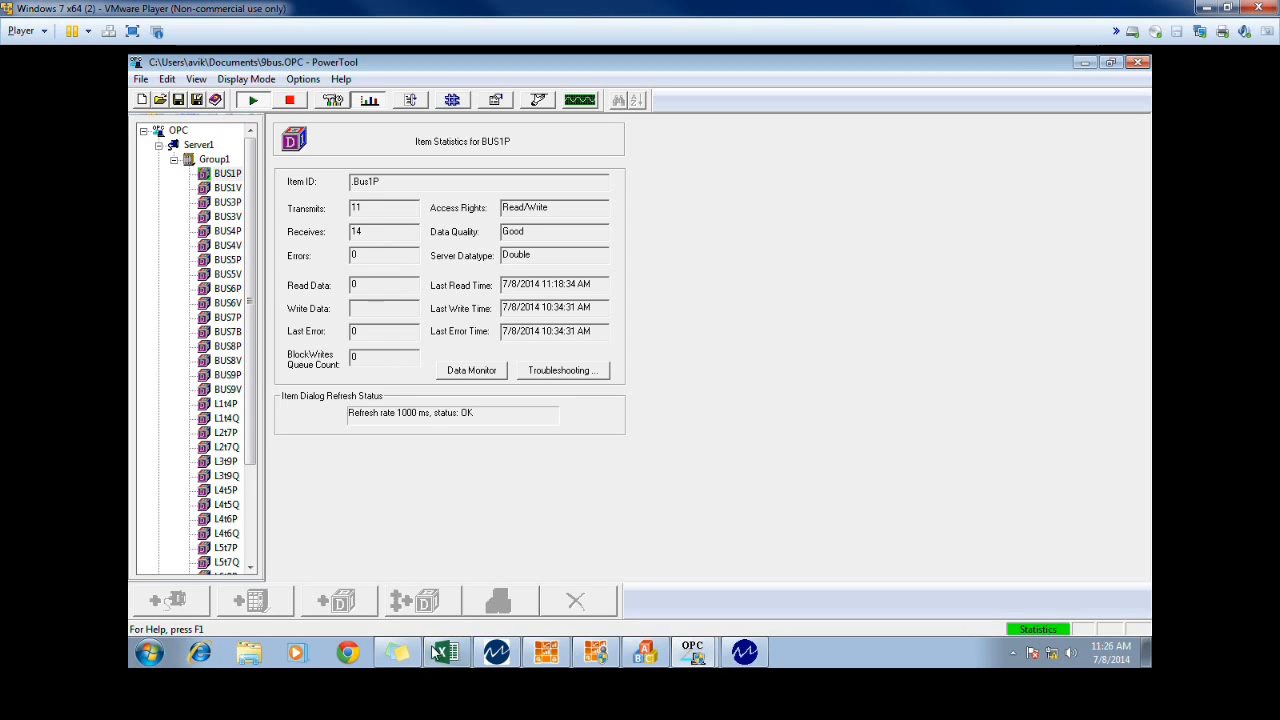
{"action": "left_click", "coordinate": [446, 652]}
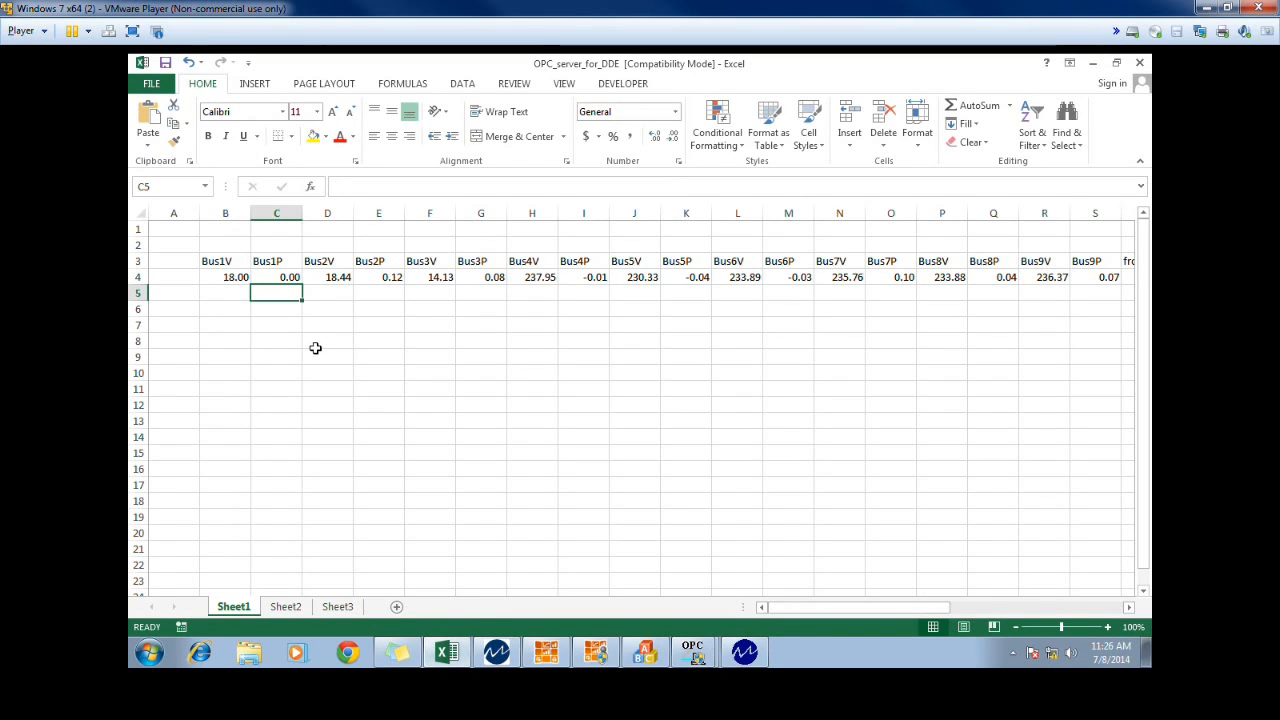
Edit cell C4 and enter 15 as the new Bus1P value
{"action": "left_click", "coordinate": [276, 276]}
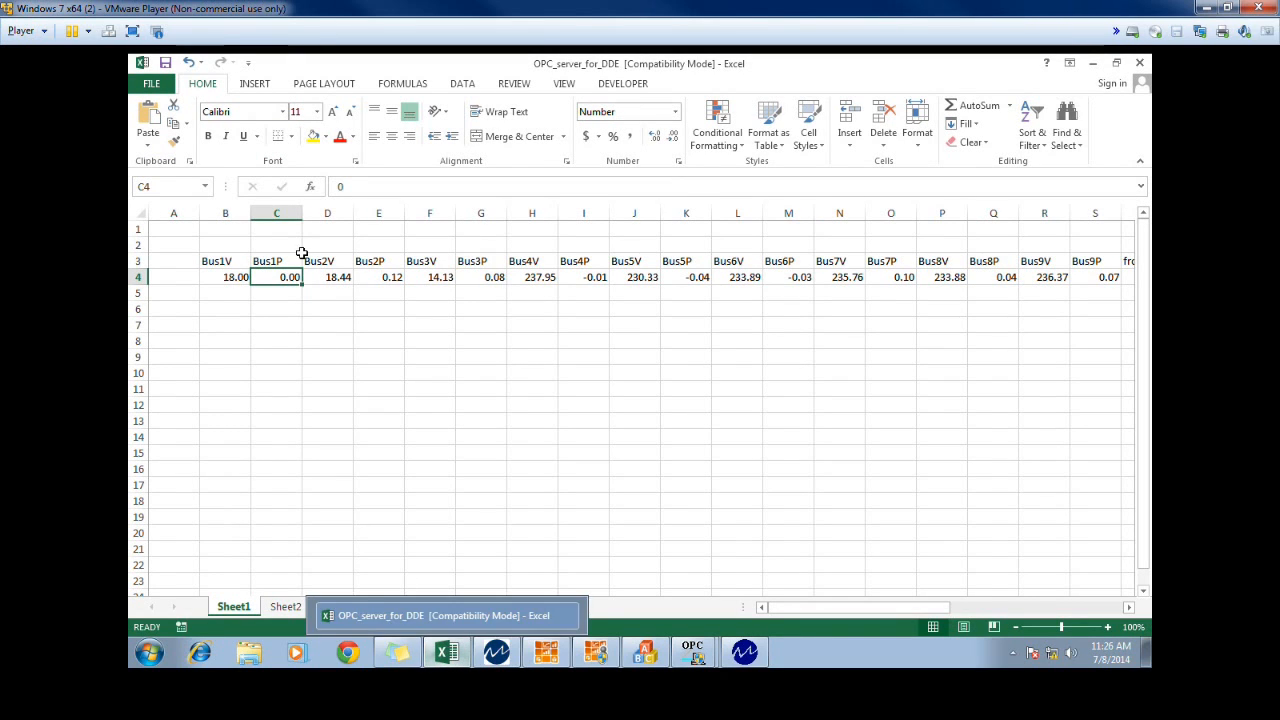
{"action": "double_click", "coordinate": [276, 276]}
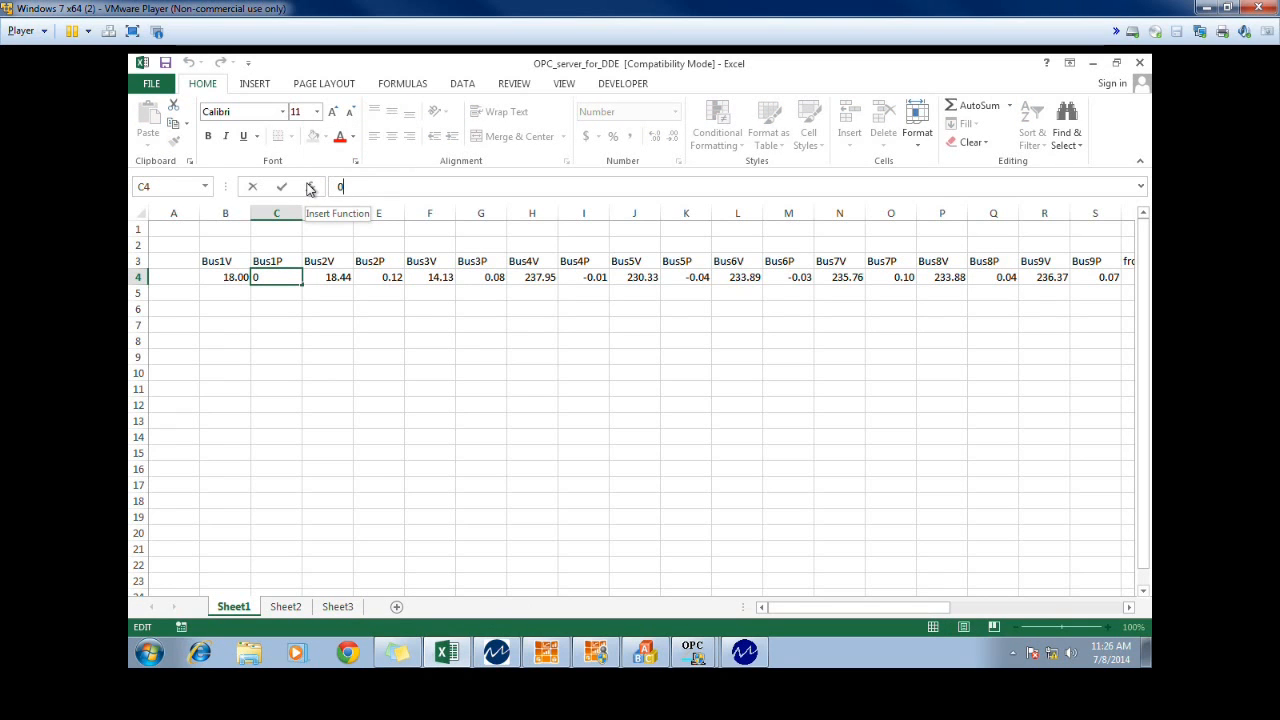
{"action": "type", "text": "15"}
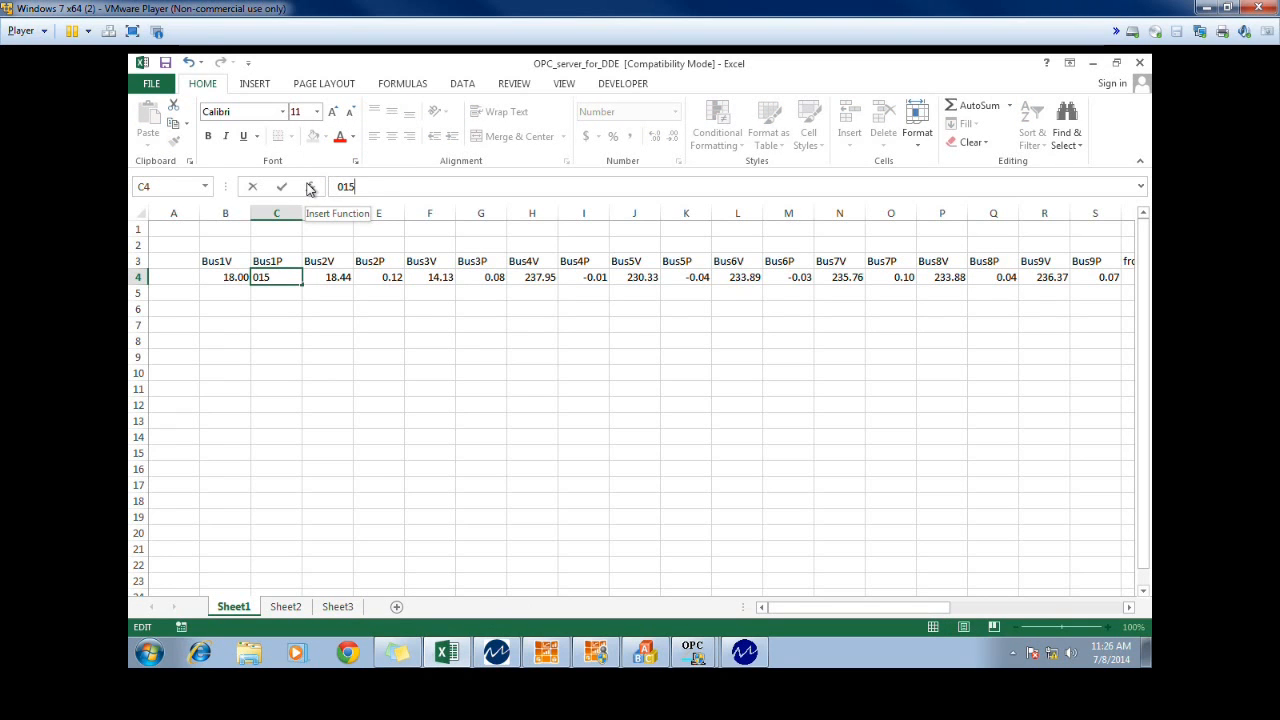
{"action": "mouse_move", "coordinate": [388, 198]}
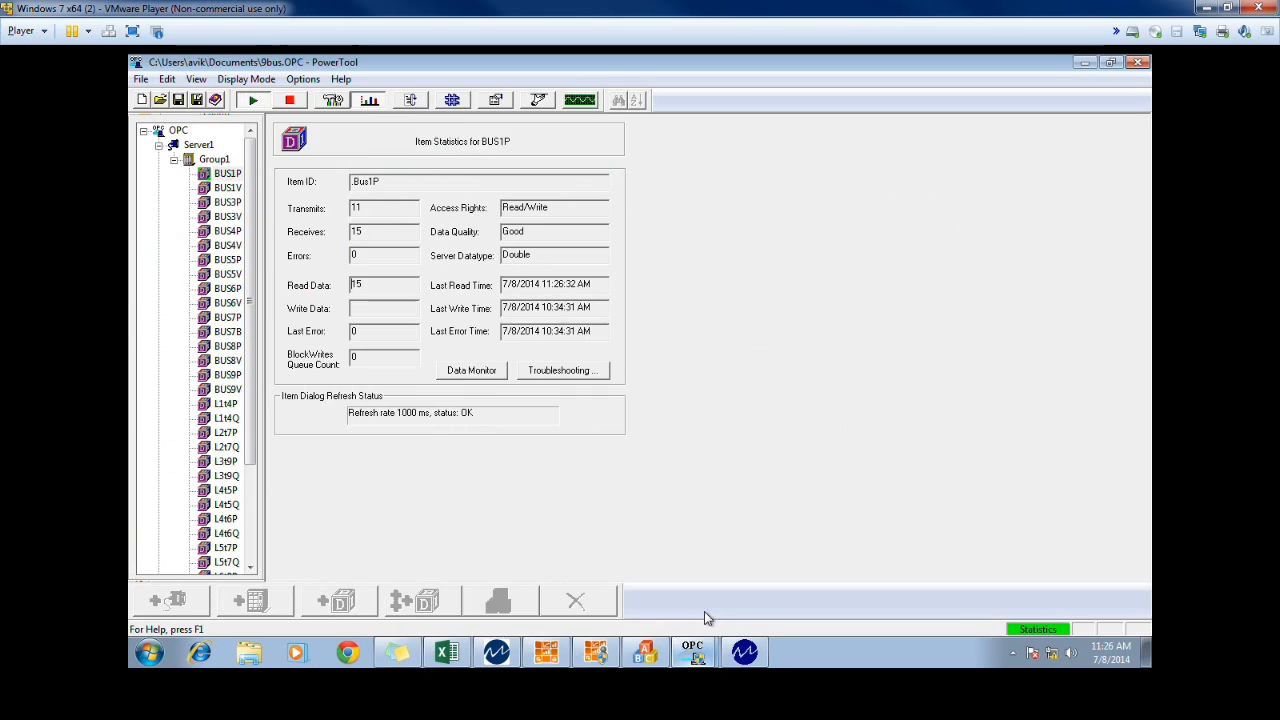
Review item statistics for BUS1V and BUS3P under Server1 > Group1, confirming Good data quality
{"action": "left_click", "coordinate": [380, 284]}
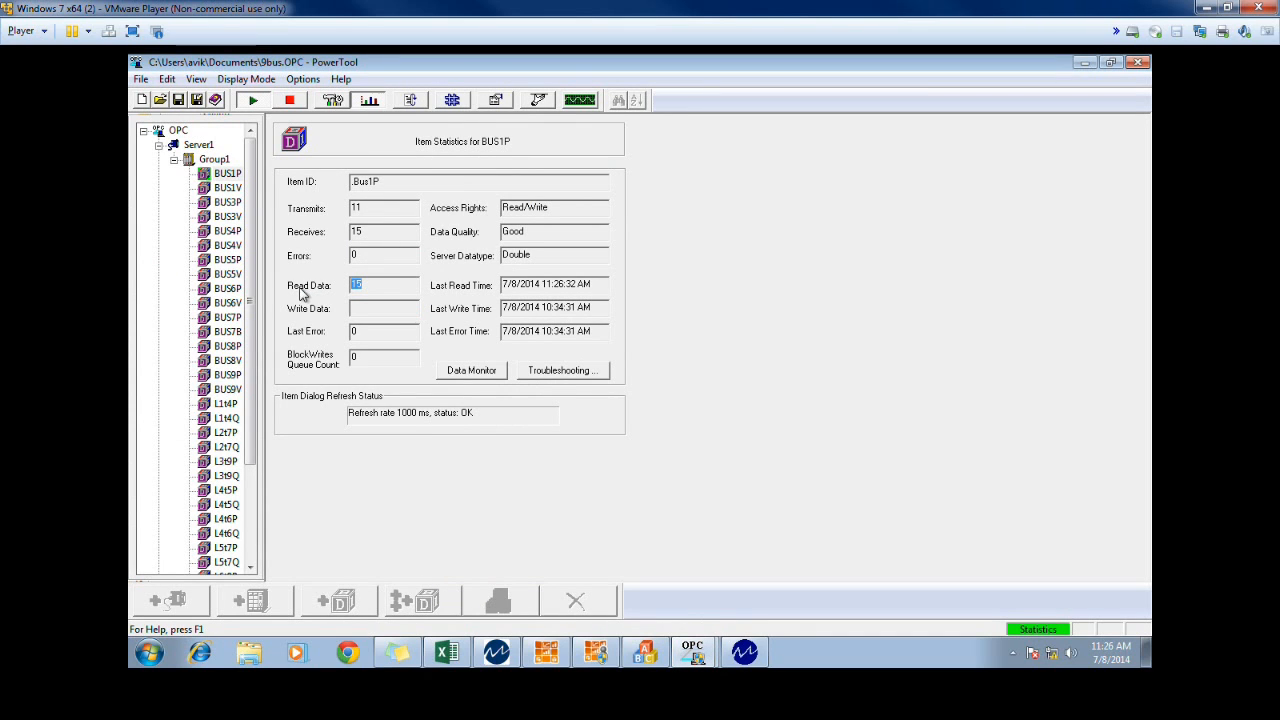
{"action": "left_click", "coordinate": [228, 188]}
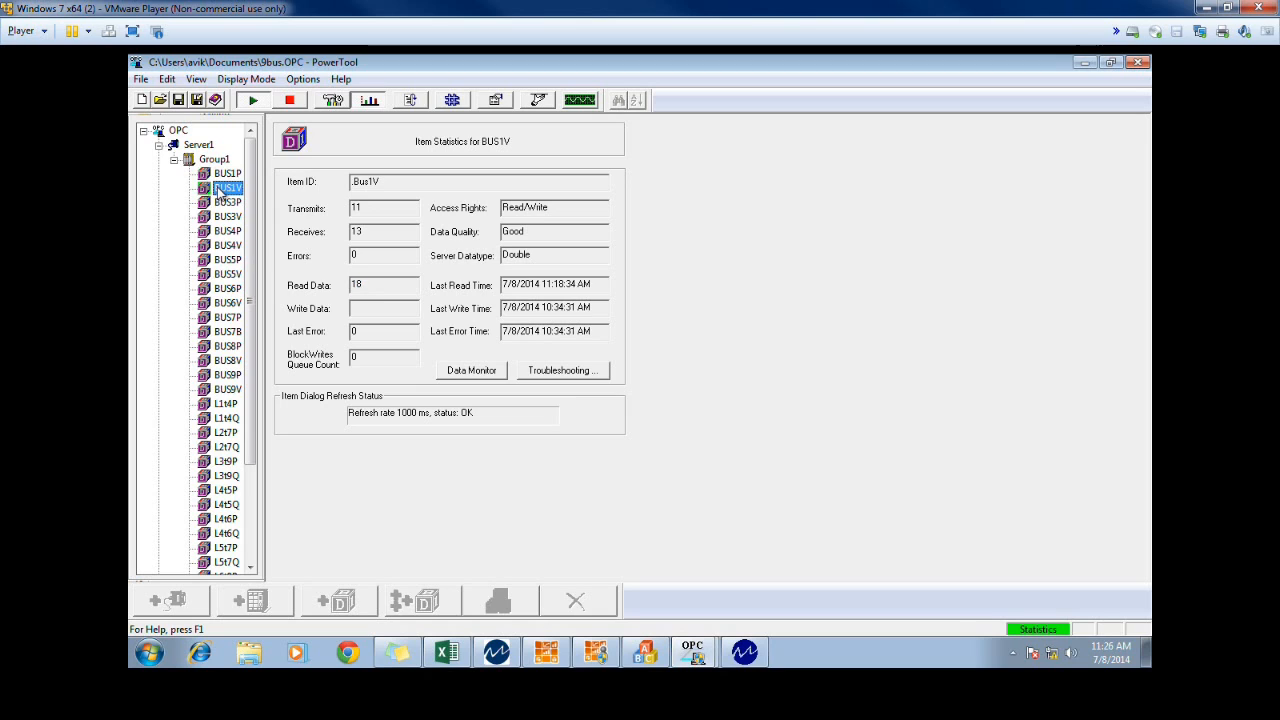
{"action": "left_click", "coordinate": [228, 202]}
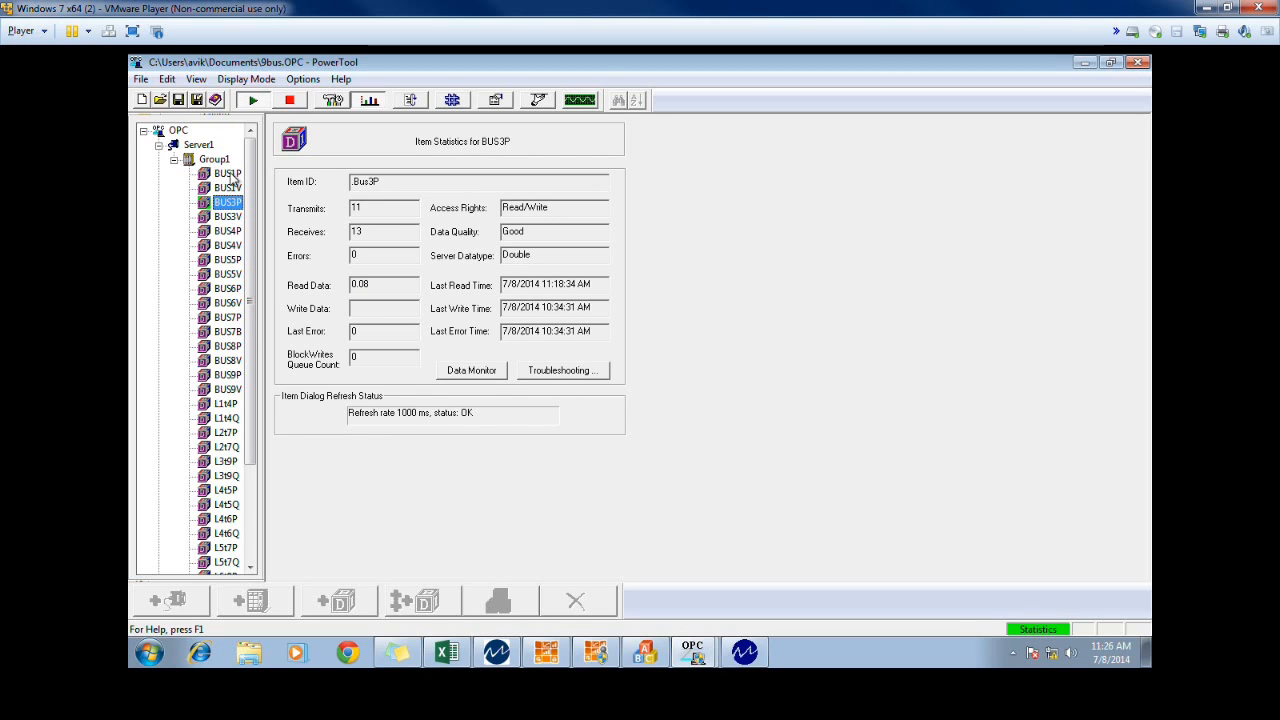
{"action": "left_click", "coordinate": [228, 172]}
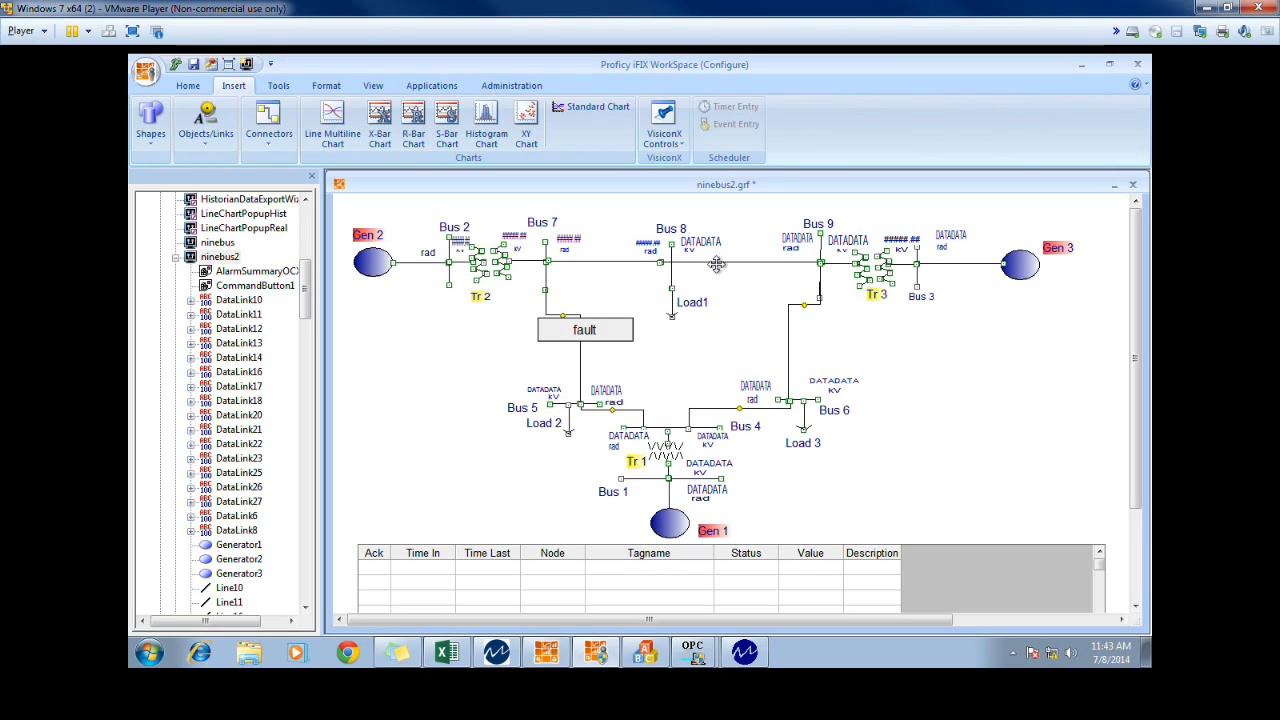
{"action": "mouse_move", "coordinate": [722, 438]}
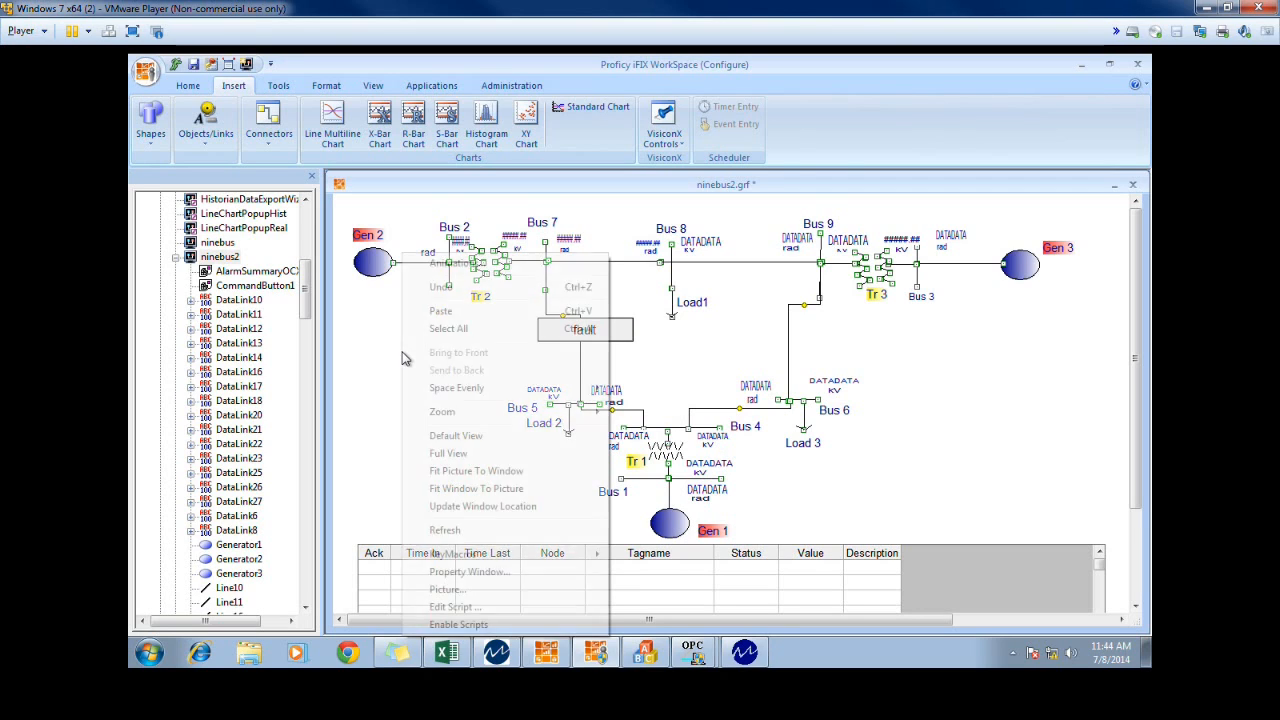
Dismiss the picture's context menu and bring up the insertable objects/links list for a datalink
{"action": "left_click", "coordinate": [372, 358]}
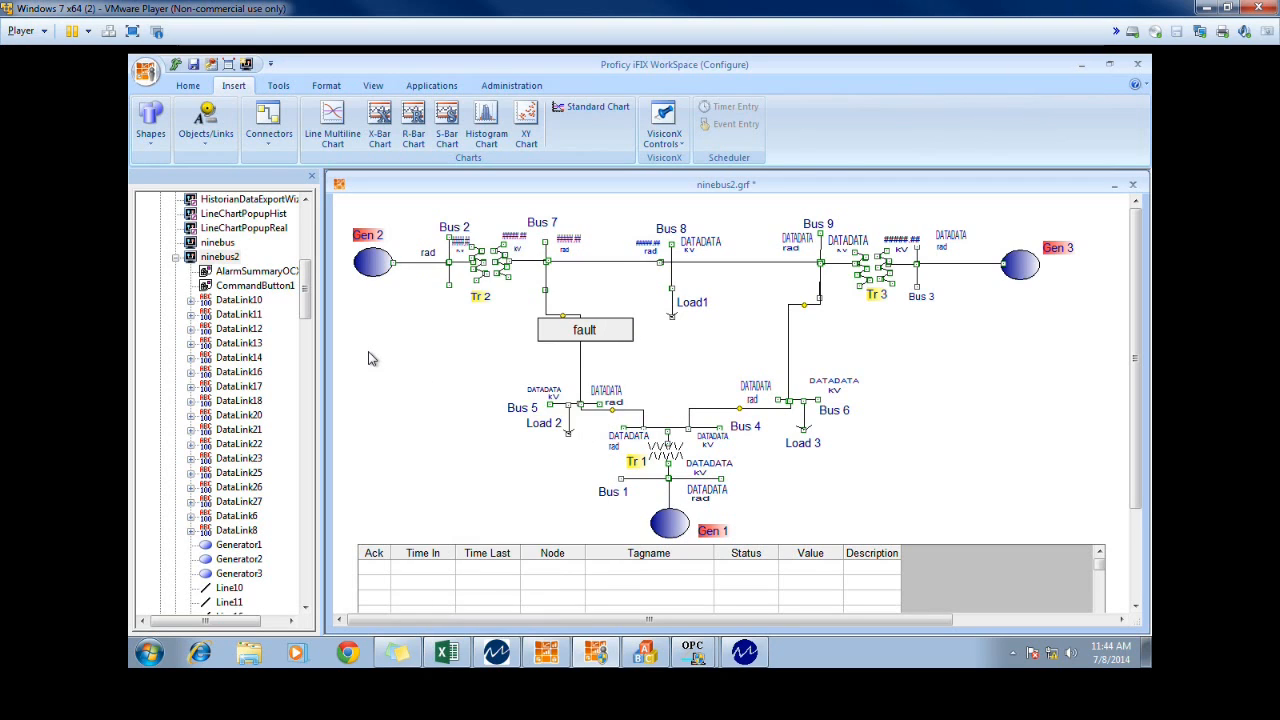
{"action": "mouse_move", "coordinate": [444, 304]}
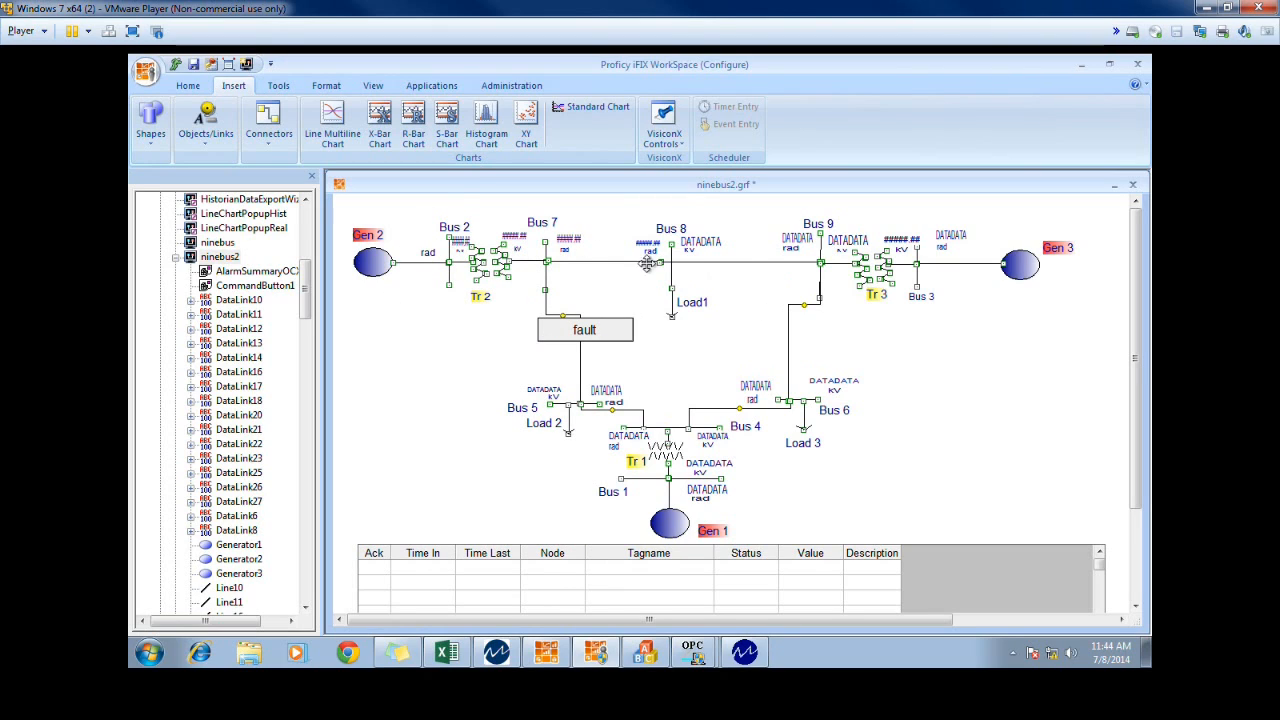
{"action": "mouse_move", "coordinate": [780, 250]}
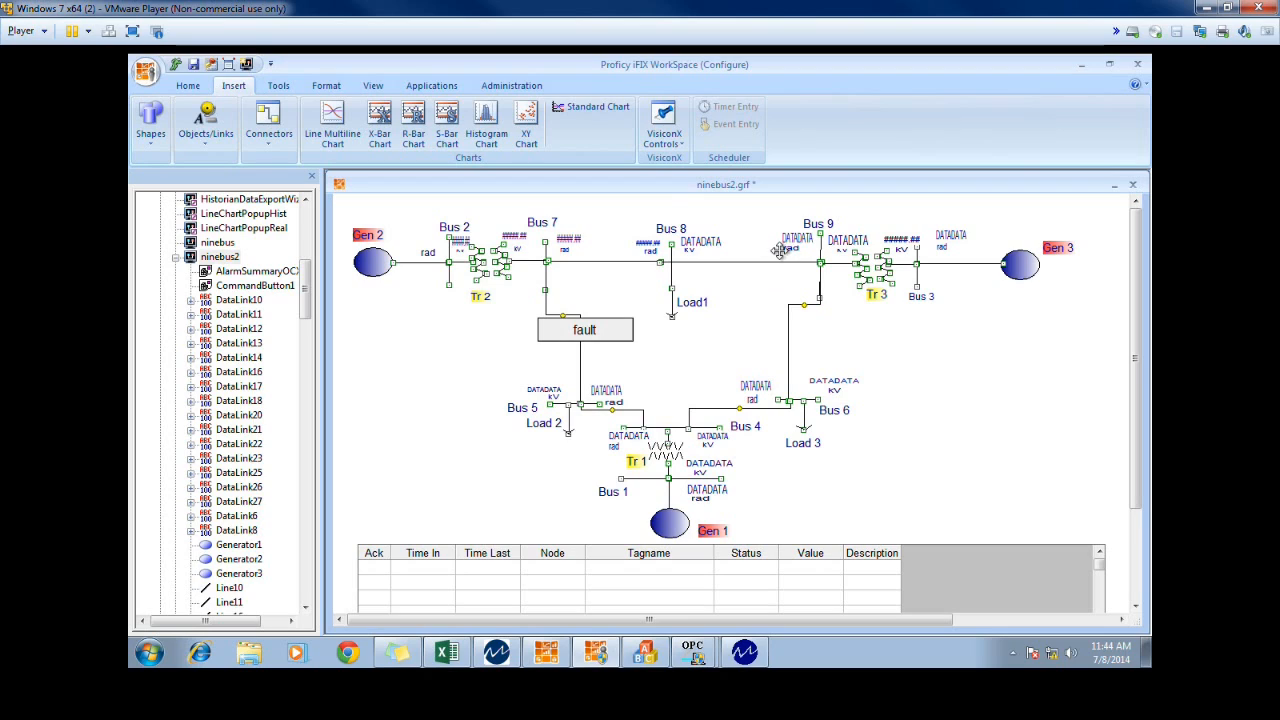
{"action": "mouse_move", "coordinate": [730, 300]}
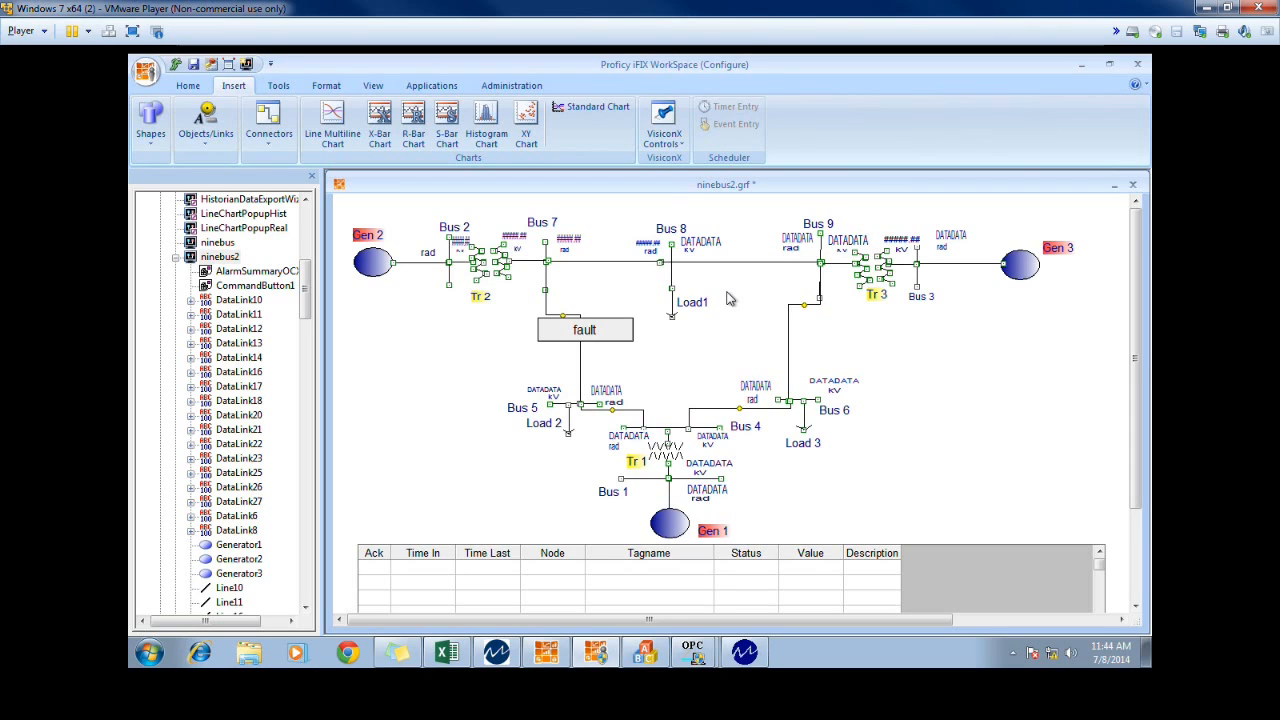
{"action": "mouse_move", "coordinate": [424, 390]}
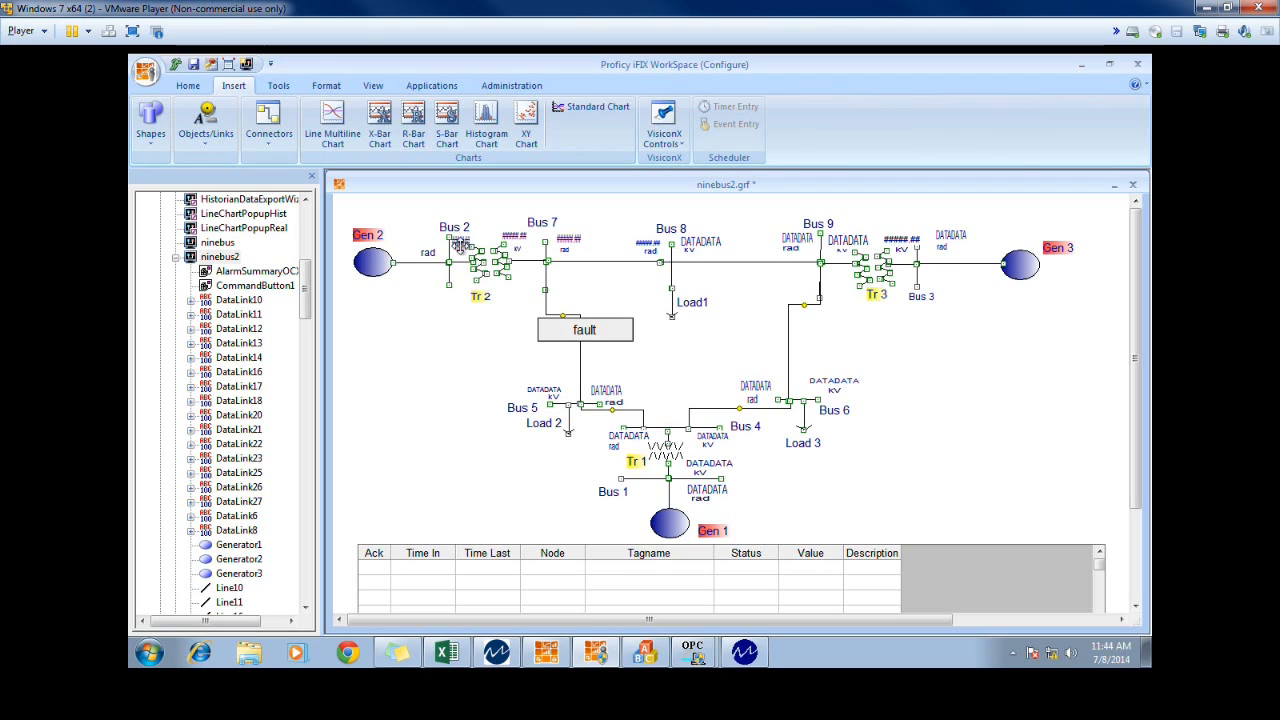
{"action": "mouse_move", "coordinate": [244, 56]}
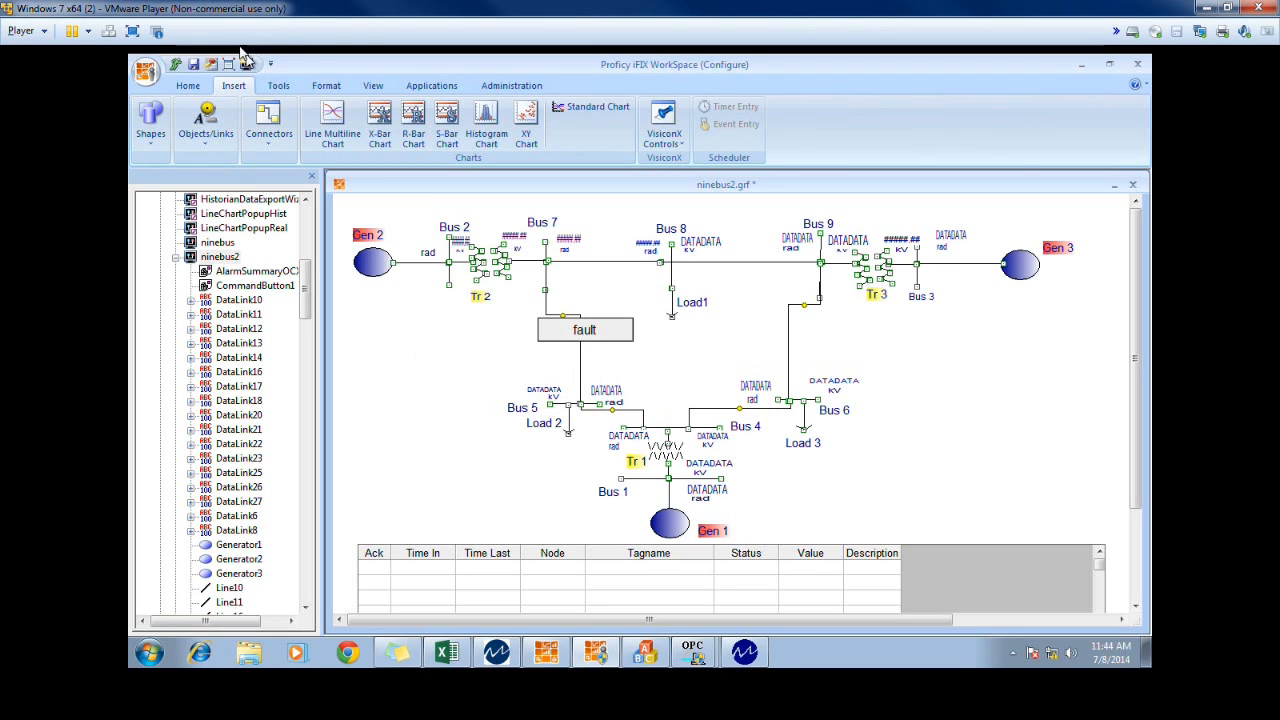
{"action": "mouse_move", "coordinate": [206, 120]}
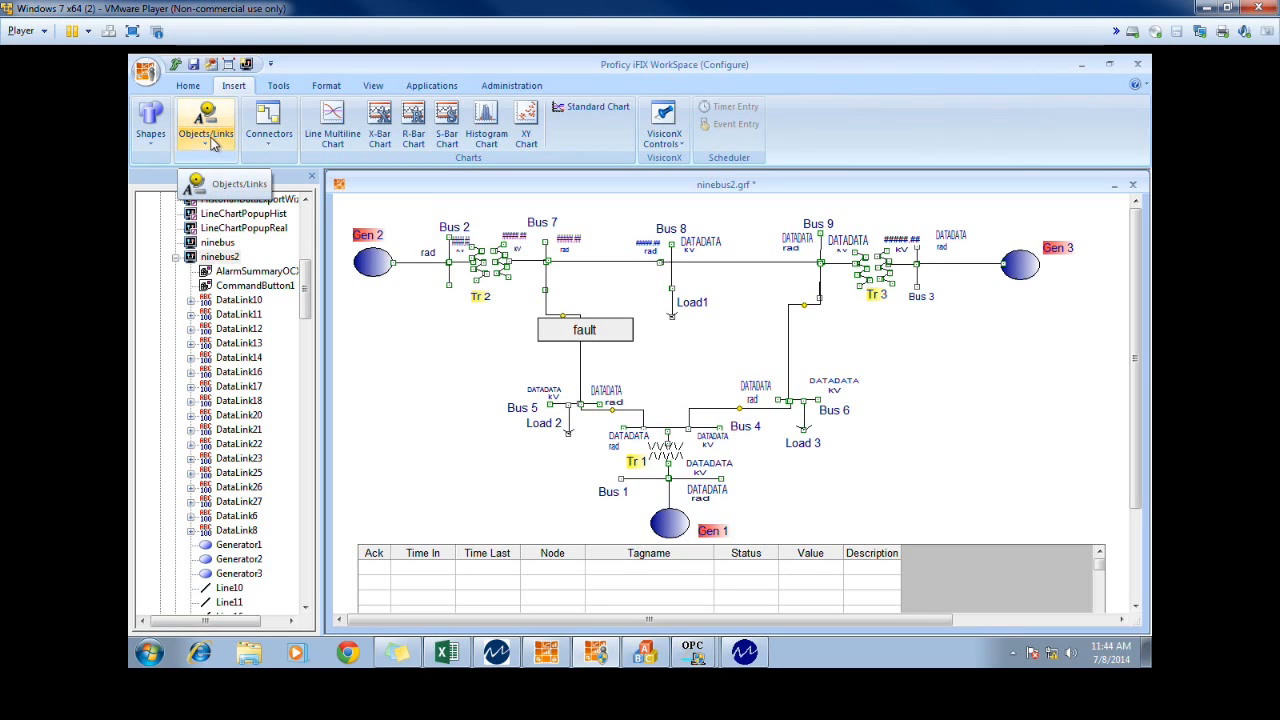
{"action": "left_click", "coordinate": [204, 120]}
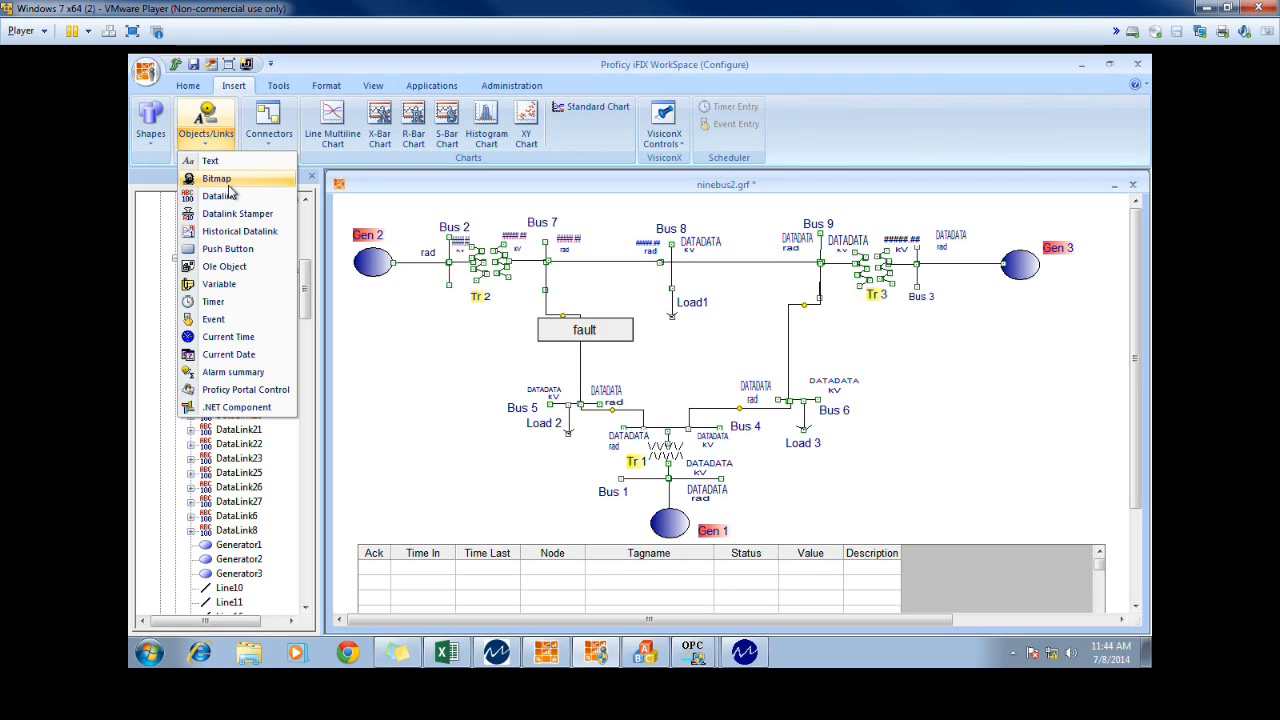
{"action": "mouse_move", "coordinate": [220, 196]}
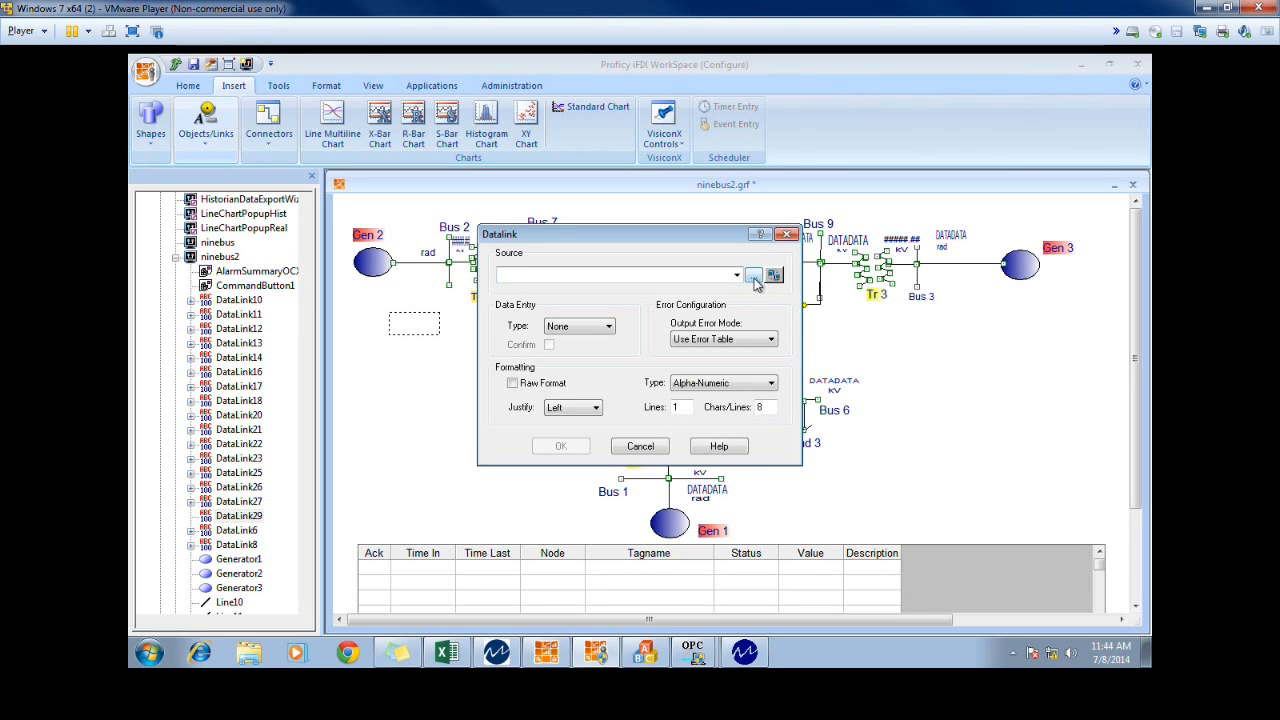
Bind the new Bus 2 datalink's source to the FIX node's B2P tag and confirm the datalink
{"action": "left_click", "coordinate": [752, 276]}
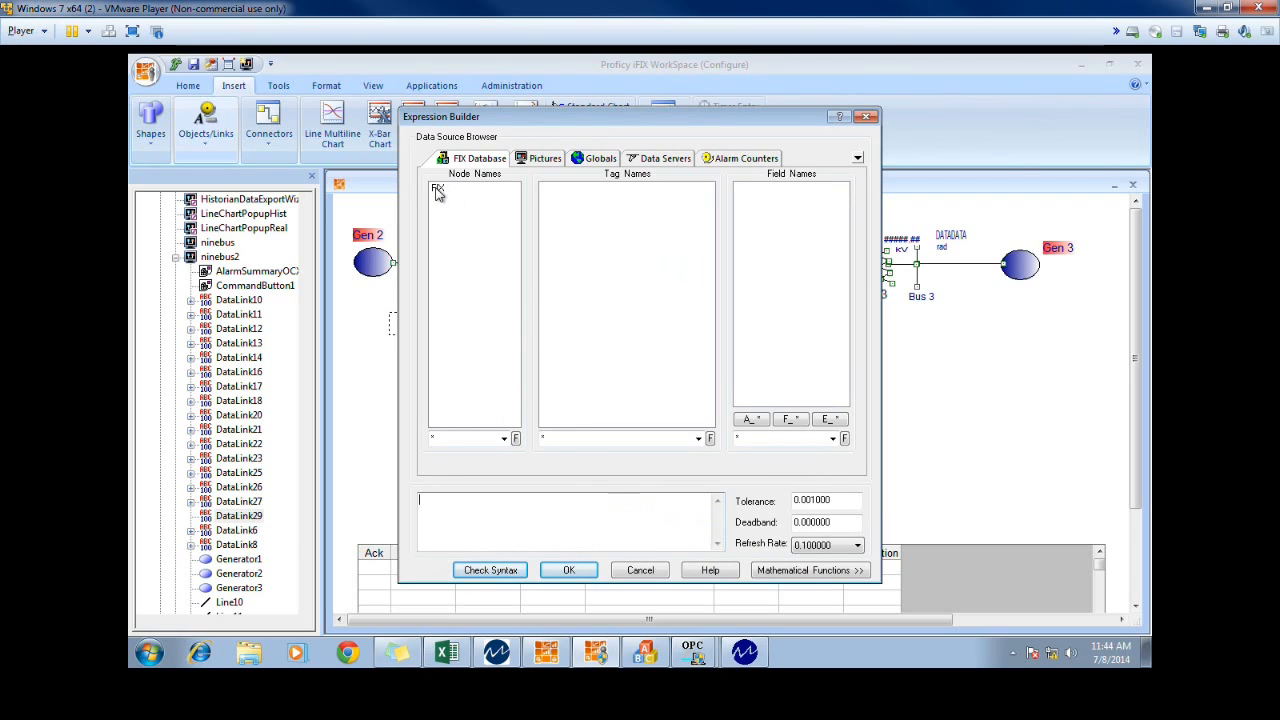
{"action": "left_click", "coordinate": [470, 190]}
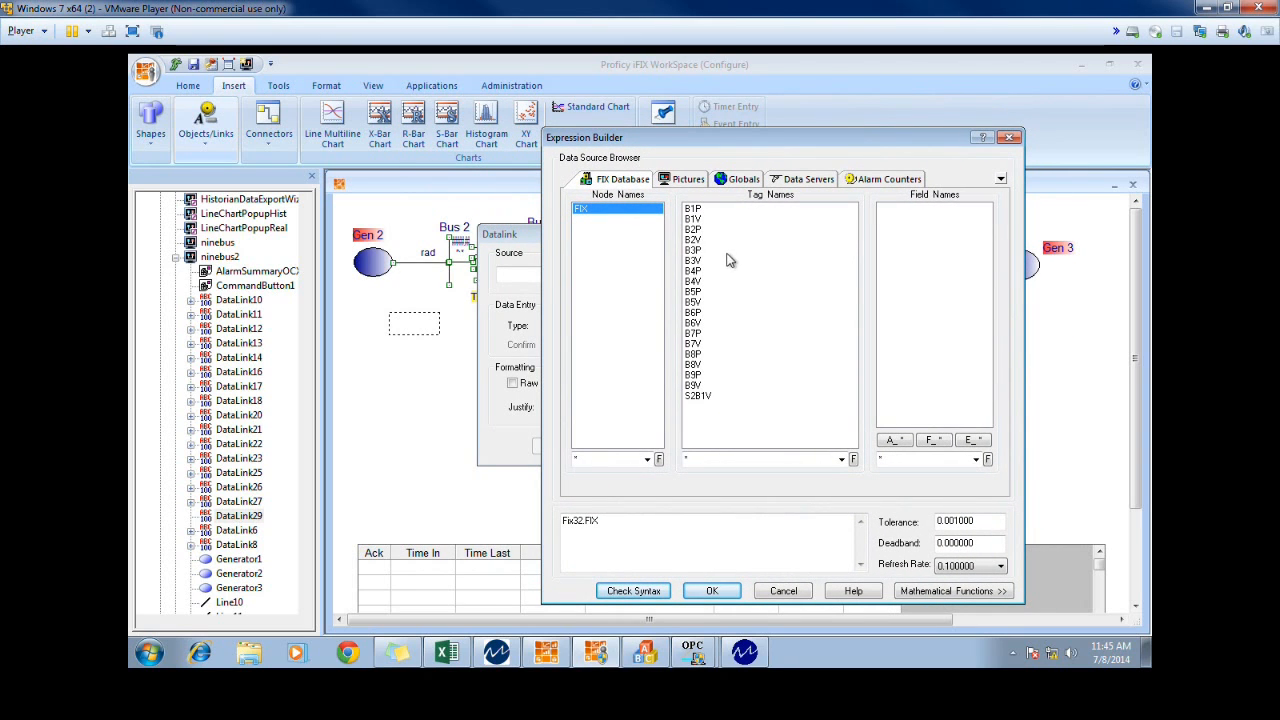
{"action": "left_click", "coordinate": [692, 228]}
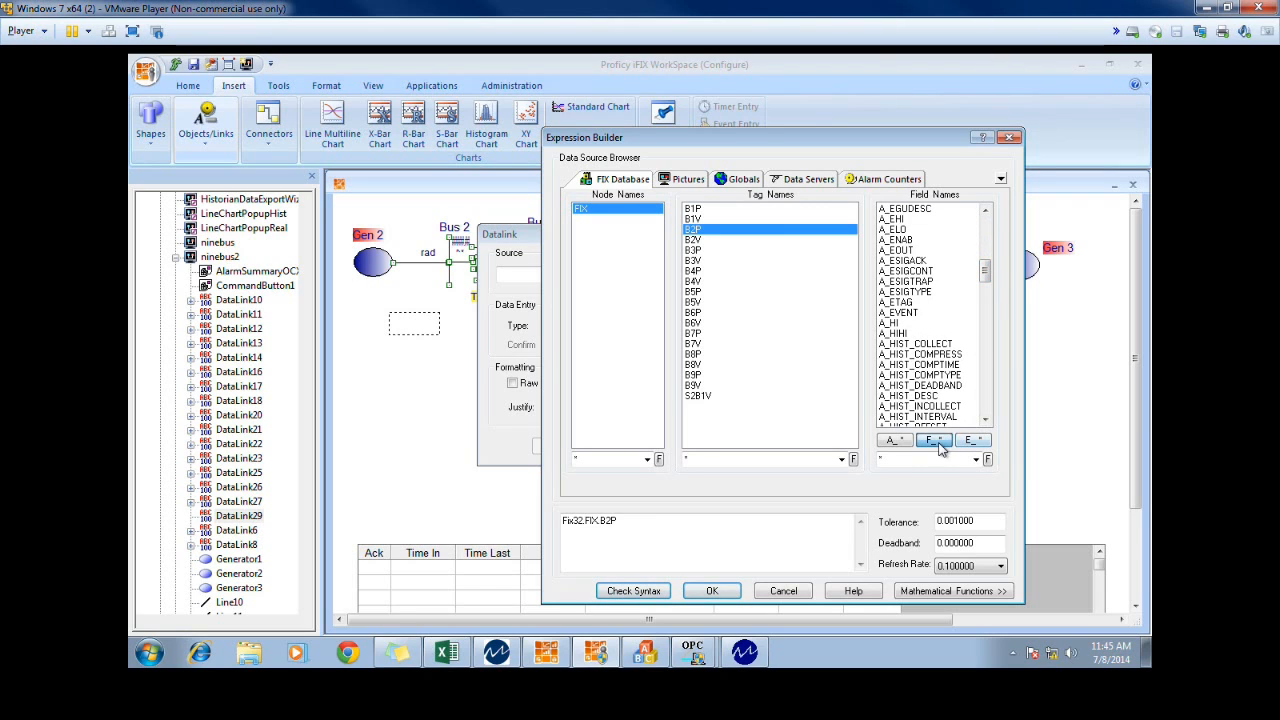
{"action": "left_click", "coordinate": [932, 440]}
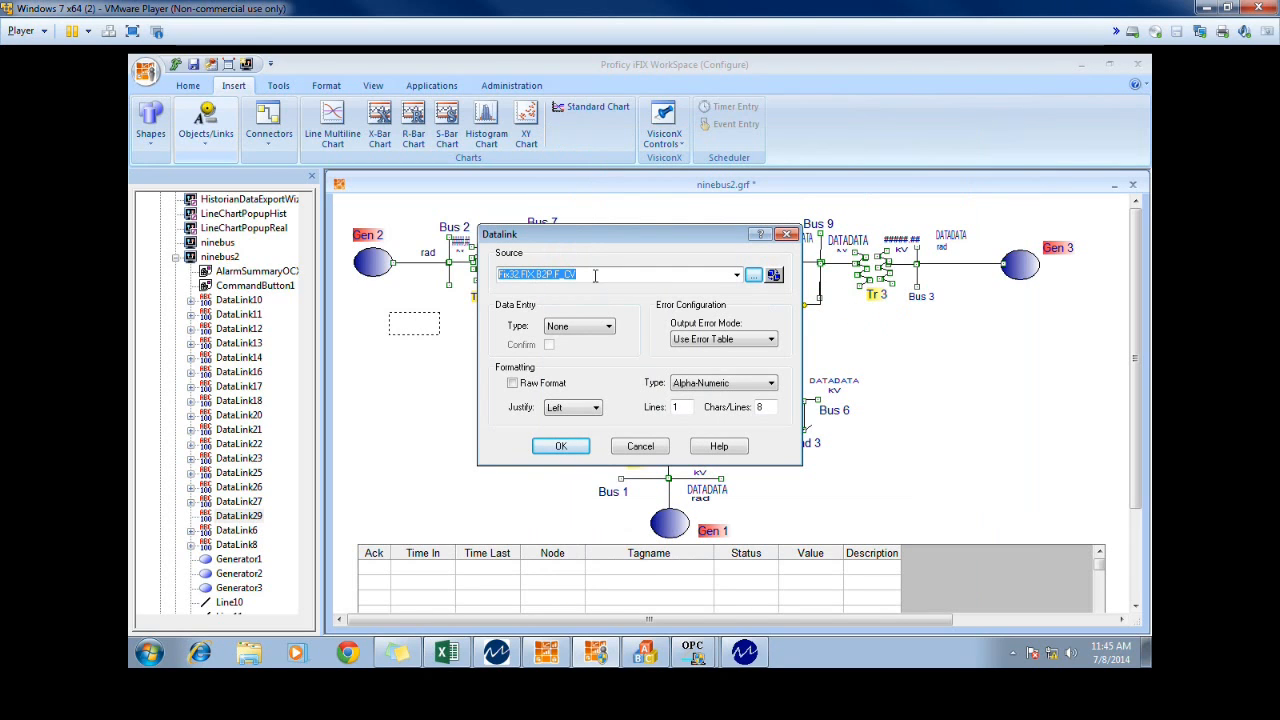
{"action": "mouse_move", "coordinate": [516, 300]}
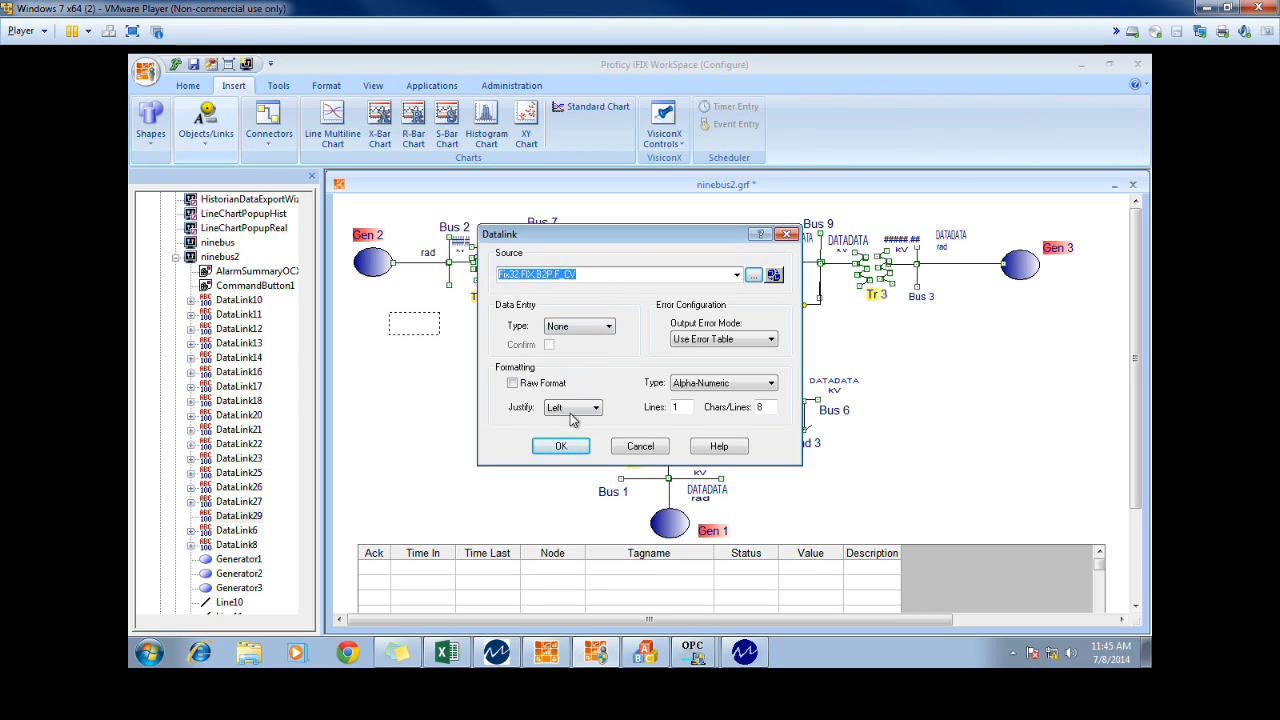
{"action": "left_click", "coordinate": [560, 446]}
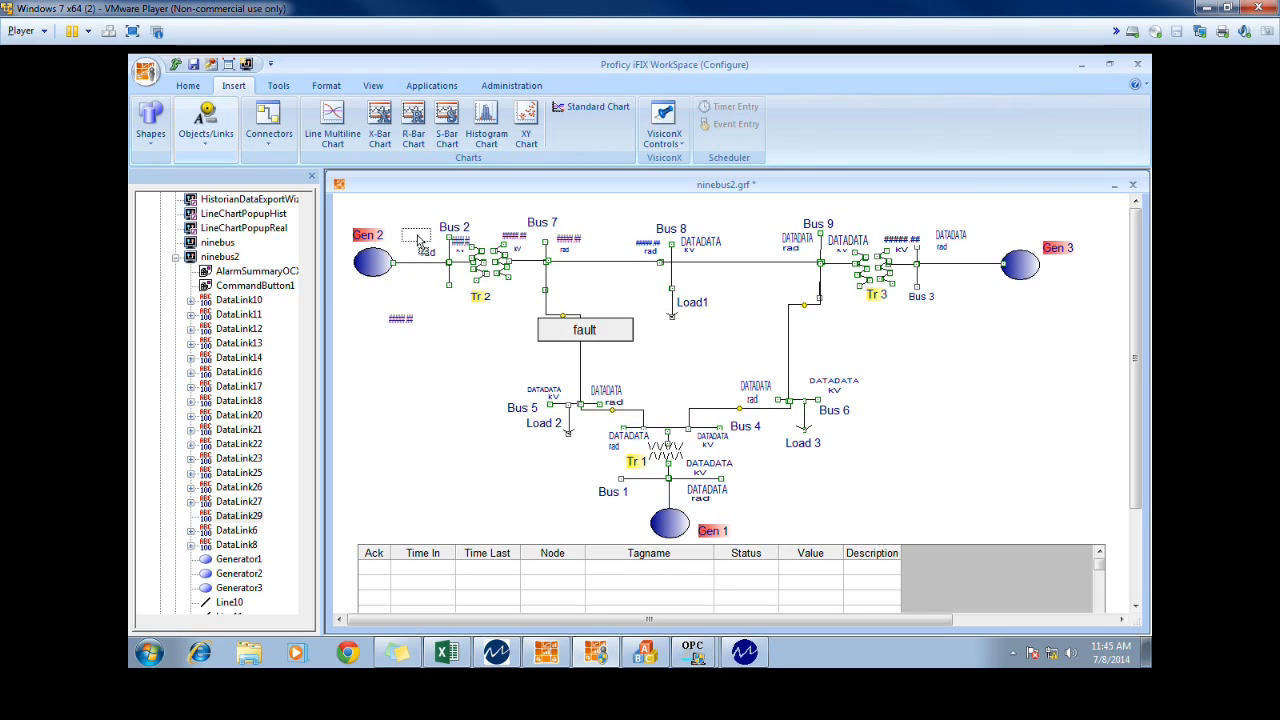
Deselect the datalink and switch the WorkSpace to run mode from the Home commands
{"action": "left_click", "coordinate": [418, 236]}
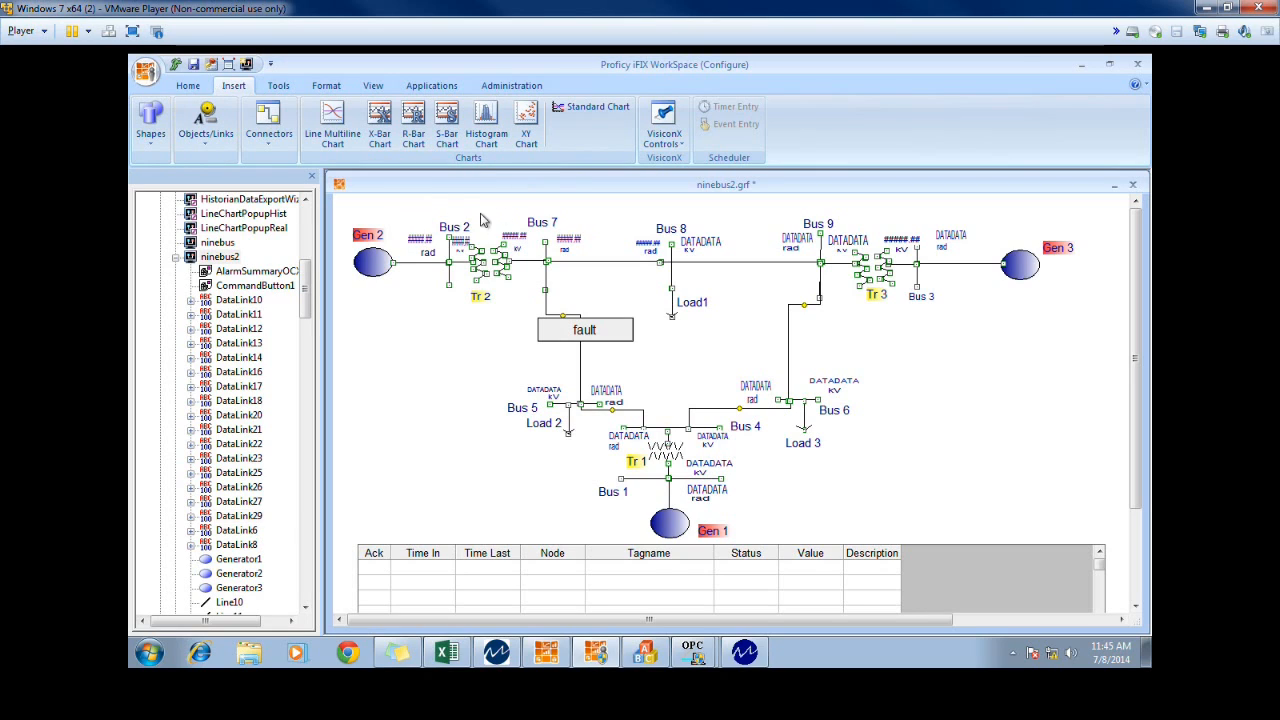
{"action": "mouse_move", "coordinate": [188, 84]}
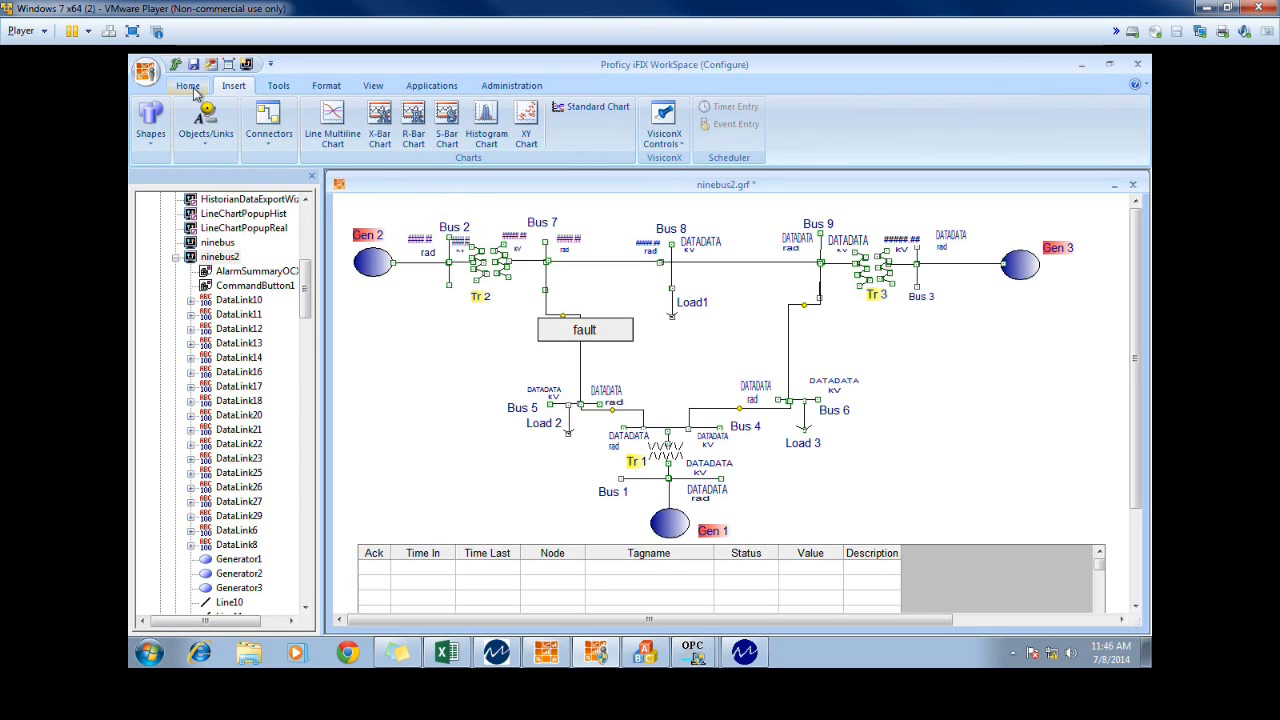
{"action": "left_click", "coordinate": [188, 84]}
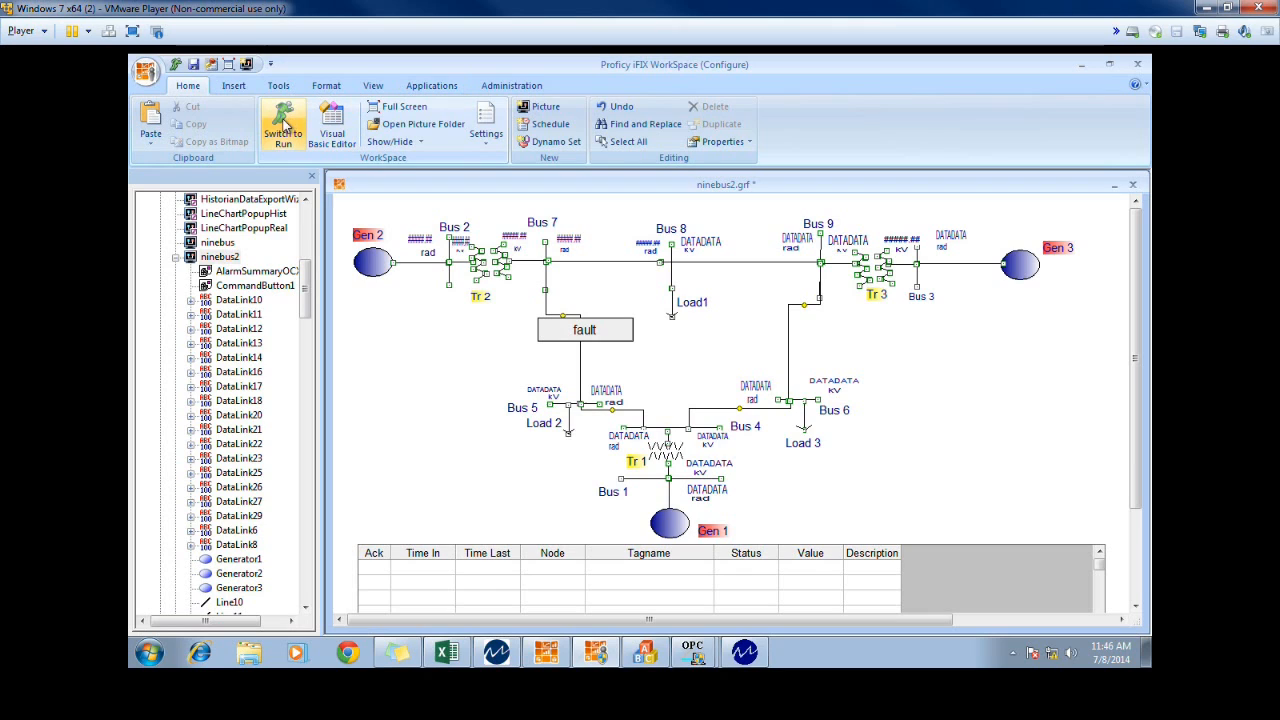
{"action": "mouse_move", "coordinate": [284, 124]}
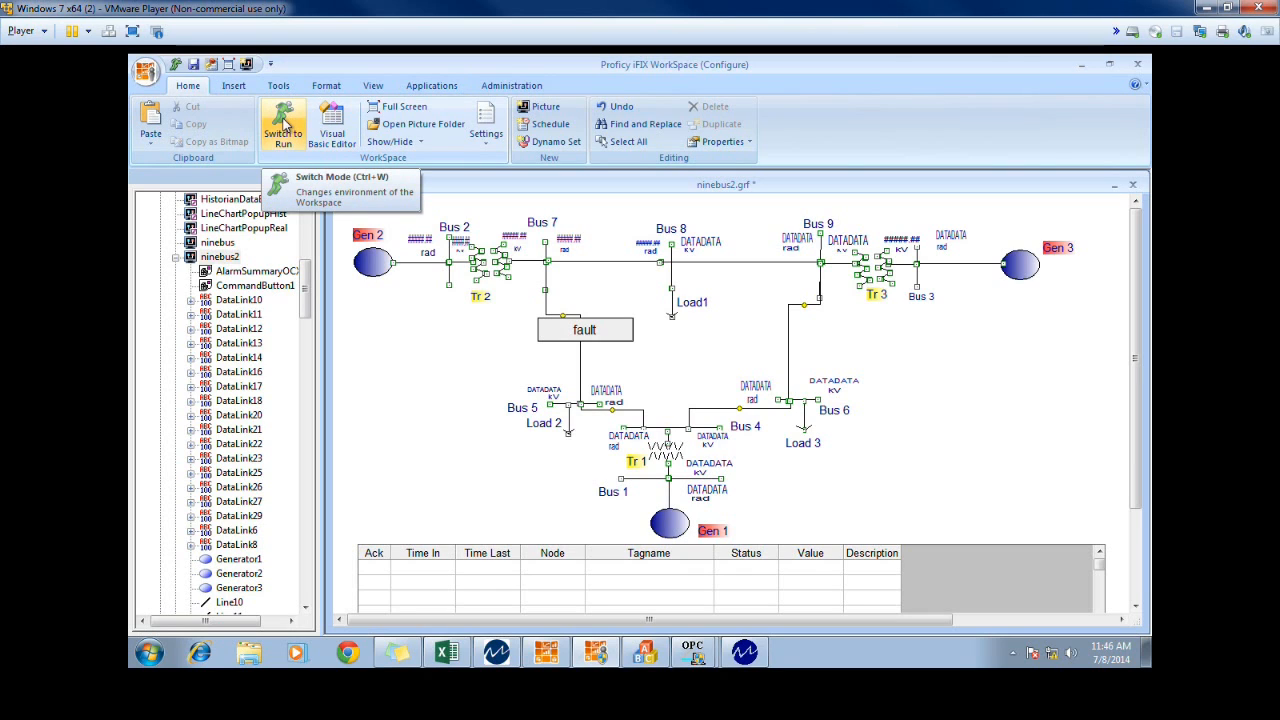
{"action": "left_click", "coordinate": [284, 124]}
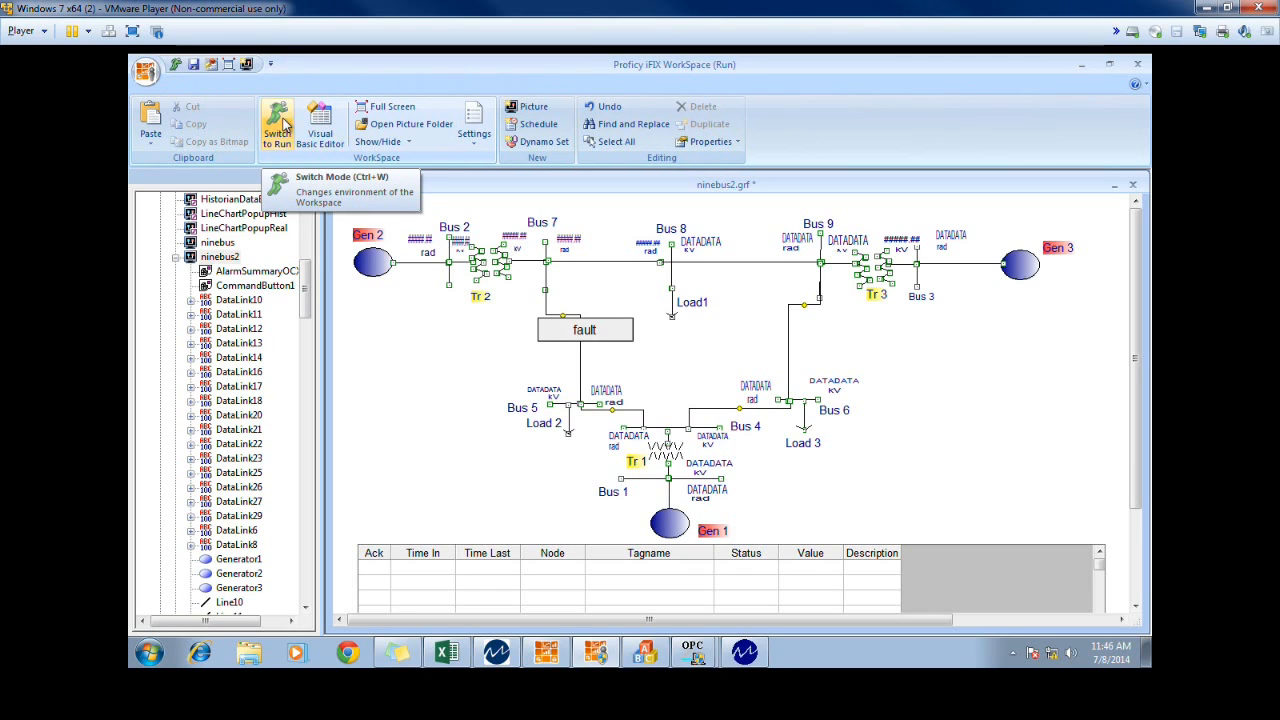
Run the ninebus2 picture full-screen with live bus readings and the alarm summary
{"action": "left_click", "coordinate": [276, 120]}
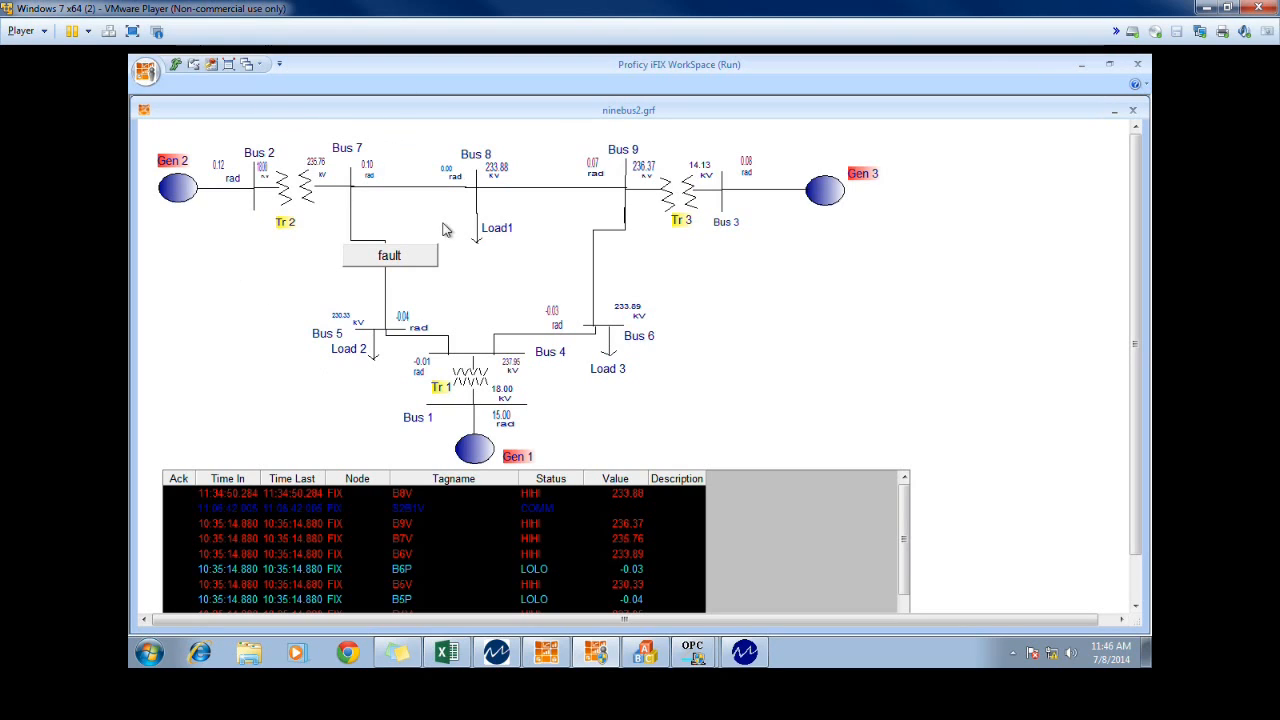
{"action": "mouse_move", "coordinate": [764, 172]}
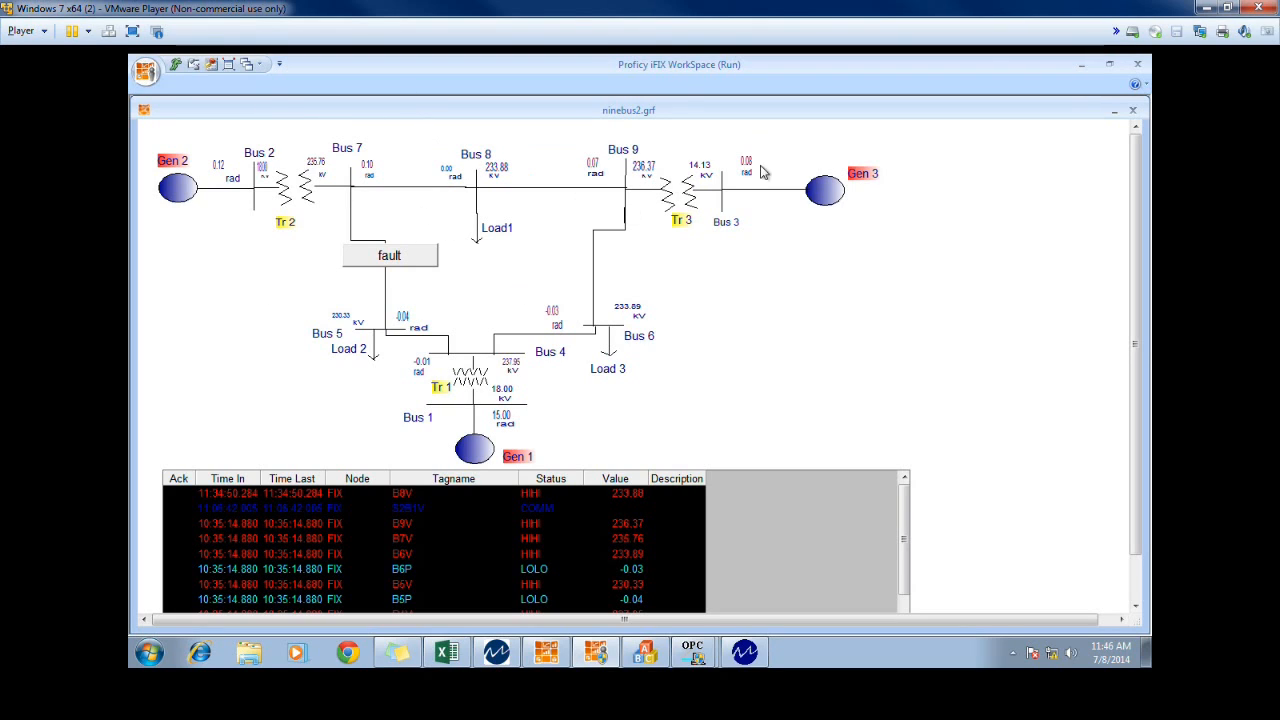
{"action": "mouse_move", "coordinate": [220, 176]}
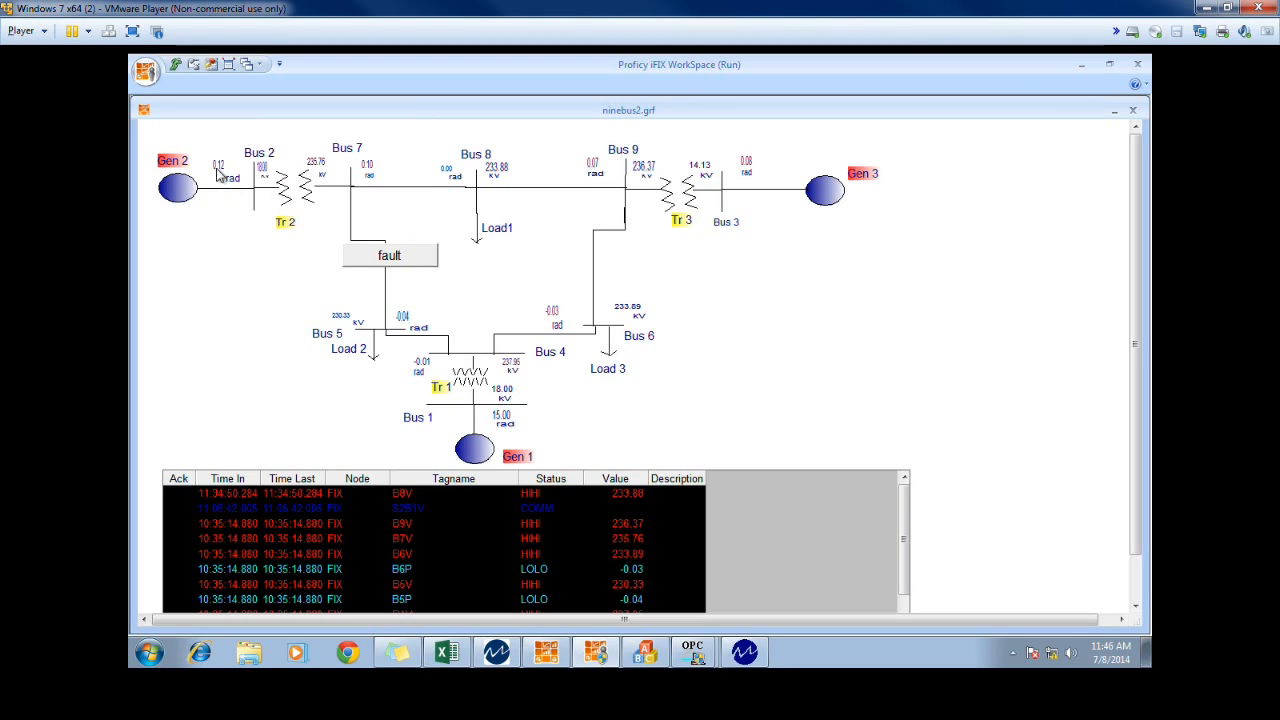
{"action": "mouse_move", "coordinate": [244, 196]}
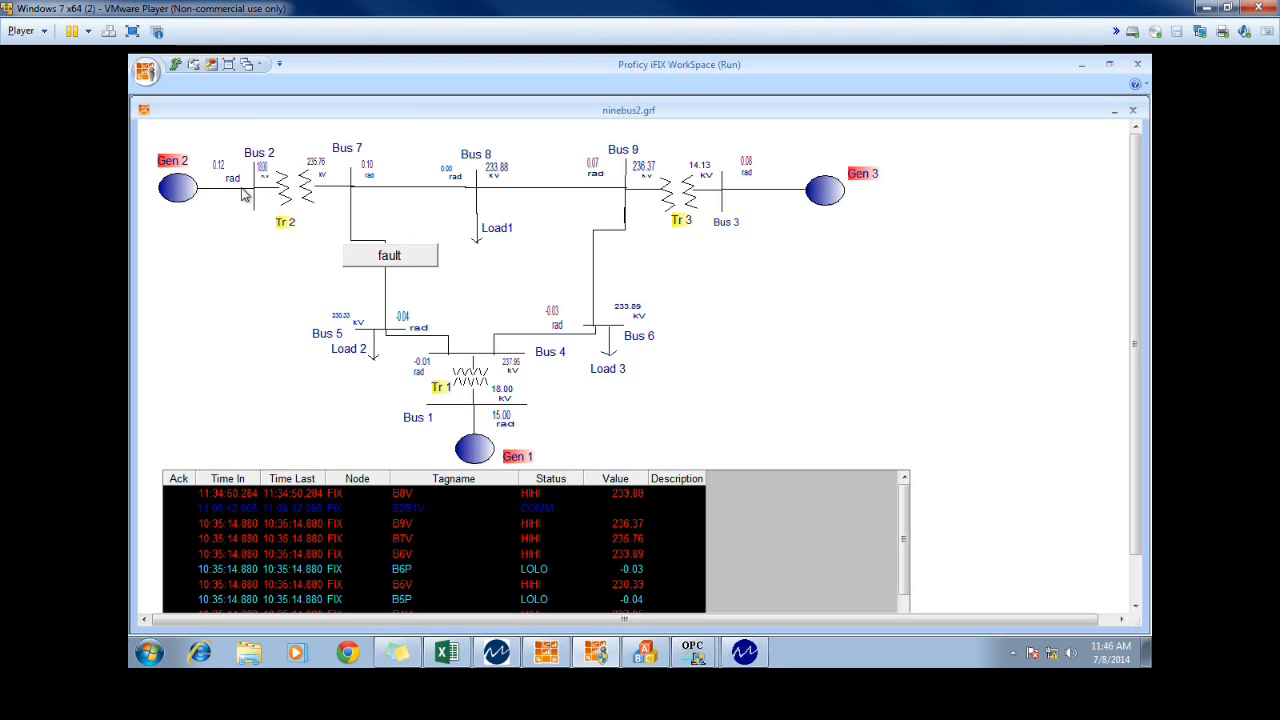
{"action": "mouse_move", "coordinate": [264, 164]}
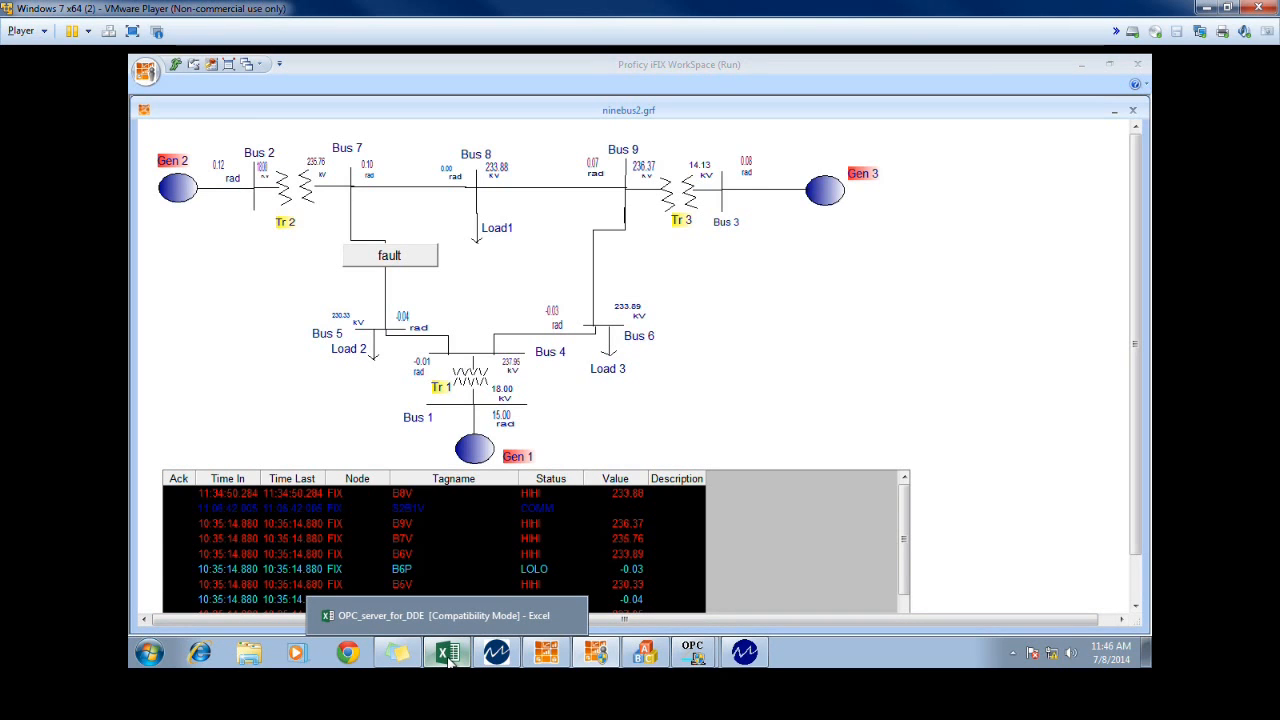
In the Excel workbook, set the Bus2P value in cell E4 to 75
{"action": "left_click", "coordinate": [448, 652]}
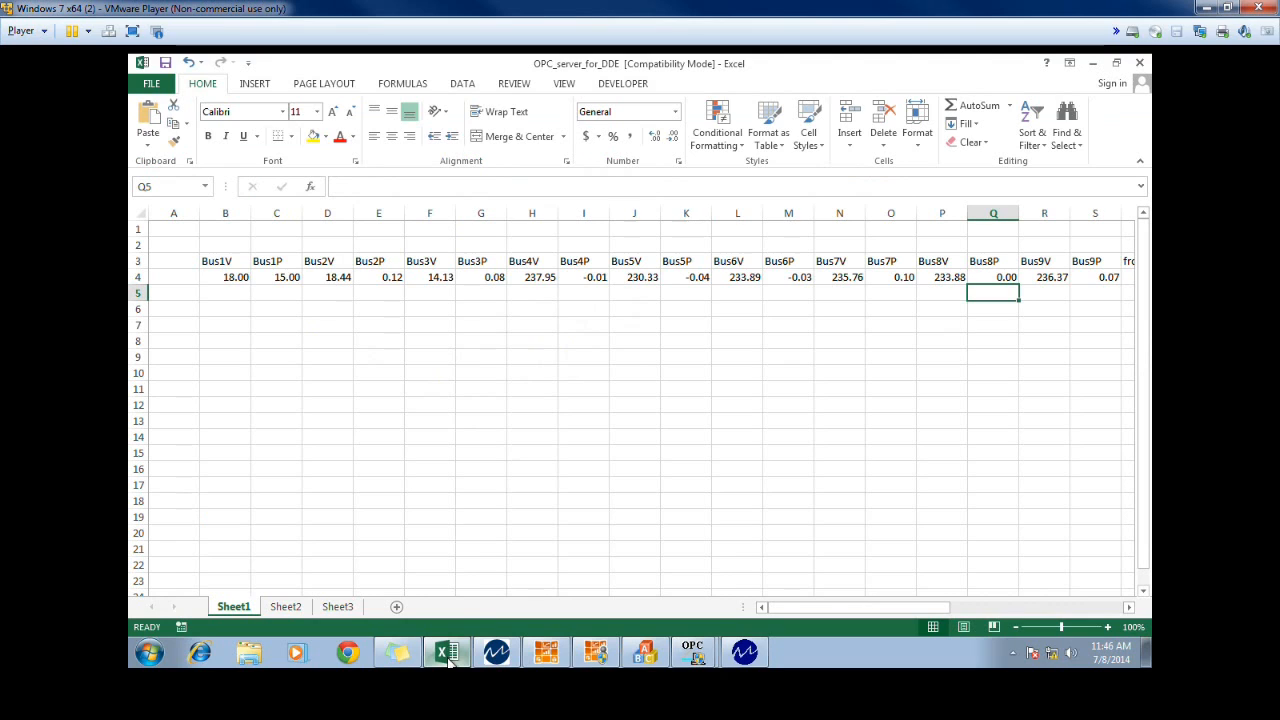
{"action": "left_click", "coordinate": [378, 276]}
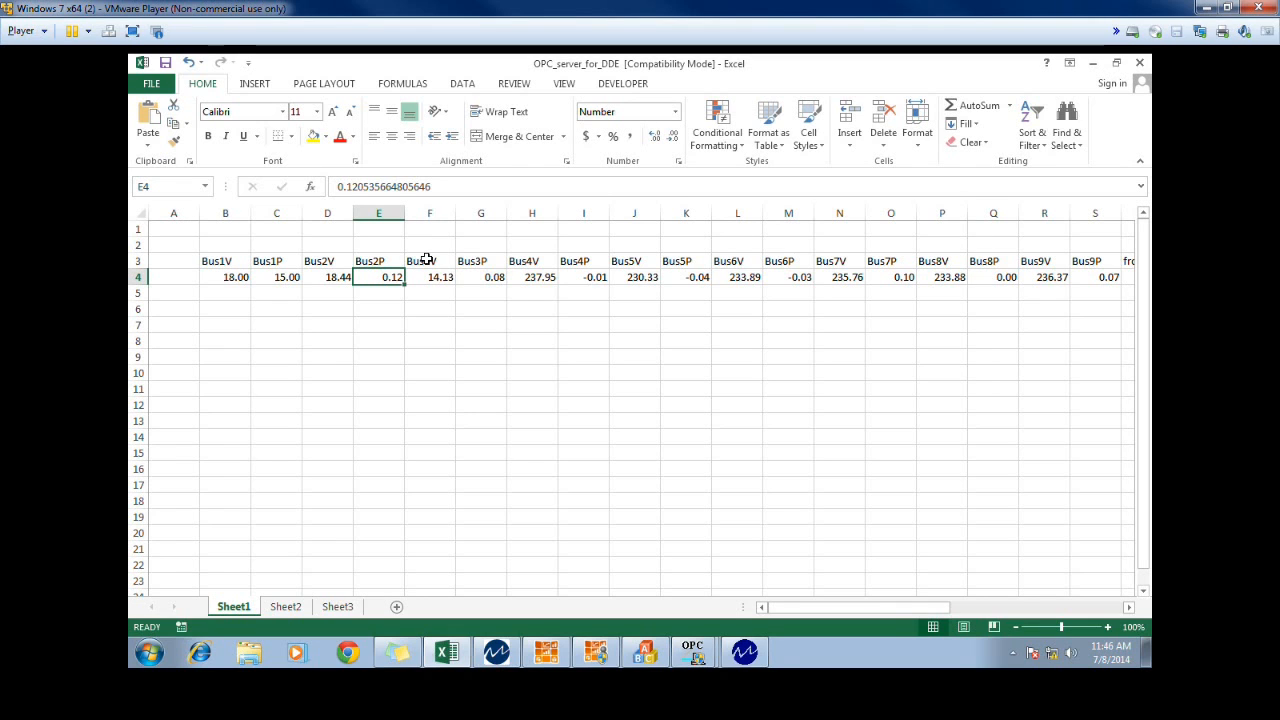
{"action": "type", "text": "75.00"}
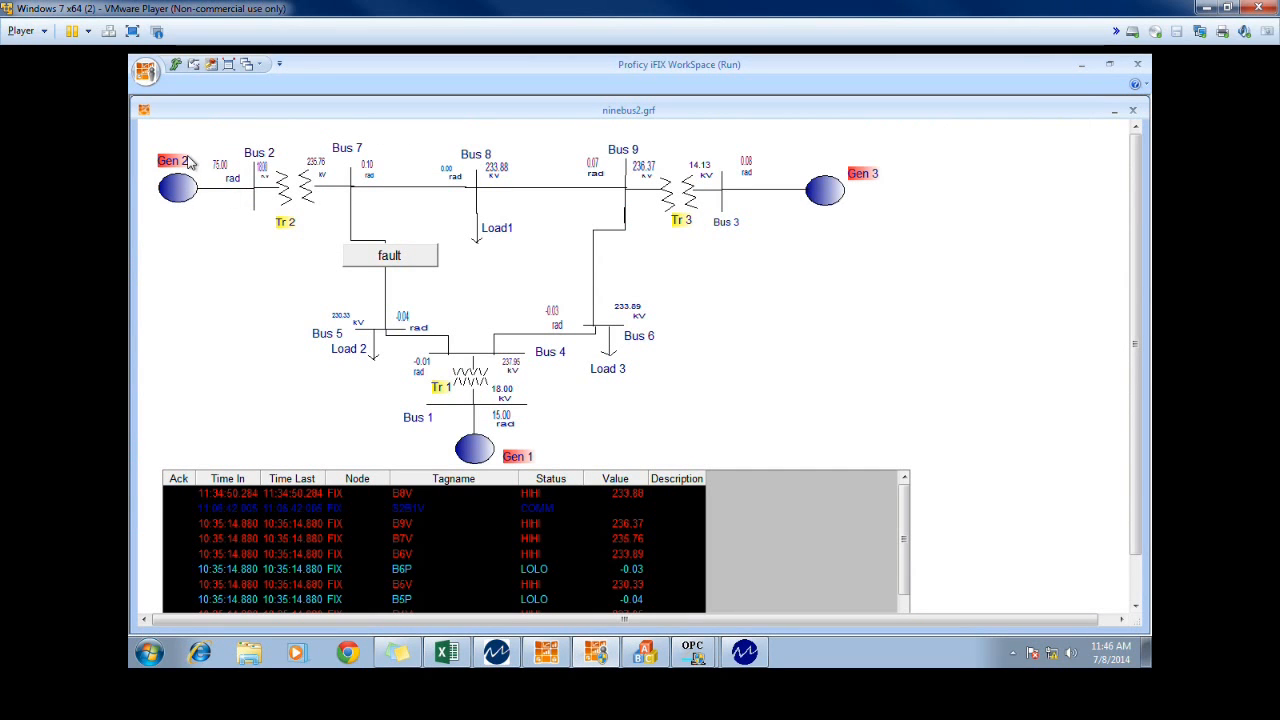
{"action": "mouse_move", "coordinate": [220, 150]}
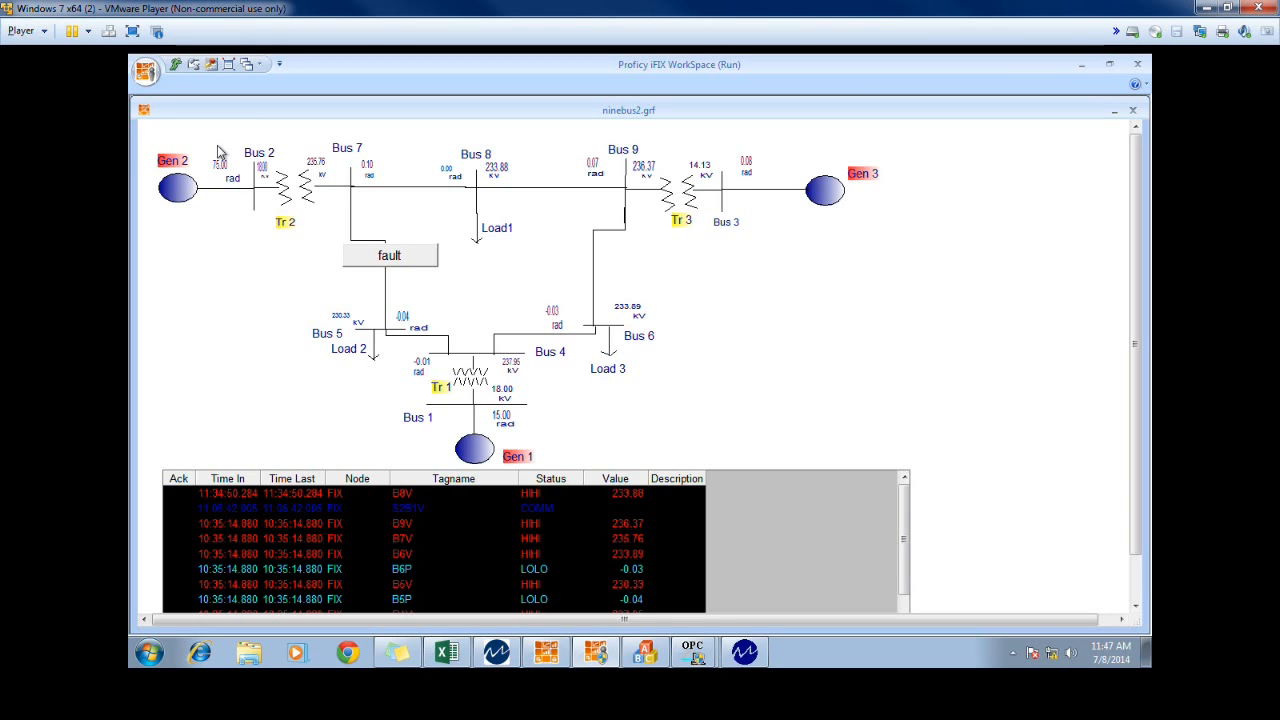
{"action": "mouse_move", "coordinate": [132, 158]}
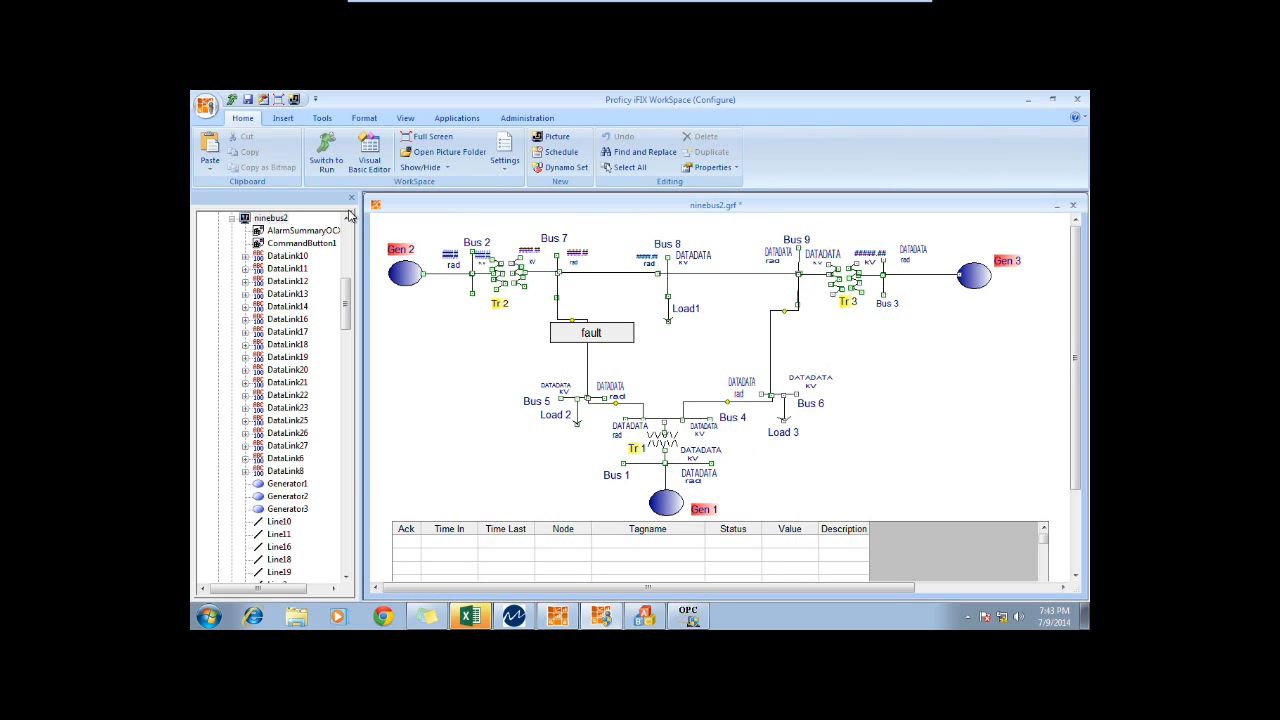
Scroll the system tree past voltage_graphs_9bus and bring up Database Manager's tag list
{"action": "scroll", "scroll_direction": "down", "scroll_amount": 3}
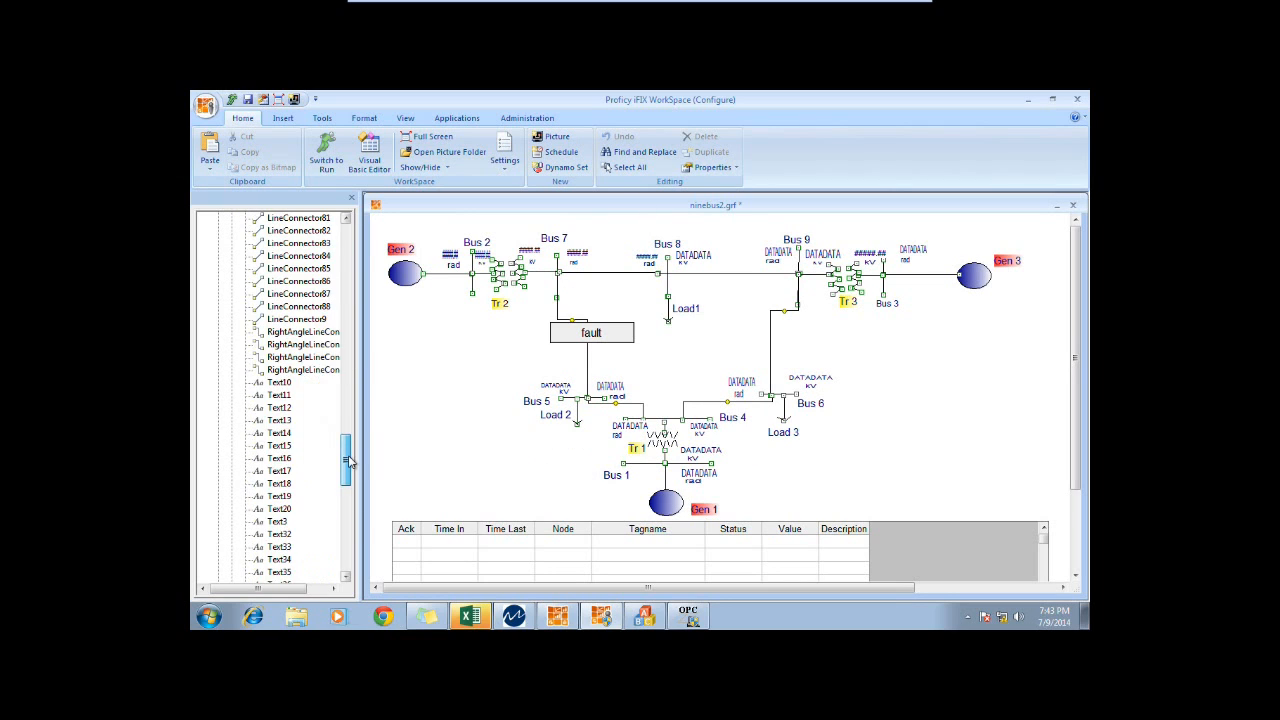
{"action": "scroll", "scroll_direction": "down", "scroll_amount": 3}
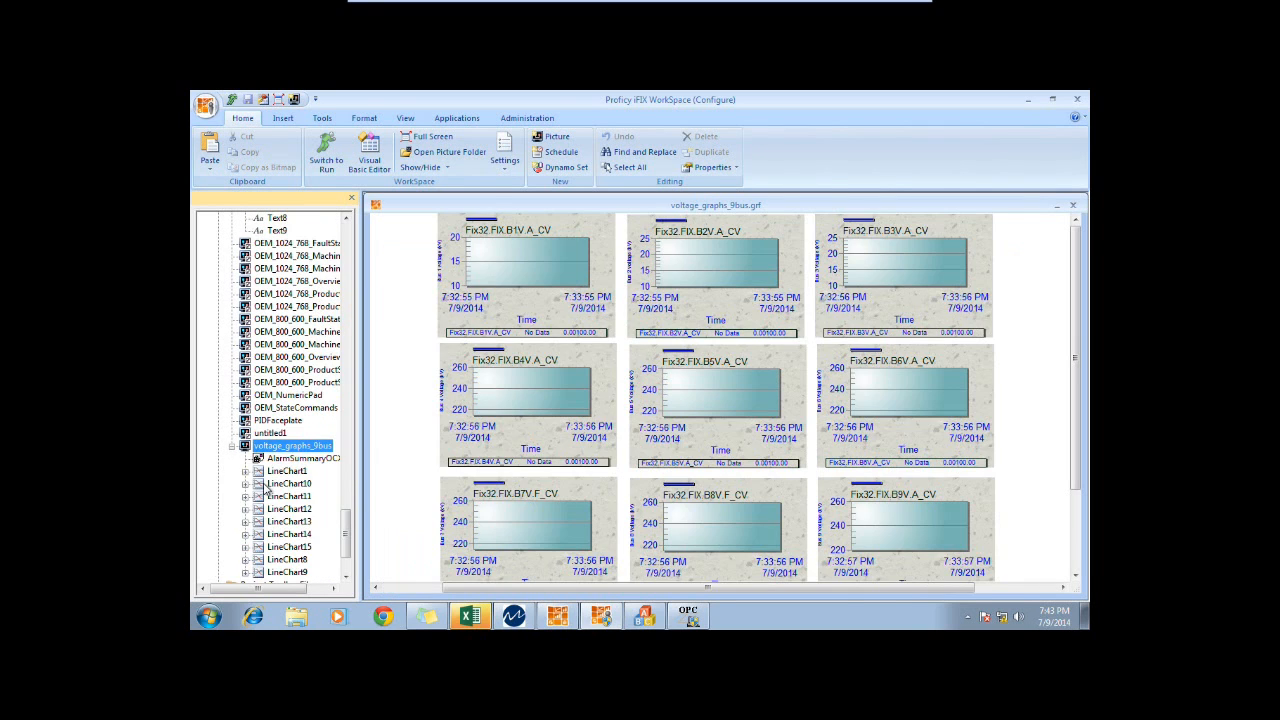
{"action": "left_click", "coordinate": [644, 616]}
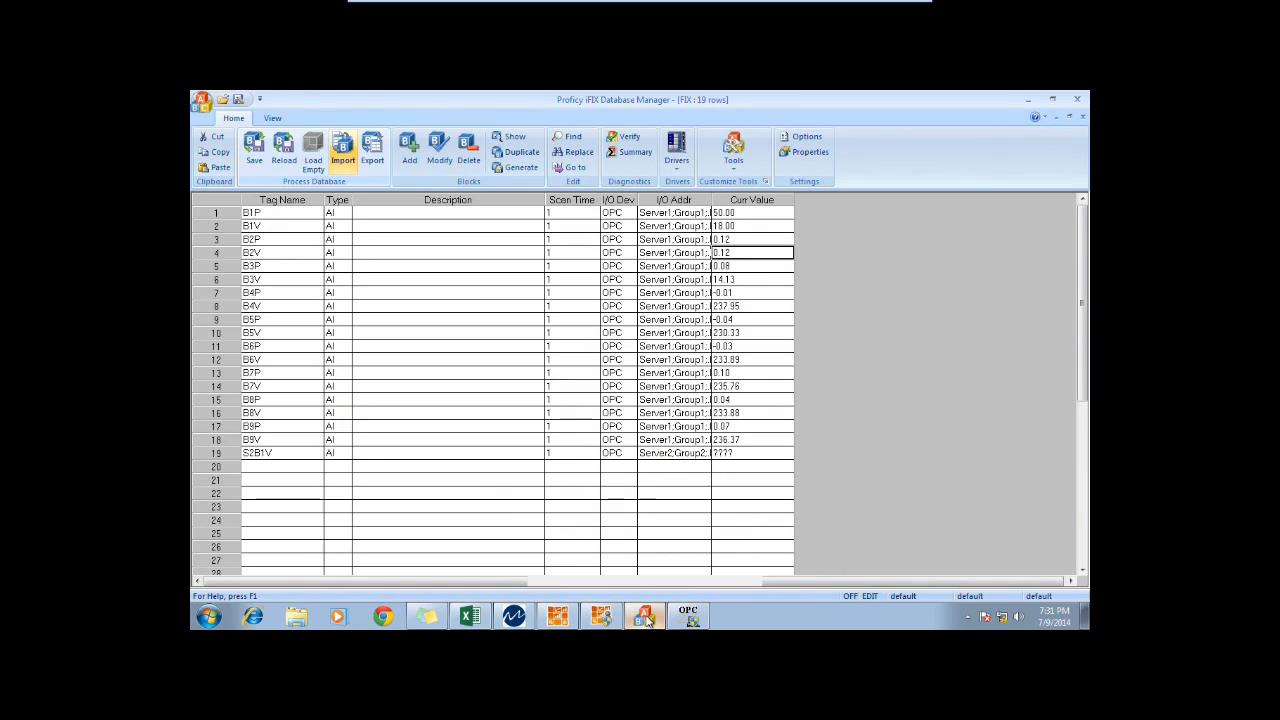
{"action": "mouse_move", "coordinate": [644, 616]}
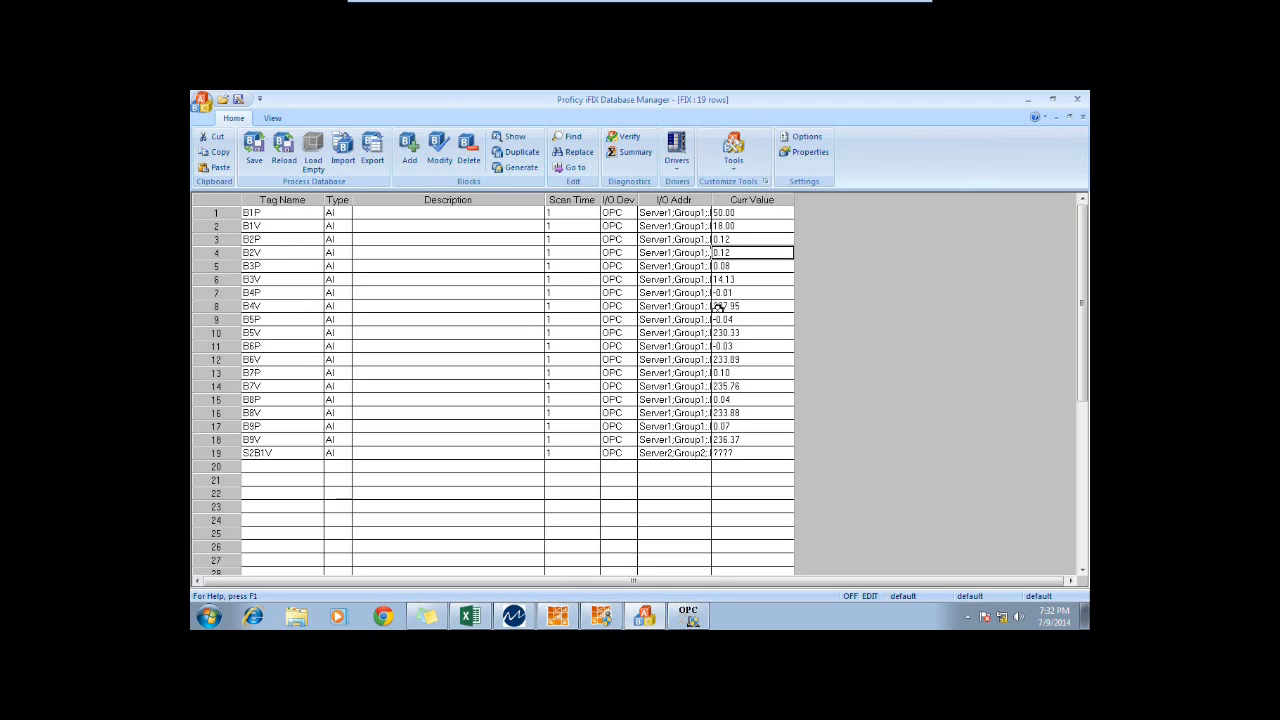
{"action": "mouse_move", "coordinate": [820, 308]}
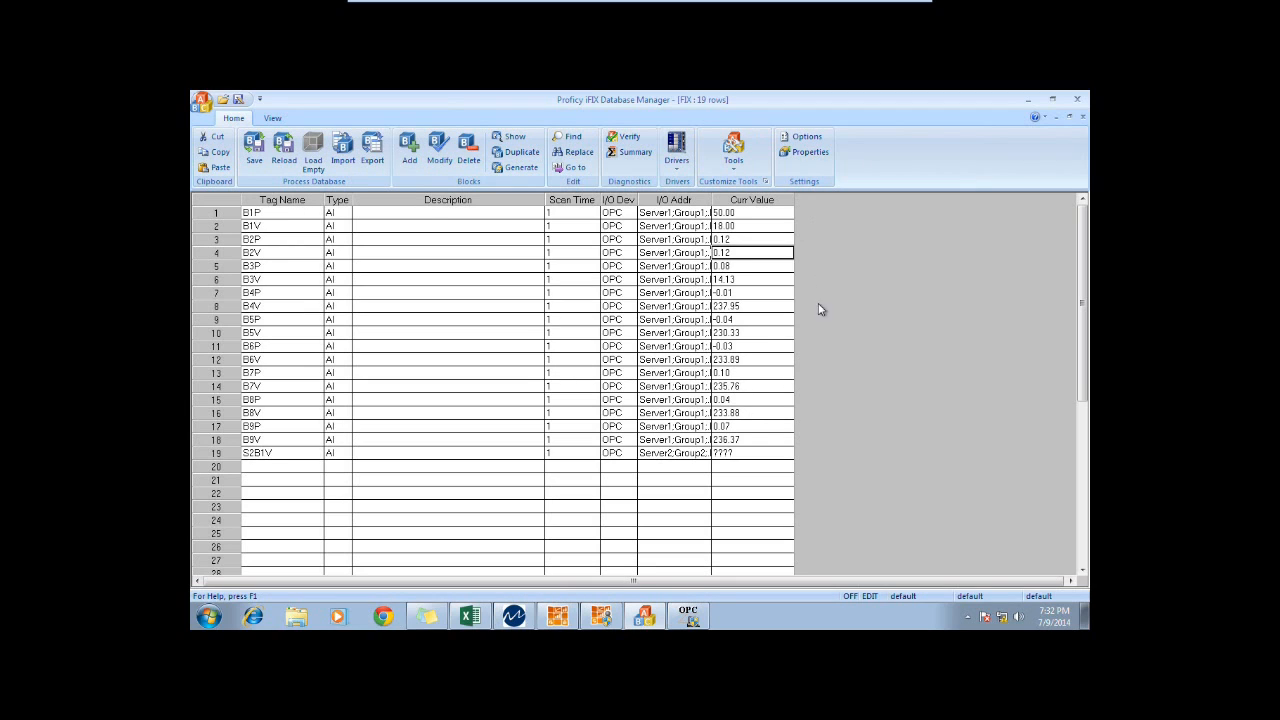
{"action": "mouse_move", "coordinate": [730, 520]}
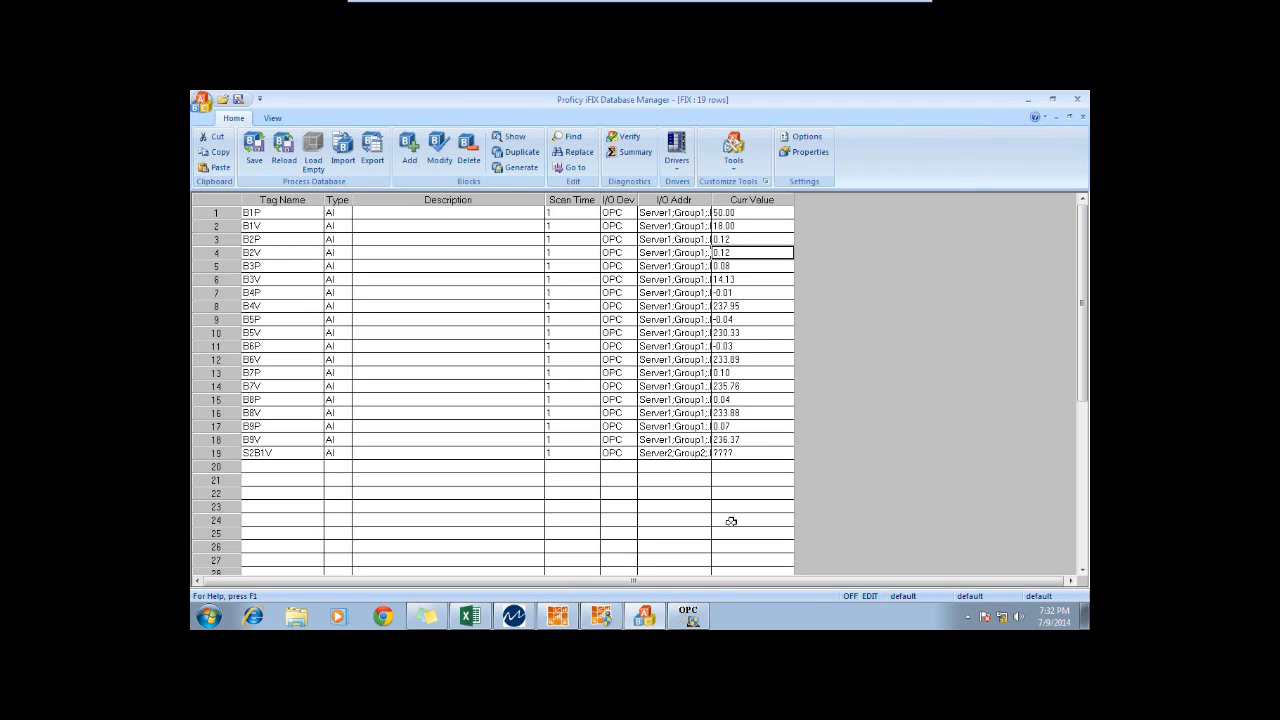
{"action": "mouse_move", "coordinate": [772, 242]}
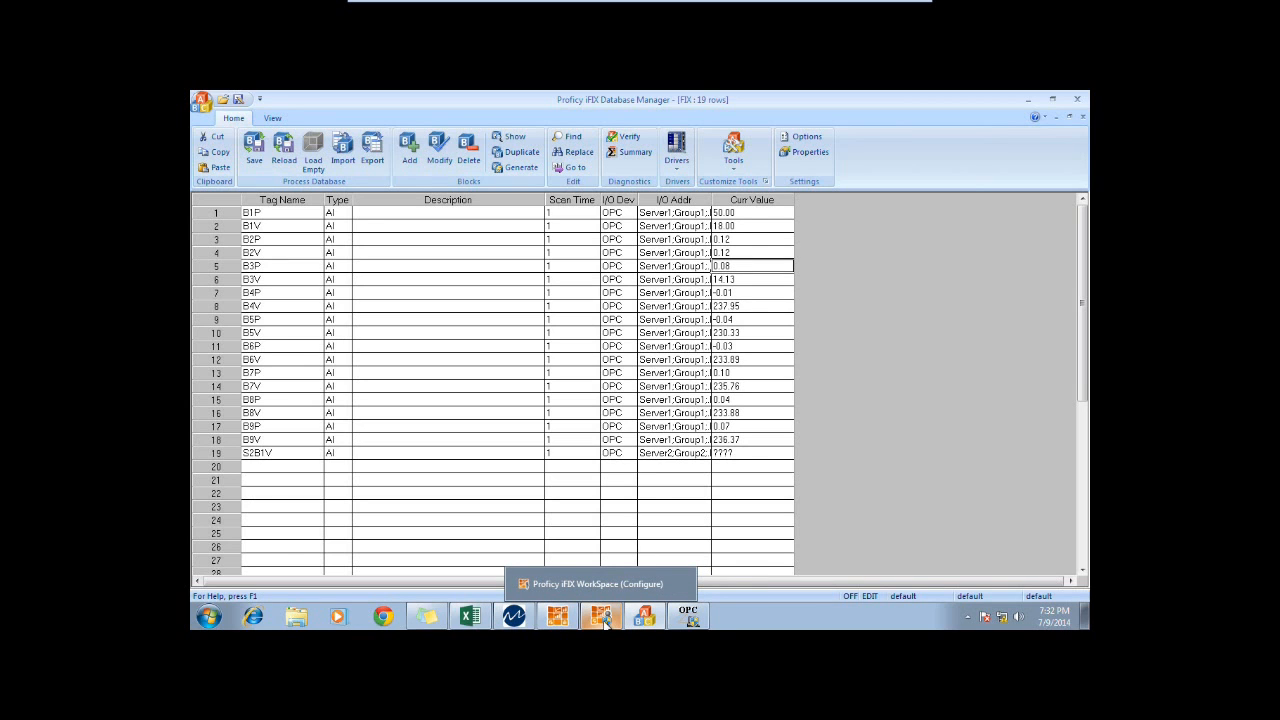
Return to the WorkSpace in configure mode and scroll to the voltage_graphs_9bus picture's contents
{"action": "left_click", "coordinate": [600, 616]}
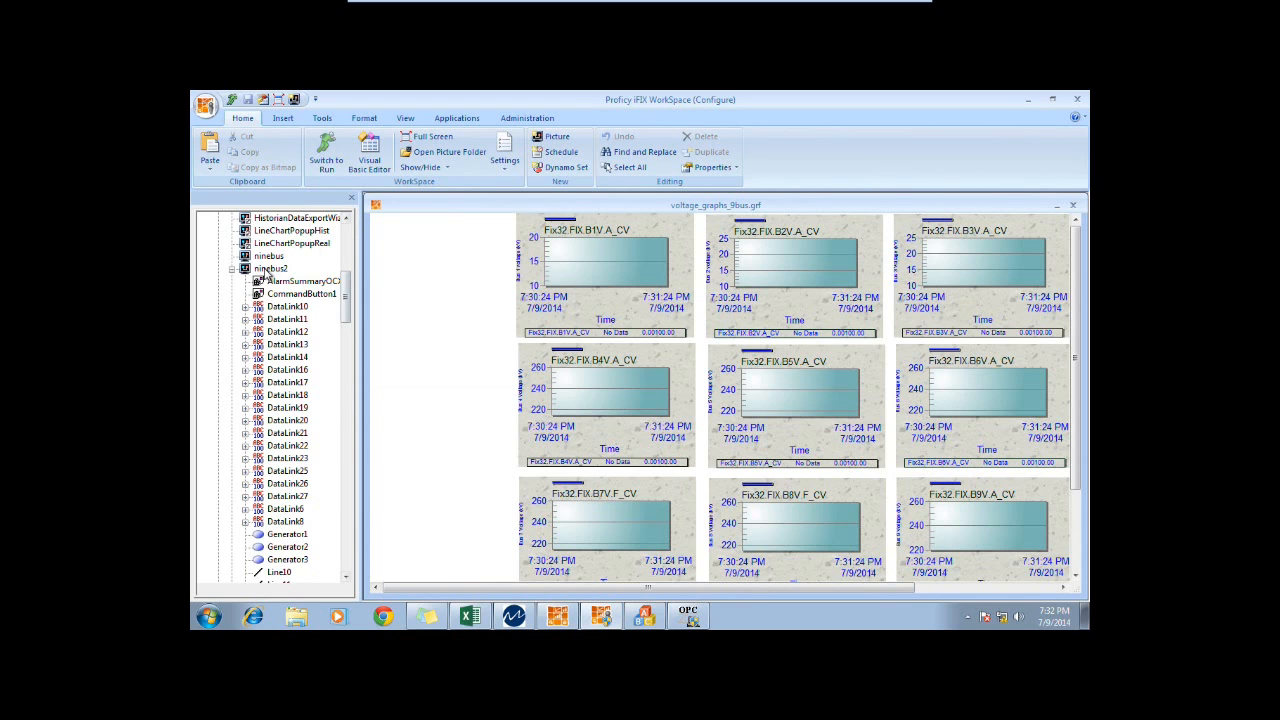
{"action": "scroll", "scroll_direction": "down", "scroll_amount": 3}
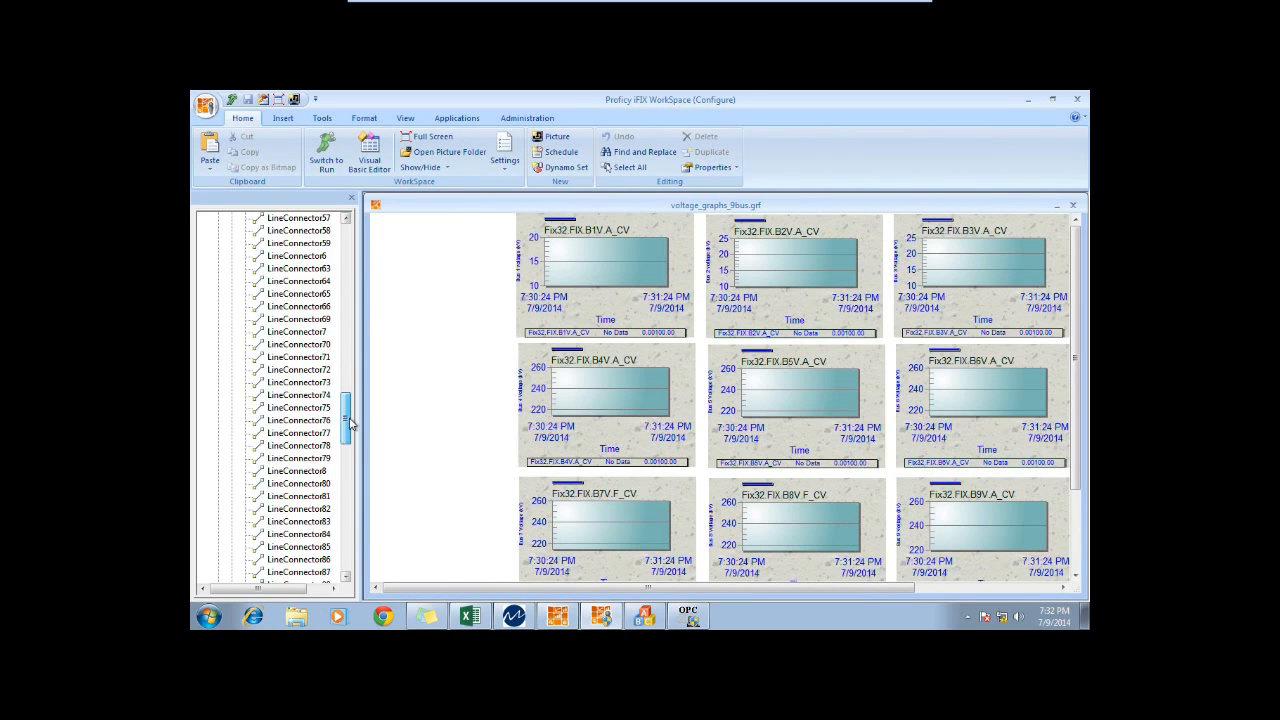
{"action": "scroll", "scroll_direction": "down", "scroll_amount": 3}
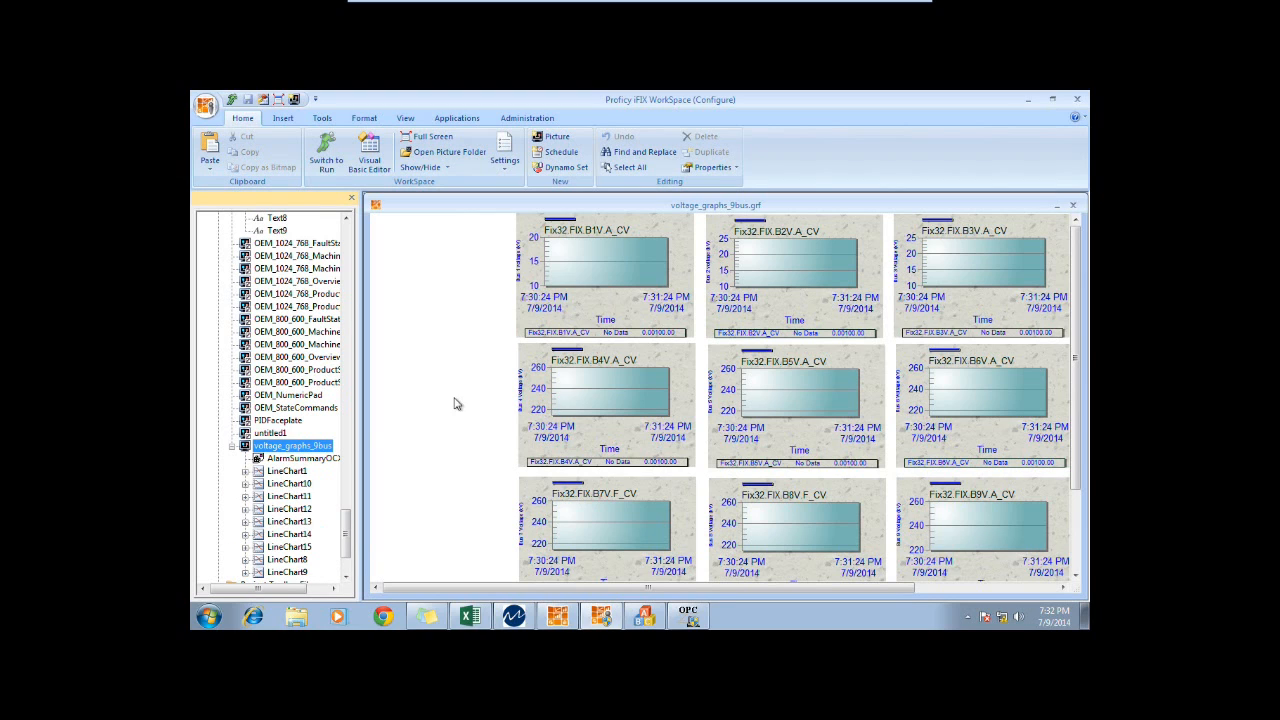
{"action": "mouse_move", "coordinate": [776, 302]}
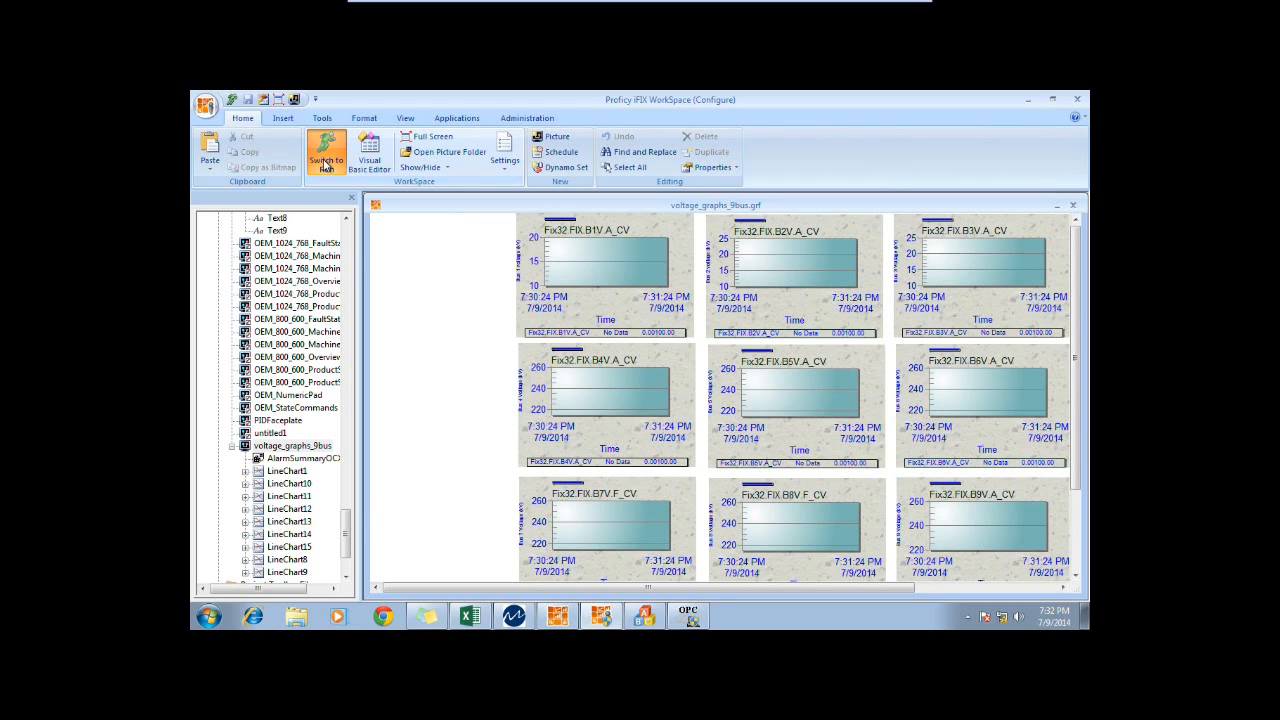
{"action": "left_click", "coordinate": [324, 156]}
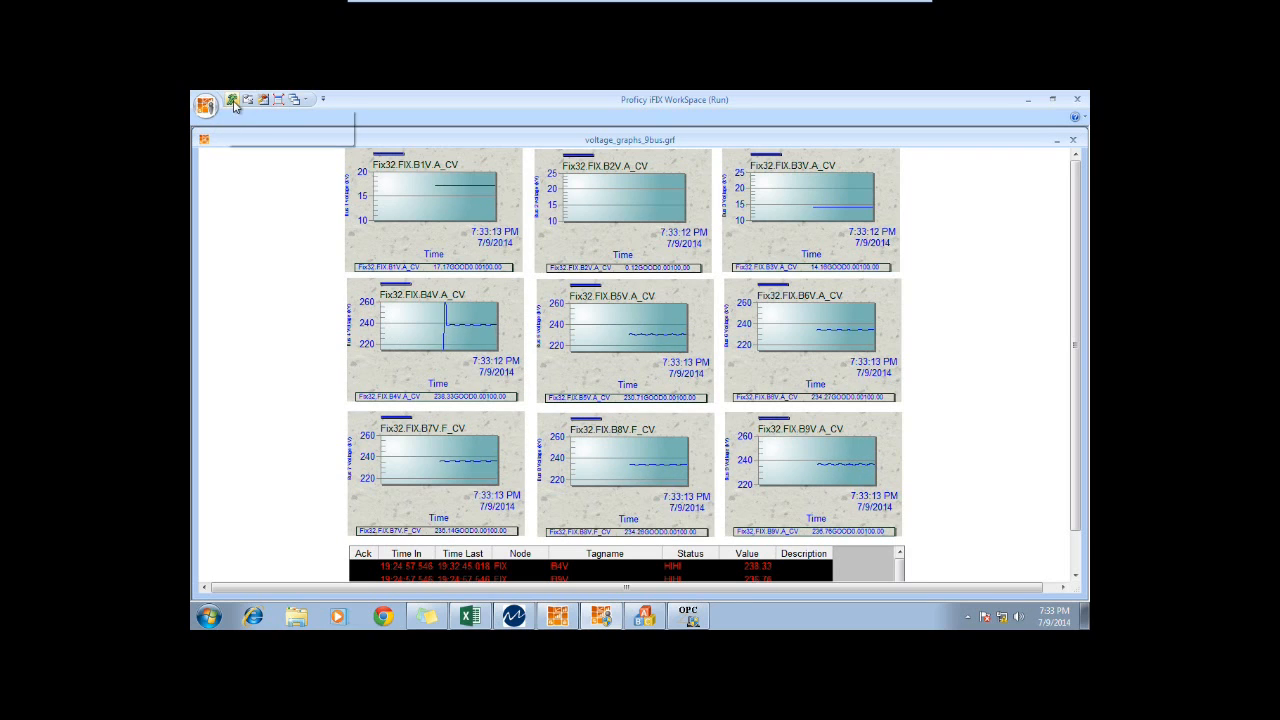
{"action": "mouse_move", "coordinate": [232, 100]}
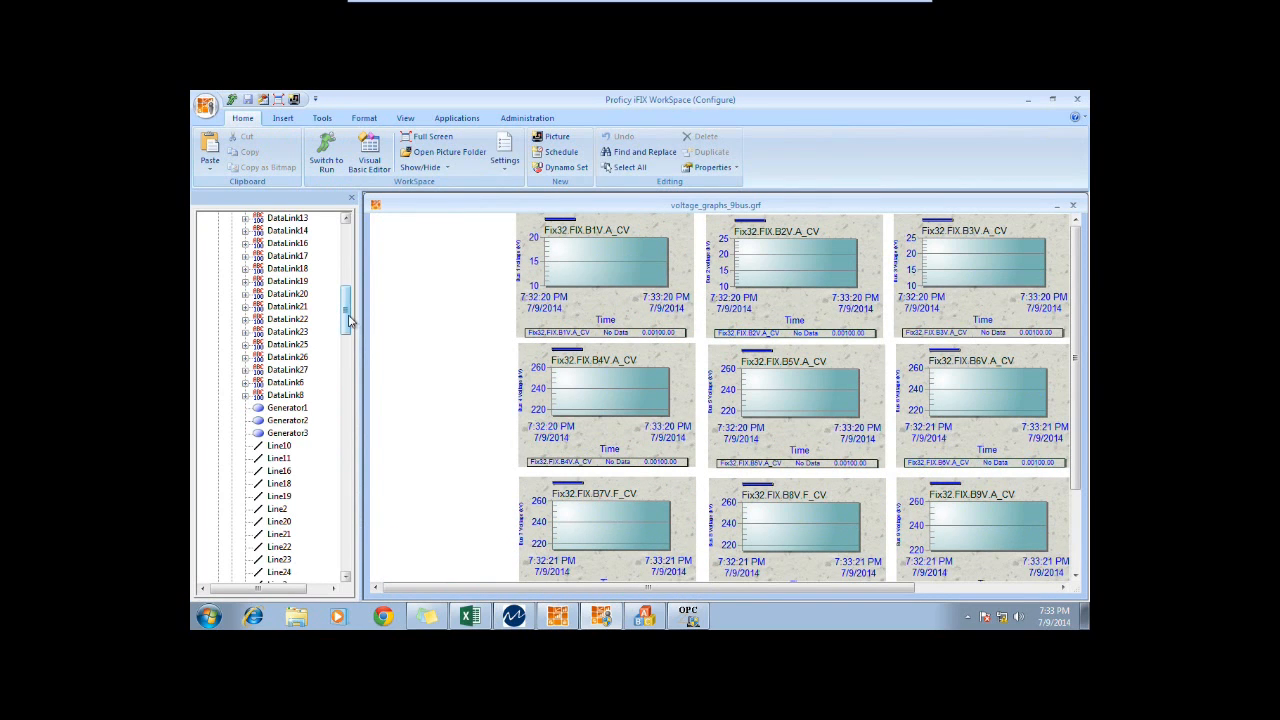
Scroll the system tree up to Pictures and load ninebus2 for editing
{"action": "scroll", "scroll_direction": "up", "scroll_amount": 3}
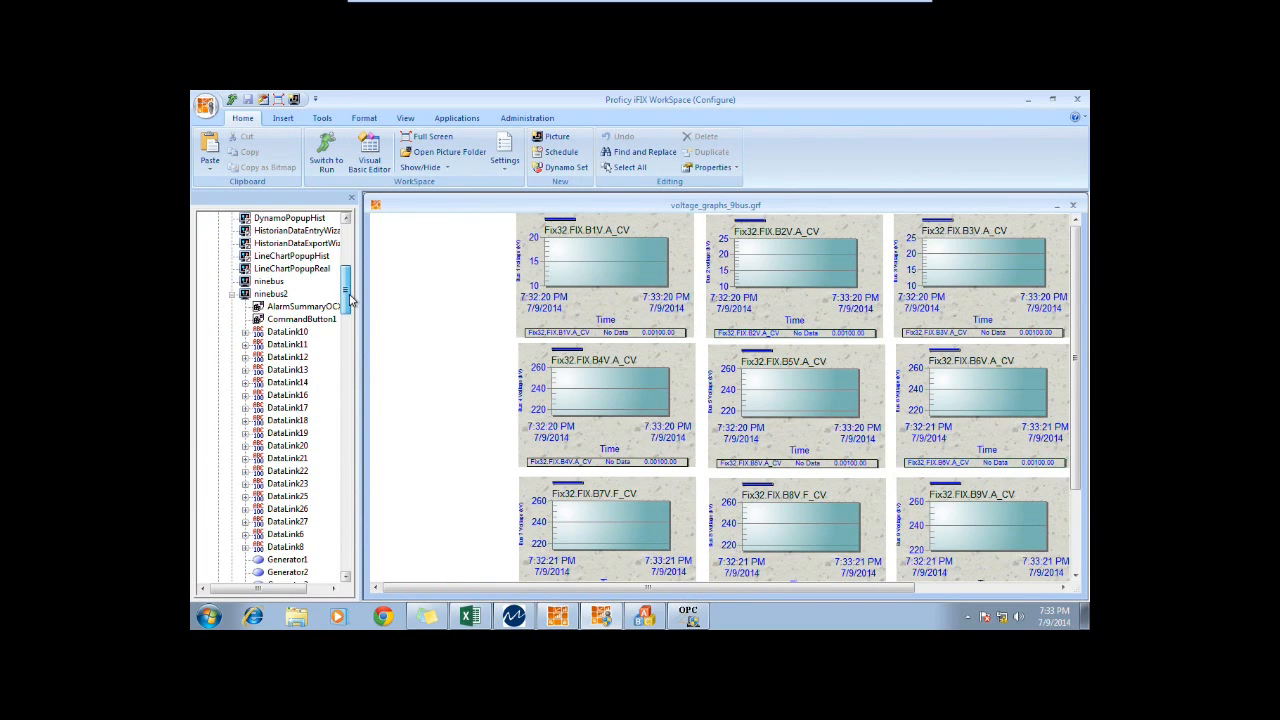
{"action": "scroll", "scroll_direction": "up", "scroll_amount": 3}
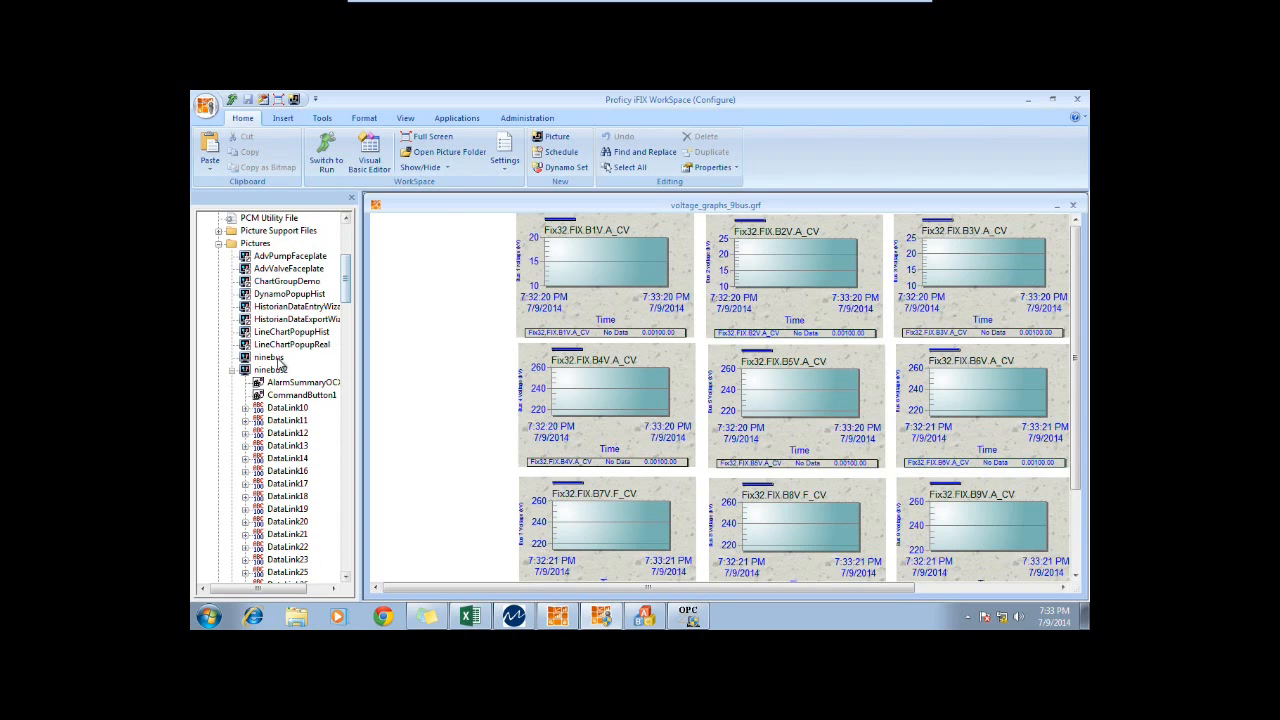
{"action": "double_click", "coordinate": [272, 368]}
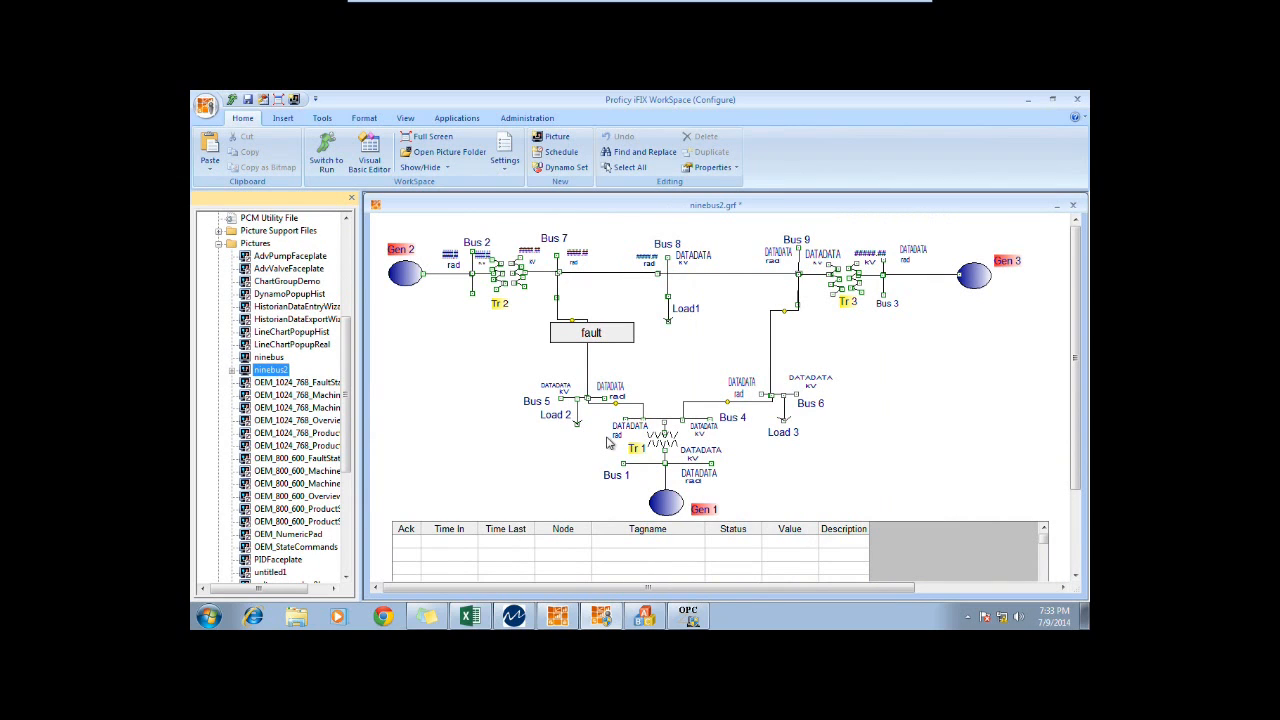
{"action": "mouse_move", "coordinate": [444, 436]}
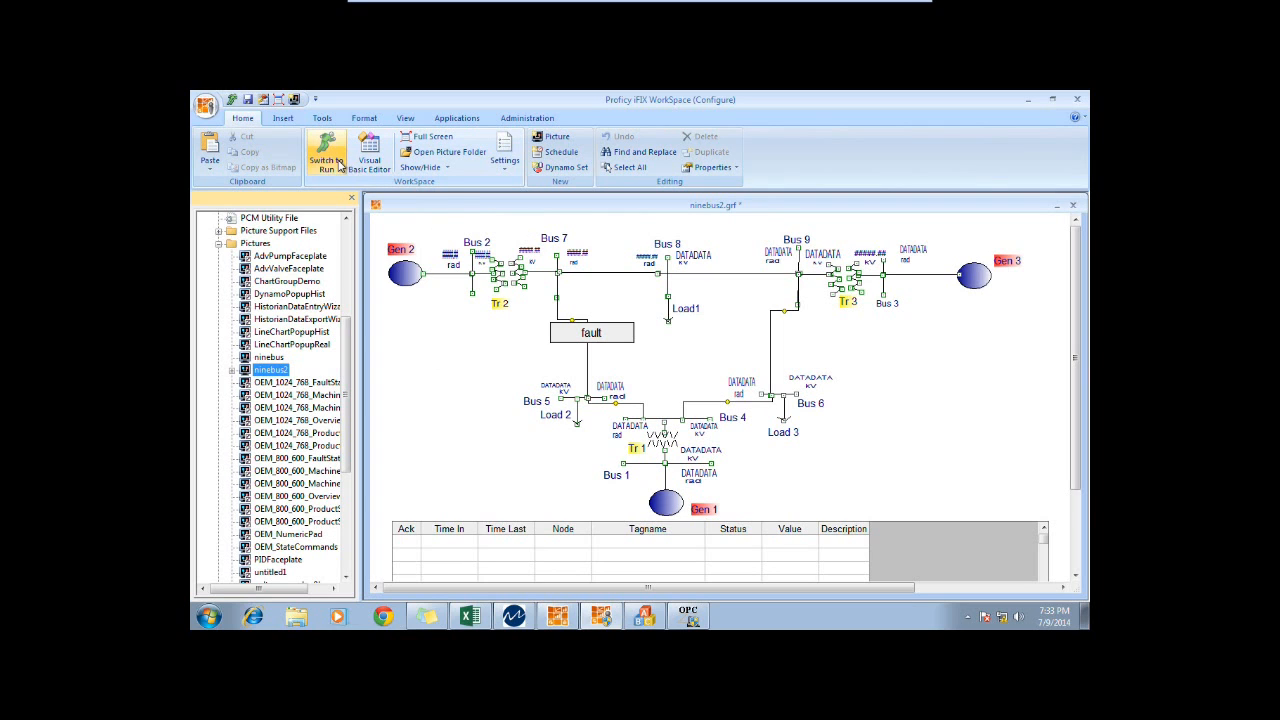
{"action": "left_click", "coordinate": [326, 156]}
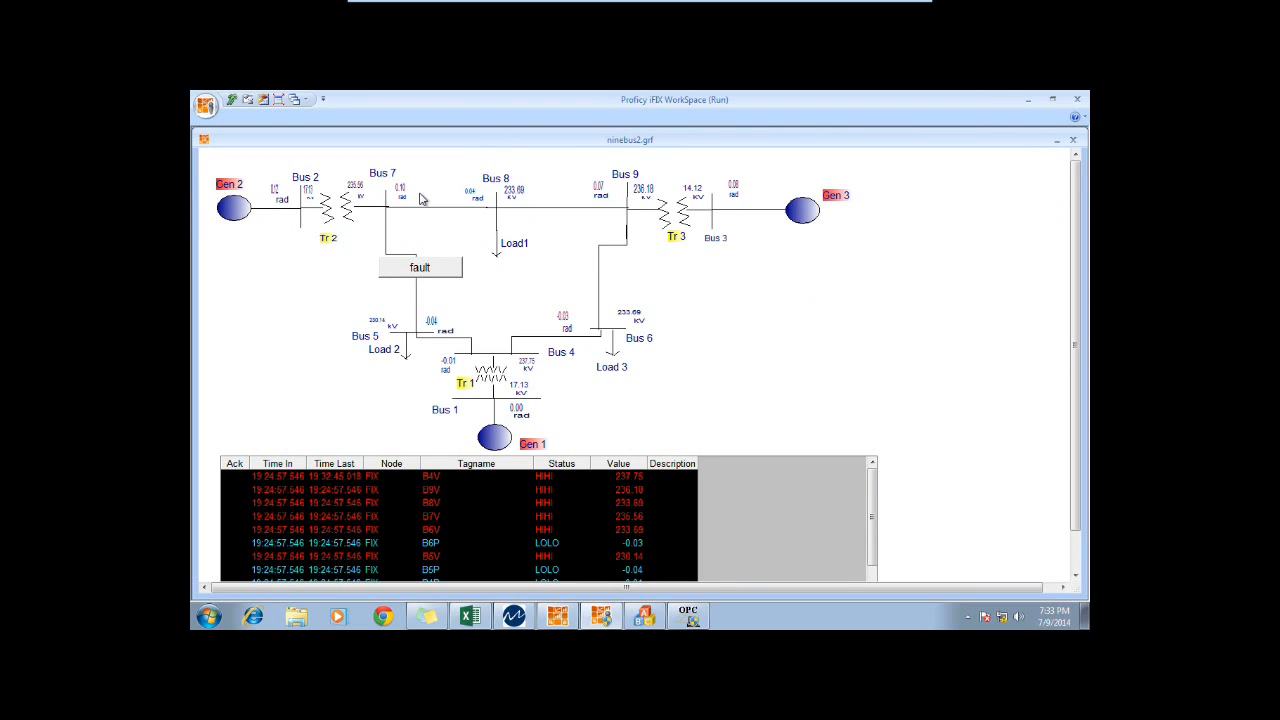
{"action": "mouse_move", "coordinate": [232, 100]}
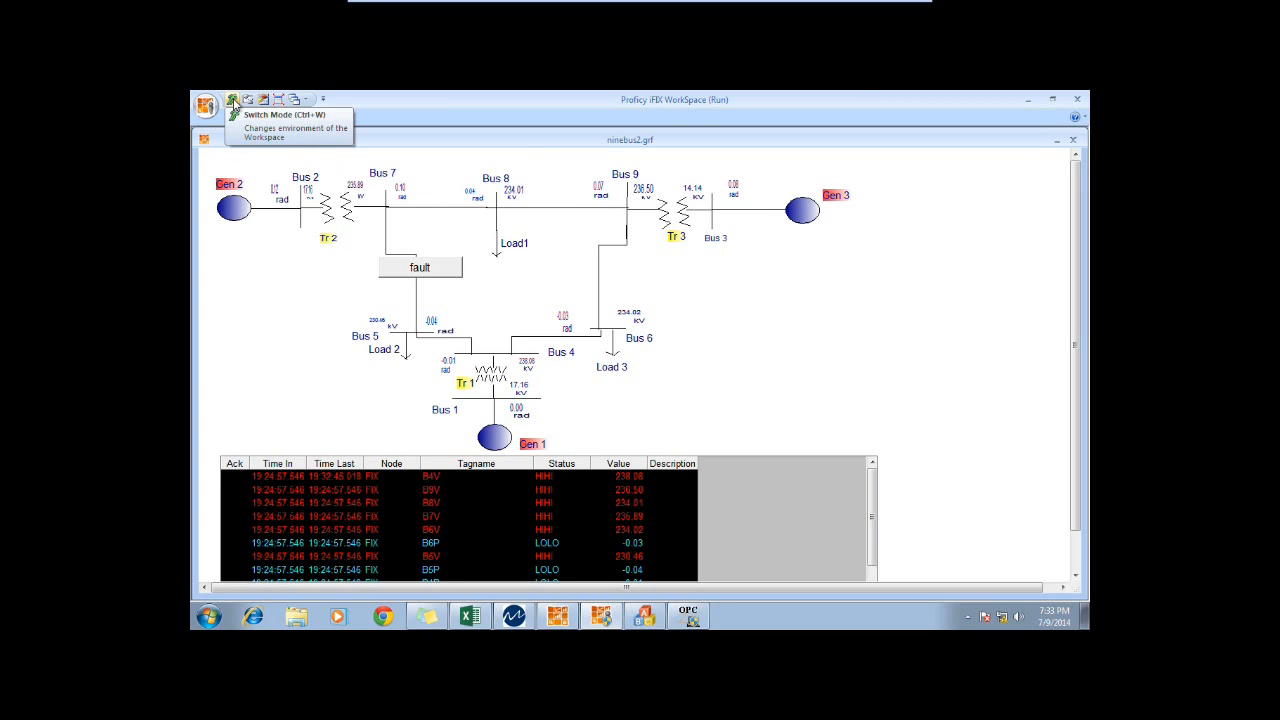
{"action": "left_click", "coordinate": [232, 100]}
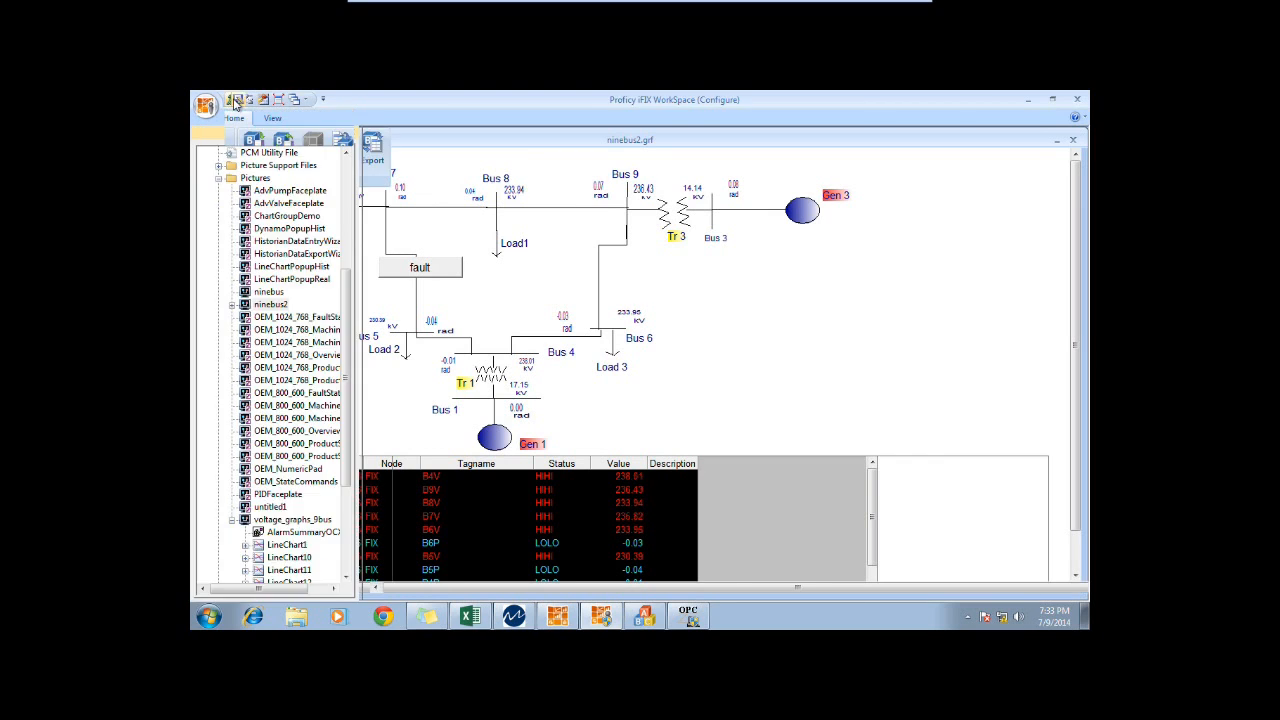